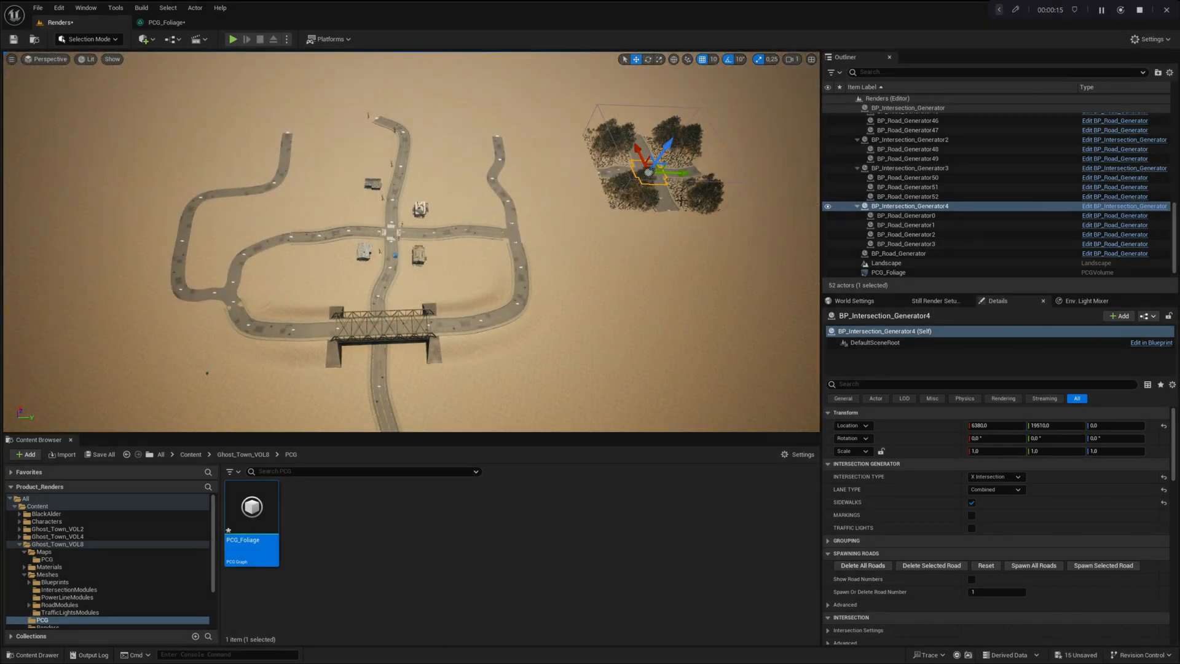
# Step: Open the PCG_Foliage graph and frame the Bridge group of sampling nodes
pyautogui.click(886, 263)
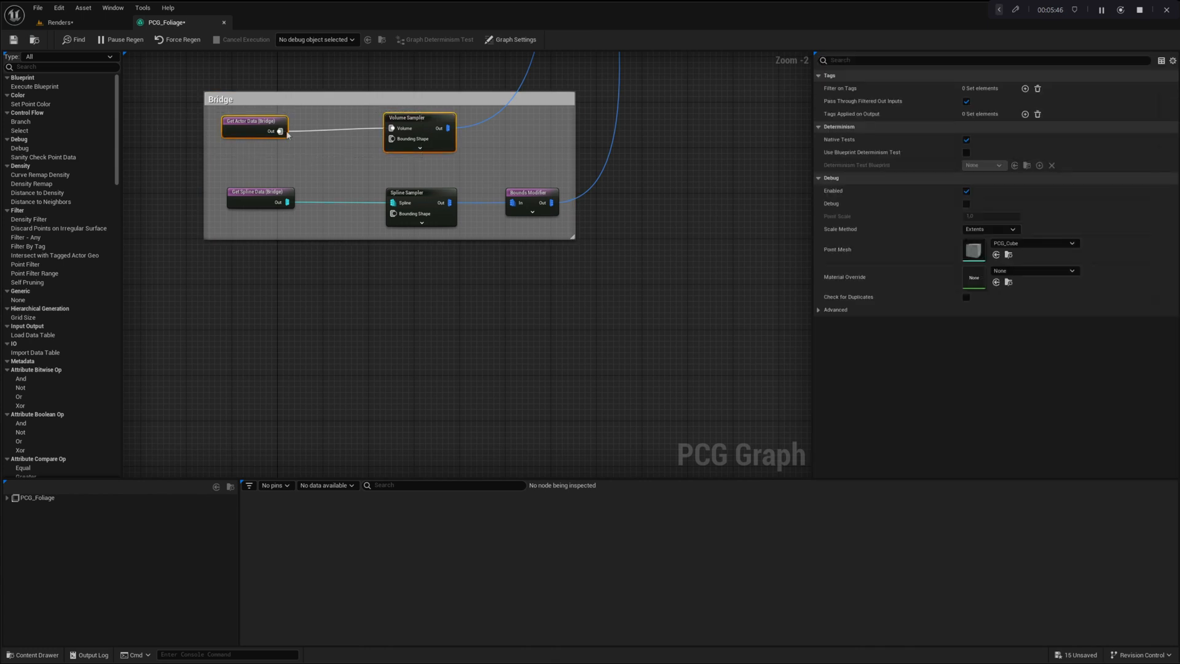
# Step: Duplicate the sampling nodes as a House chain with a Bounds Modifier (bounds 15) wired in, then return to the level
pyautogui.click(269, 317)
pyautogui.write('bou')
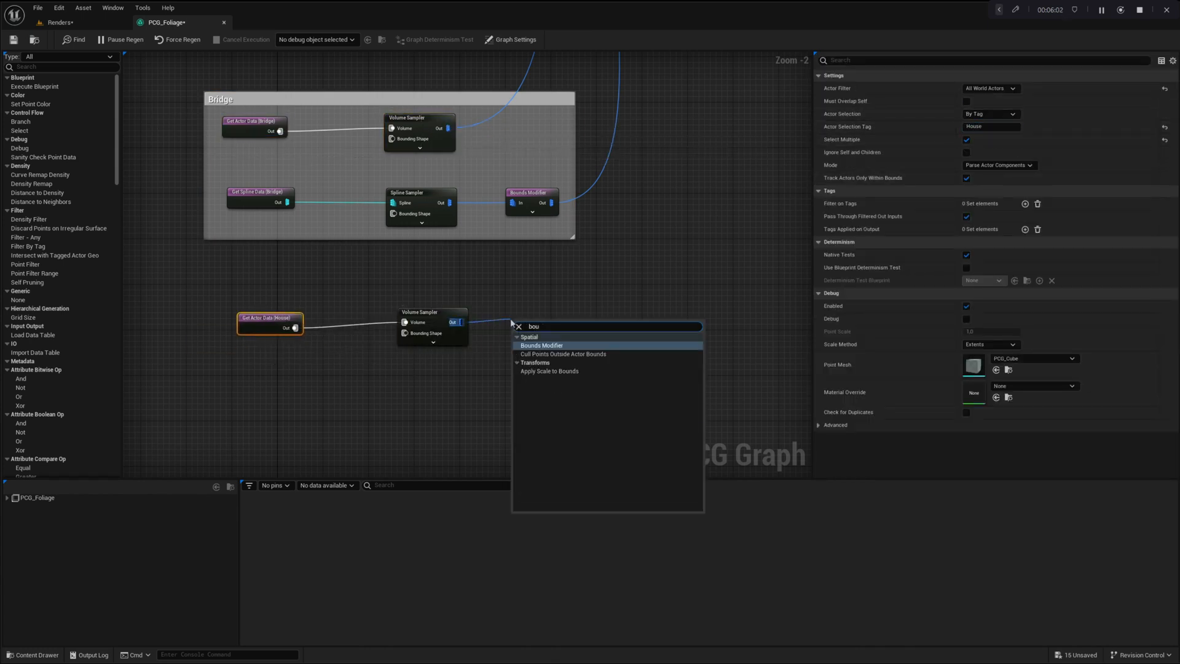
pyautogui.click(542, 345)
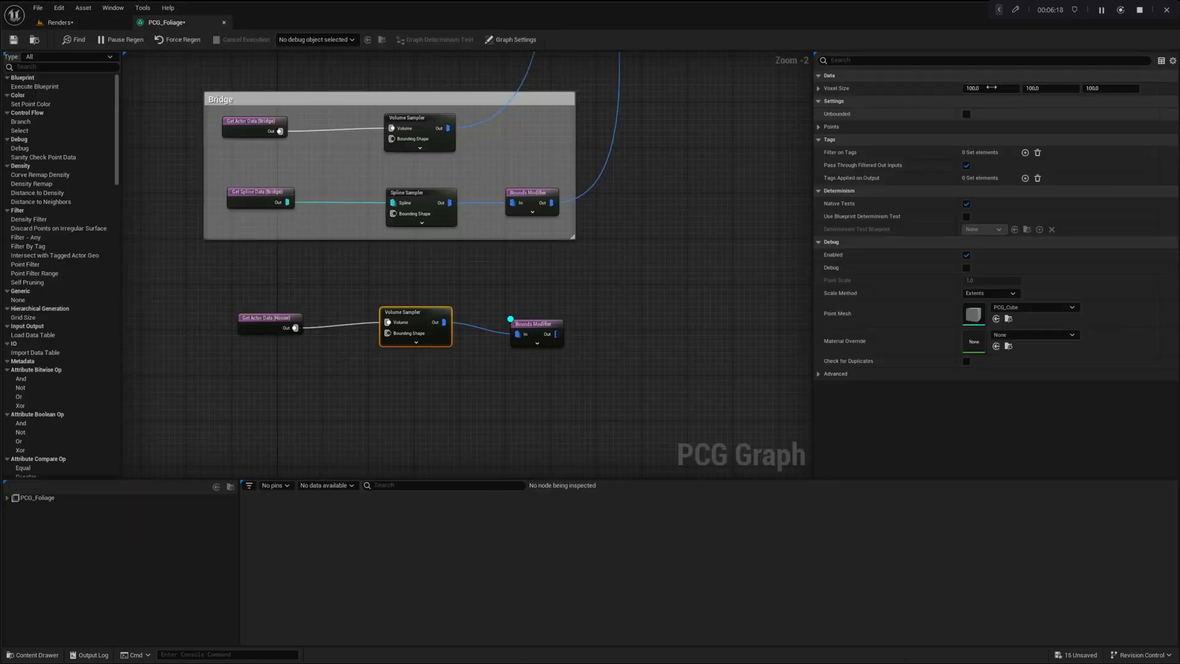
pyautogui.click(535, 323)
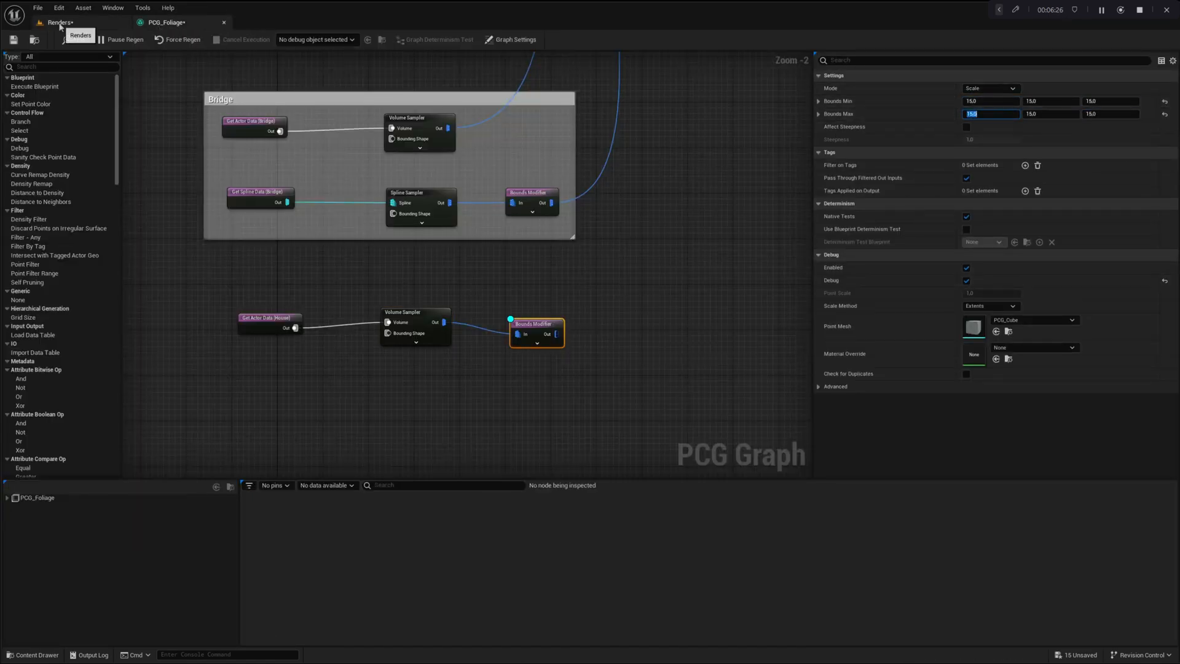
pyautogui.scroll(-3)
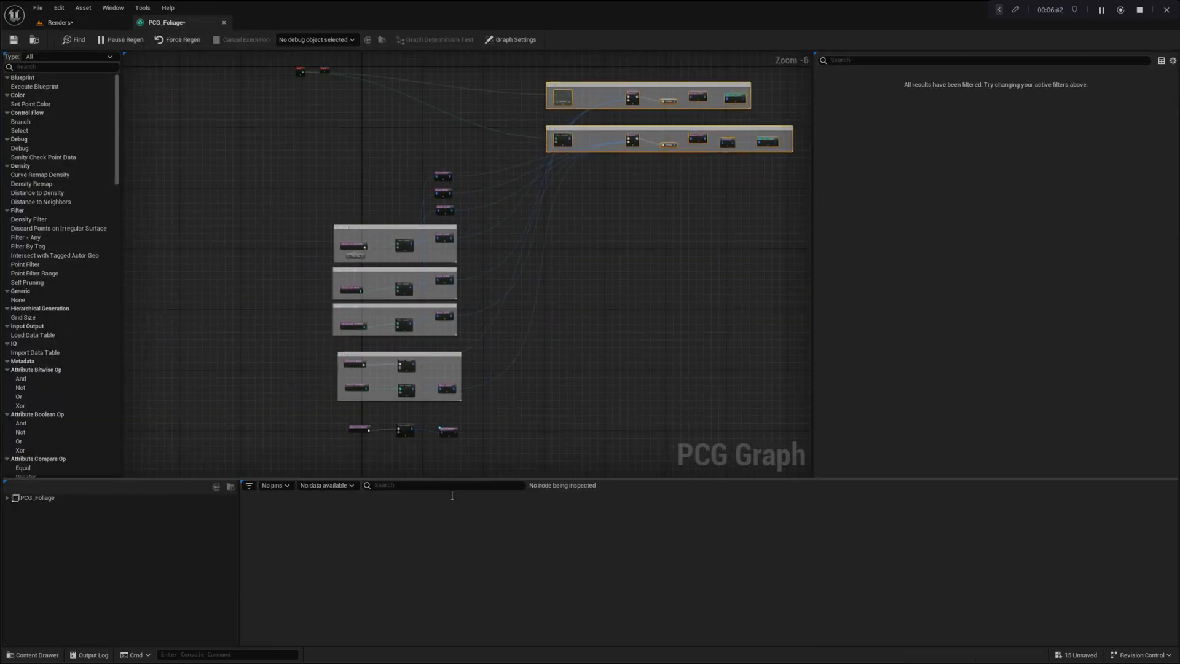
pyautogui.click(451, 387)
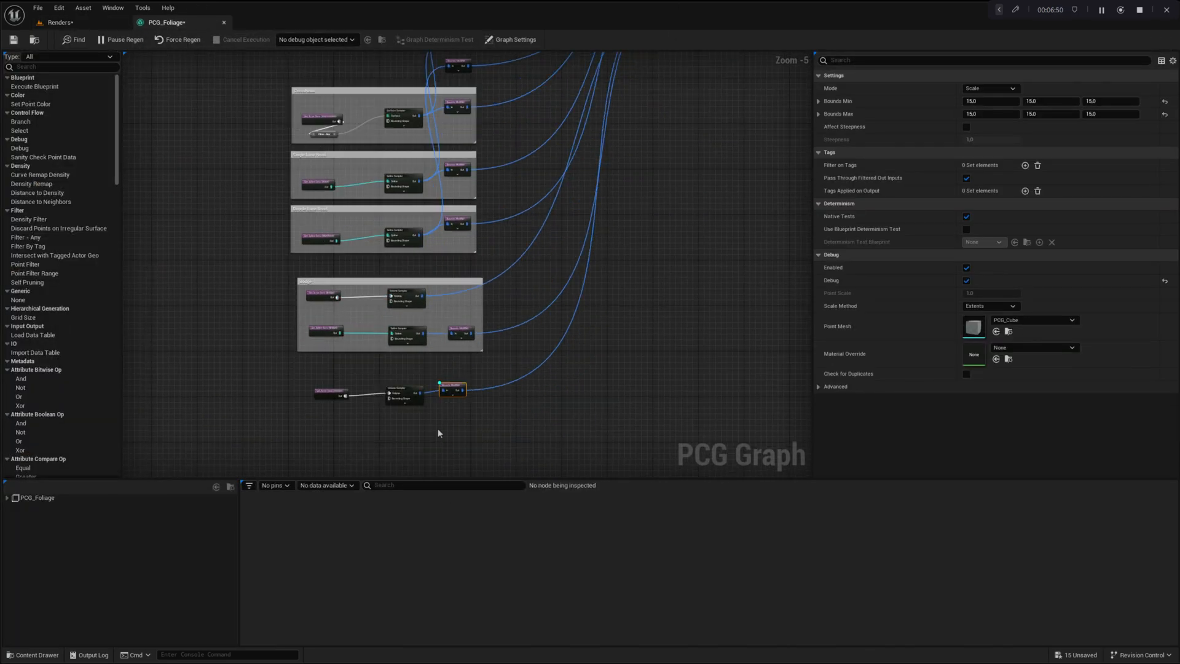
pyautogui.click(57, 22)
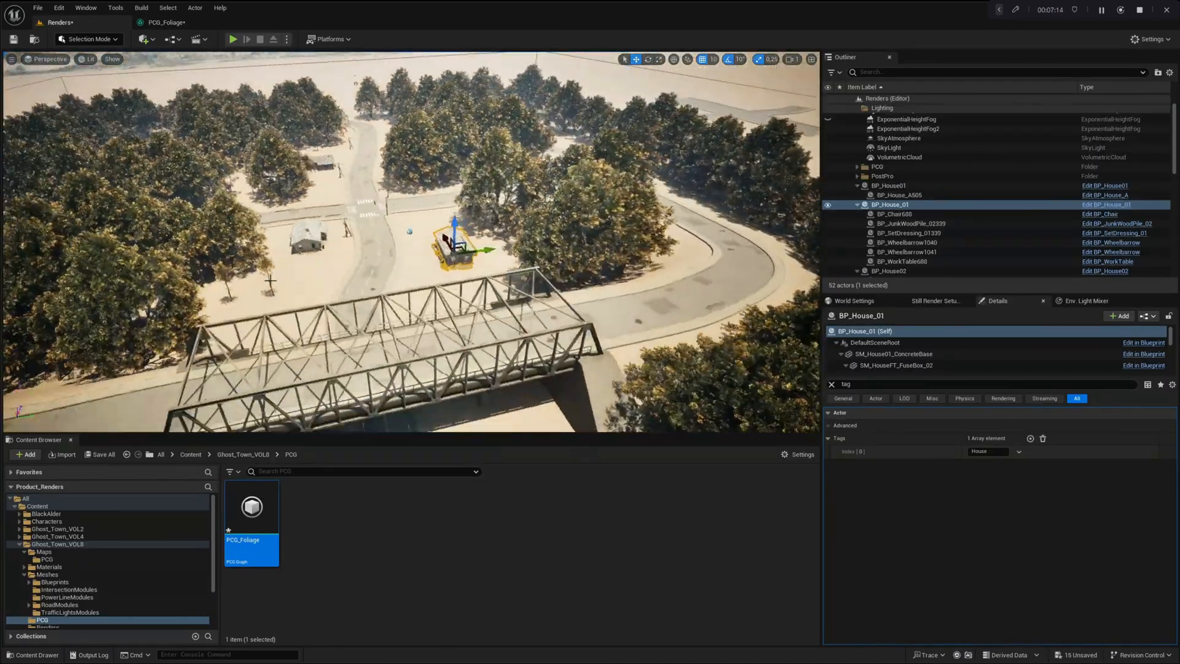
# Step: Open the Tutorials map with its BP_Road_Generator road on checkered ground
pyautogui.click(234, 39)
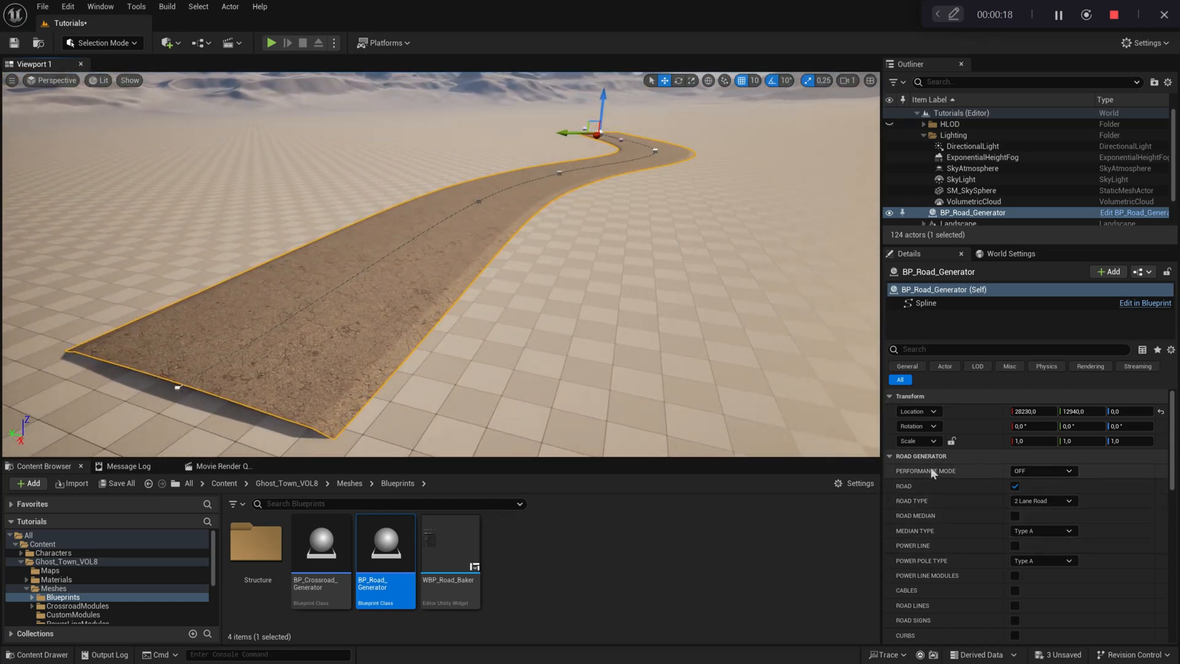
# Step: Enable Road Lines, Curbs, Sidewalks and Guardrails on the BP_Road_Generator
pyautogui.scroll(-3)
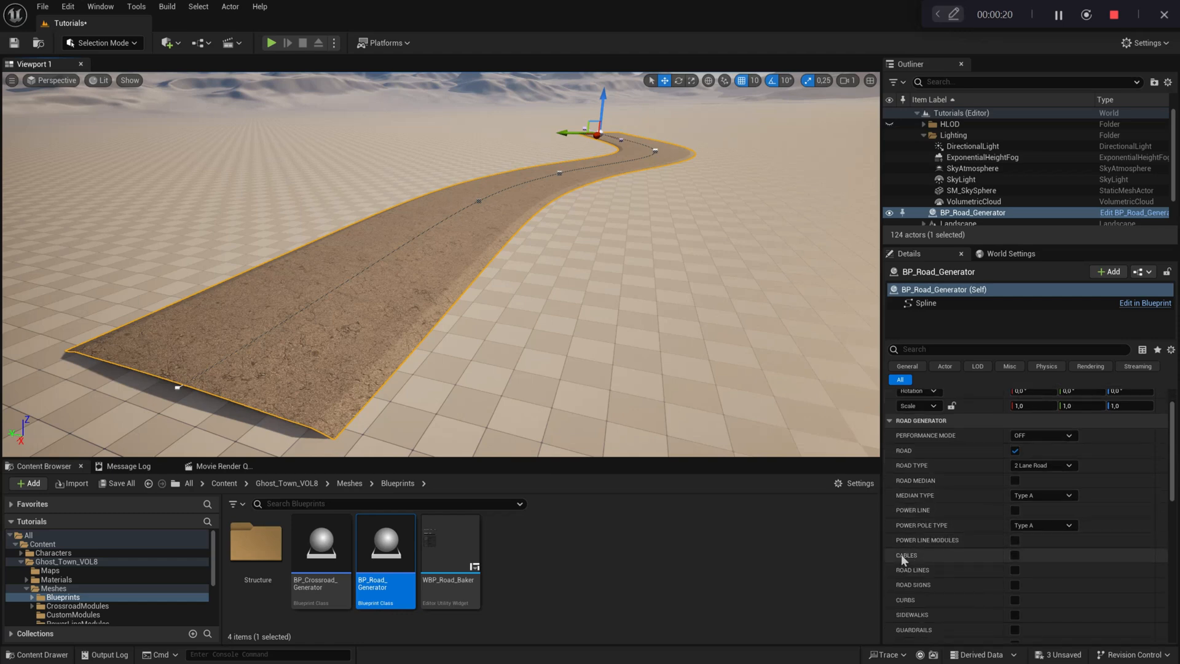
pyautogui.click(1014, 569)
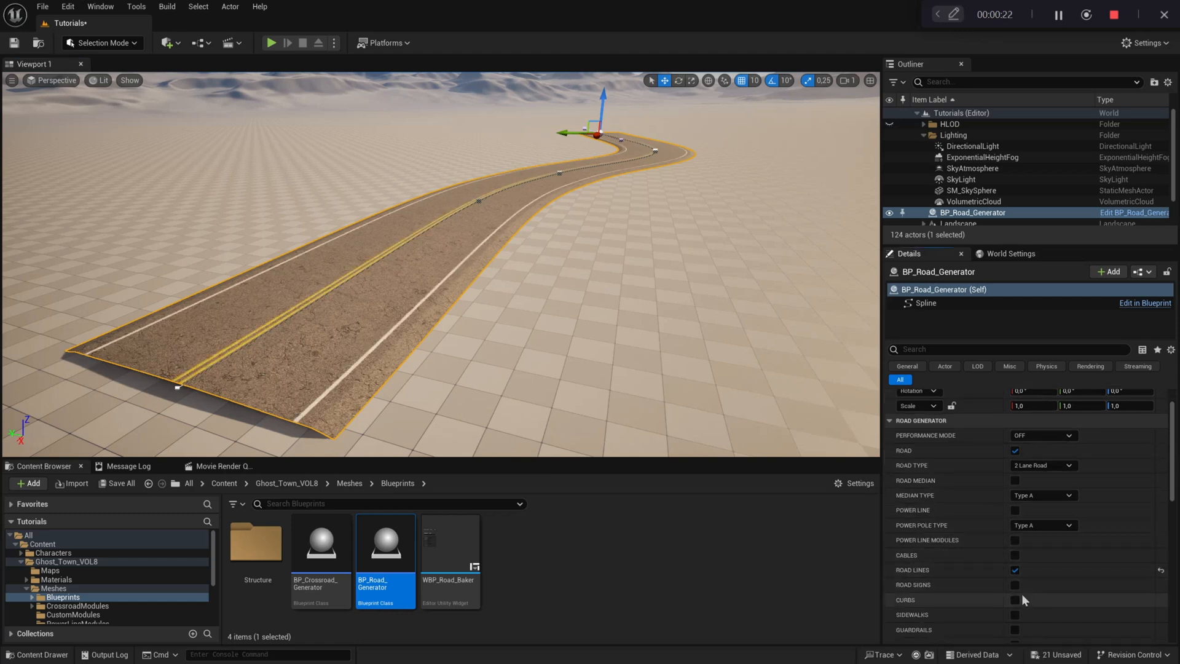
pyautogui.click(1015, 599)
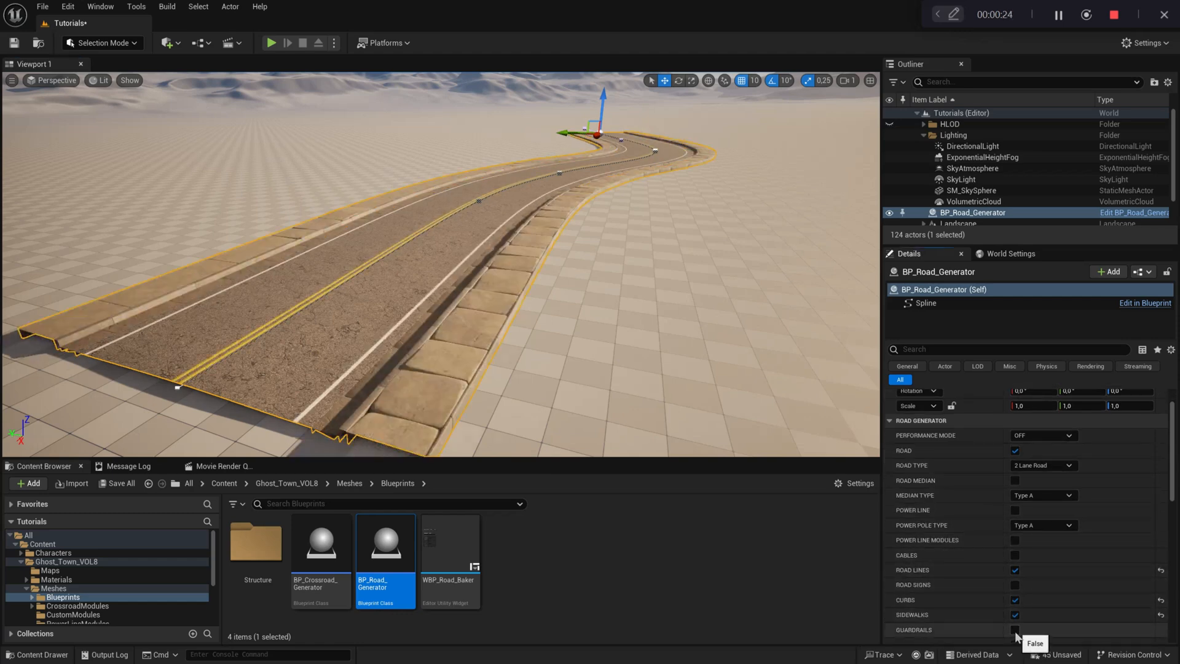
pyautogui.click(1015, 629)
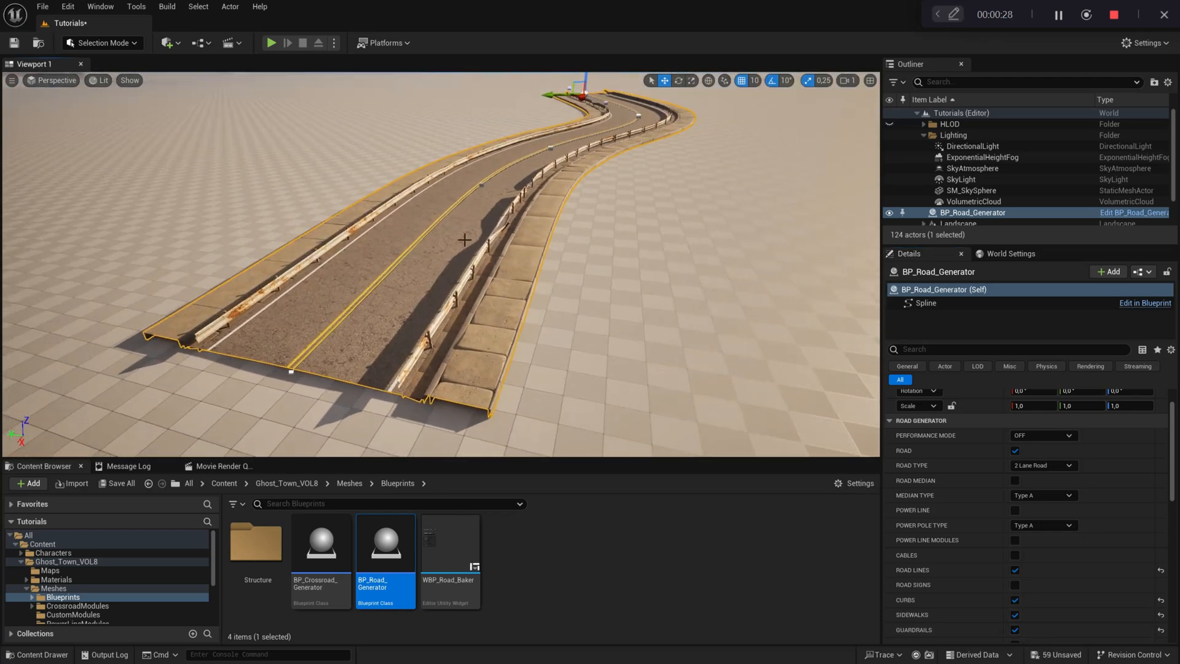
pyautogui.click(12, 81)
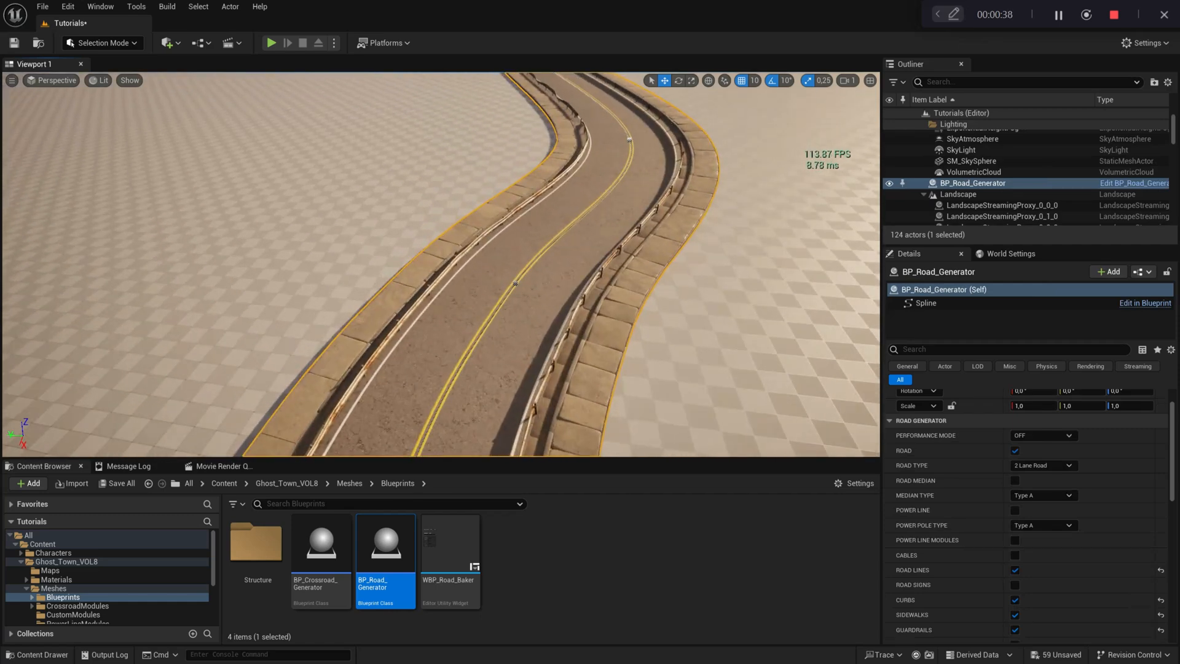
pyautogui.click(515, 282)
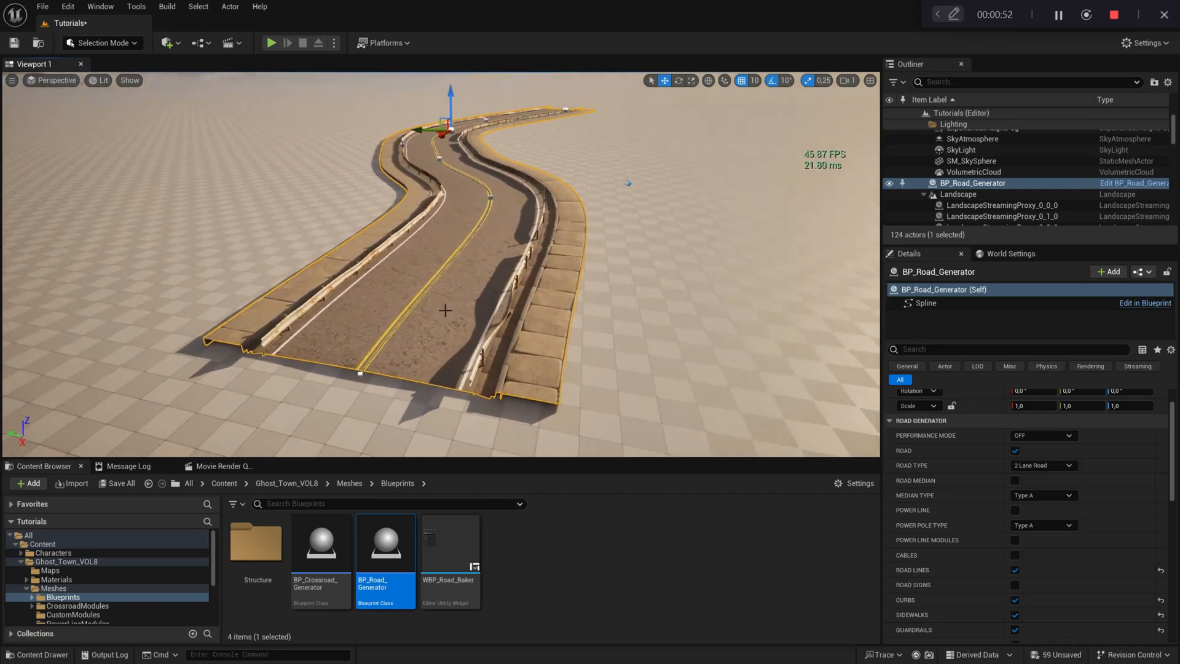
# Step: Set Performance Mode ON, compare in Wireframe with it OFF, and leave it ON
pyautogui.click(1042, 435)
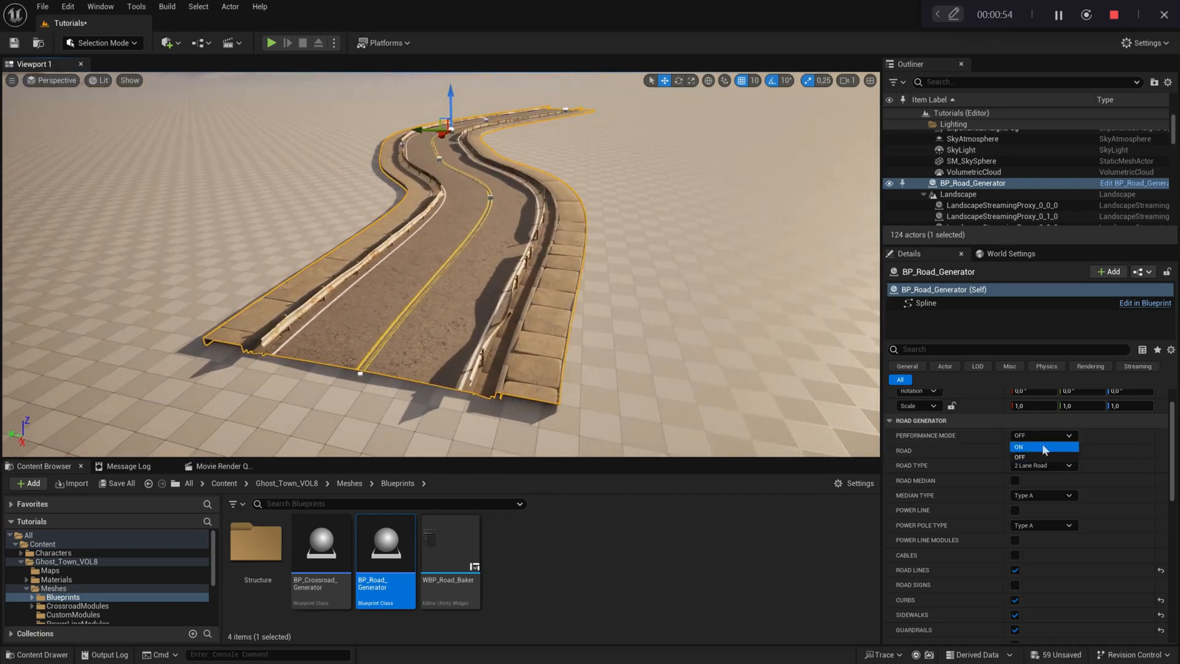
pyautogui.click(1042, 446)
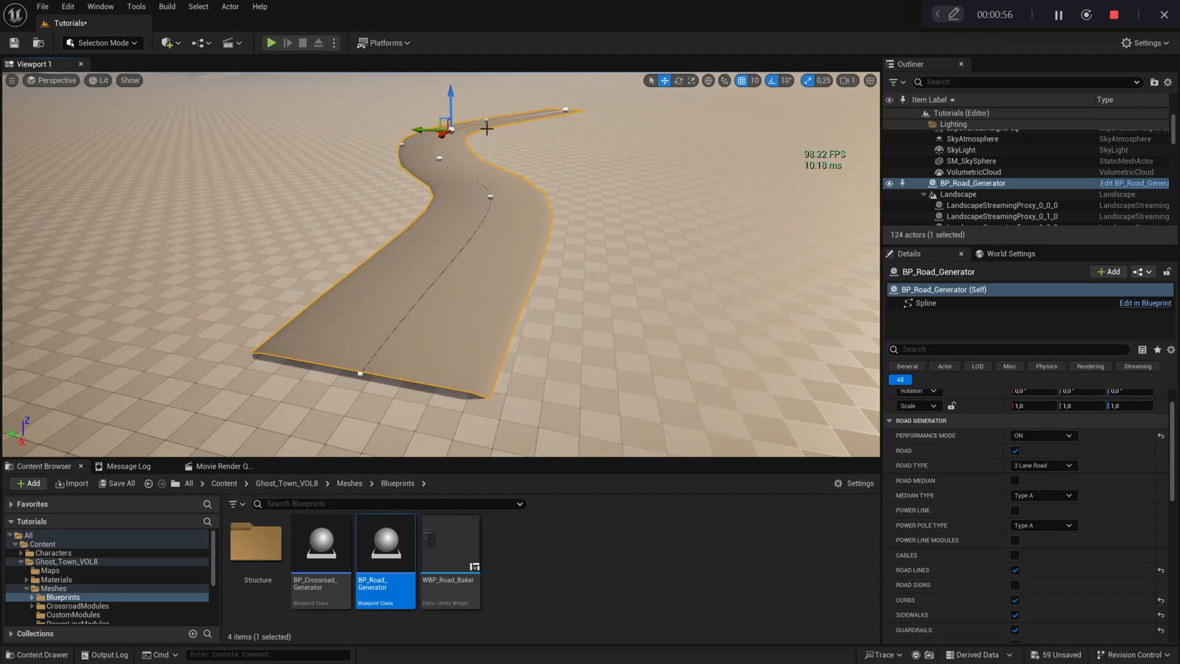
pyautogui.click(100, 81)
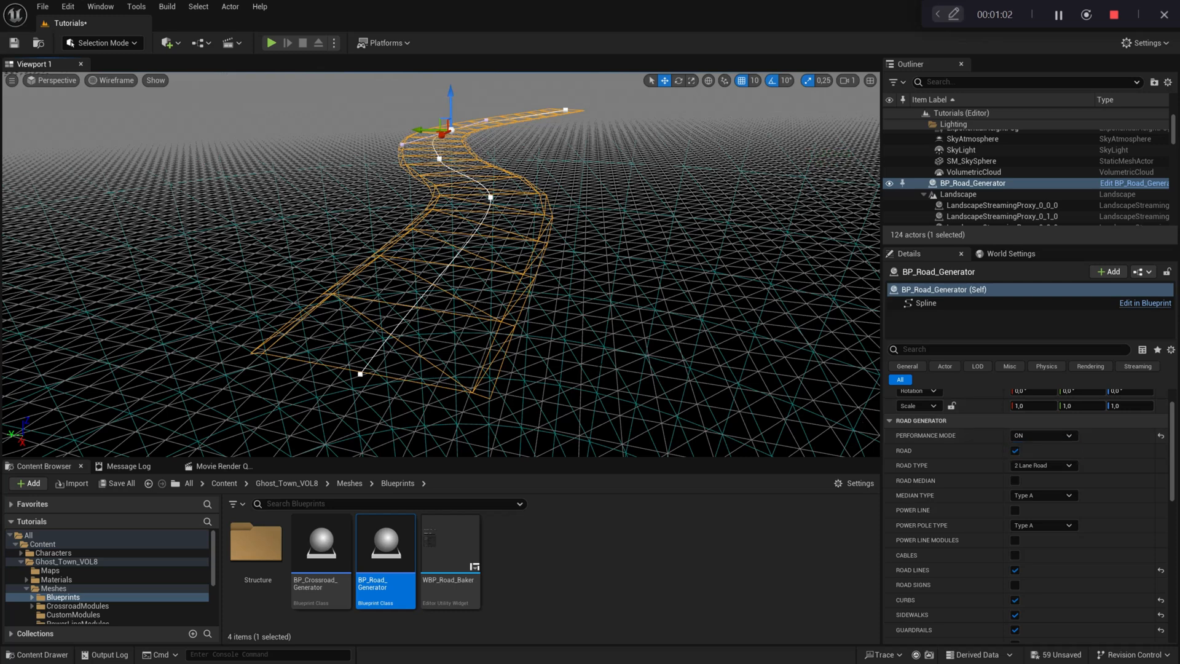
pyautogui.click(1041, 435)
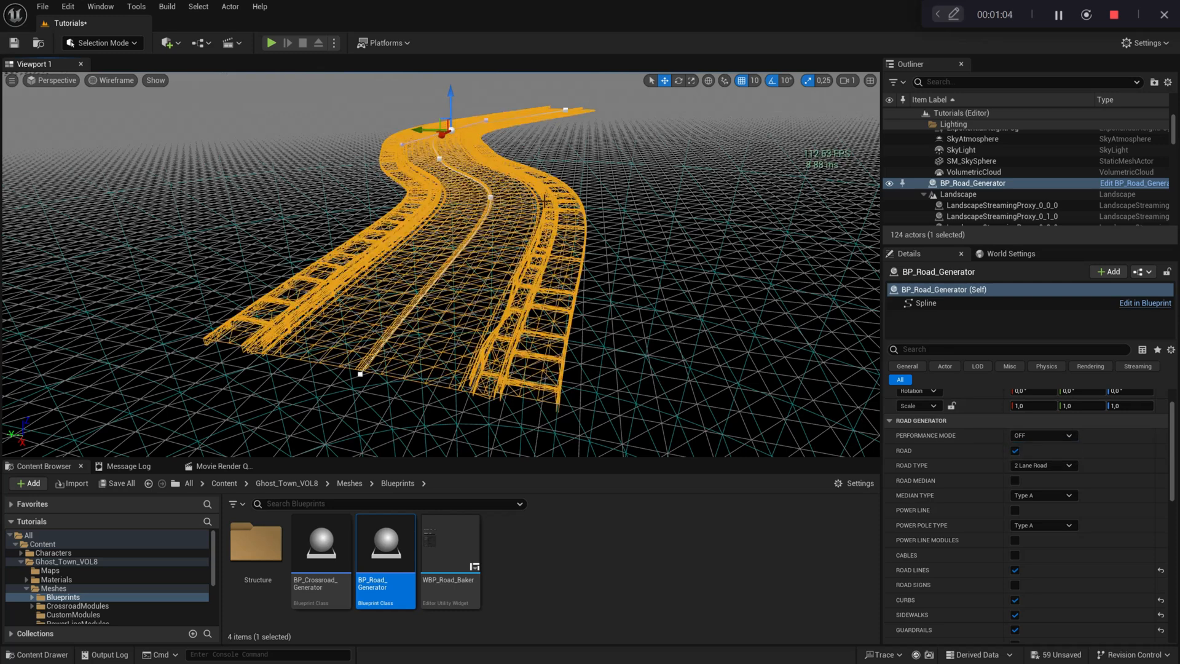
pyautogui.click(1042, 435)
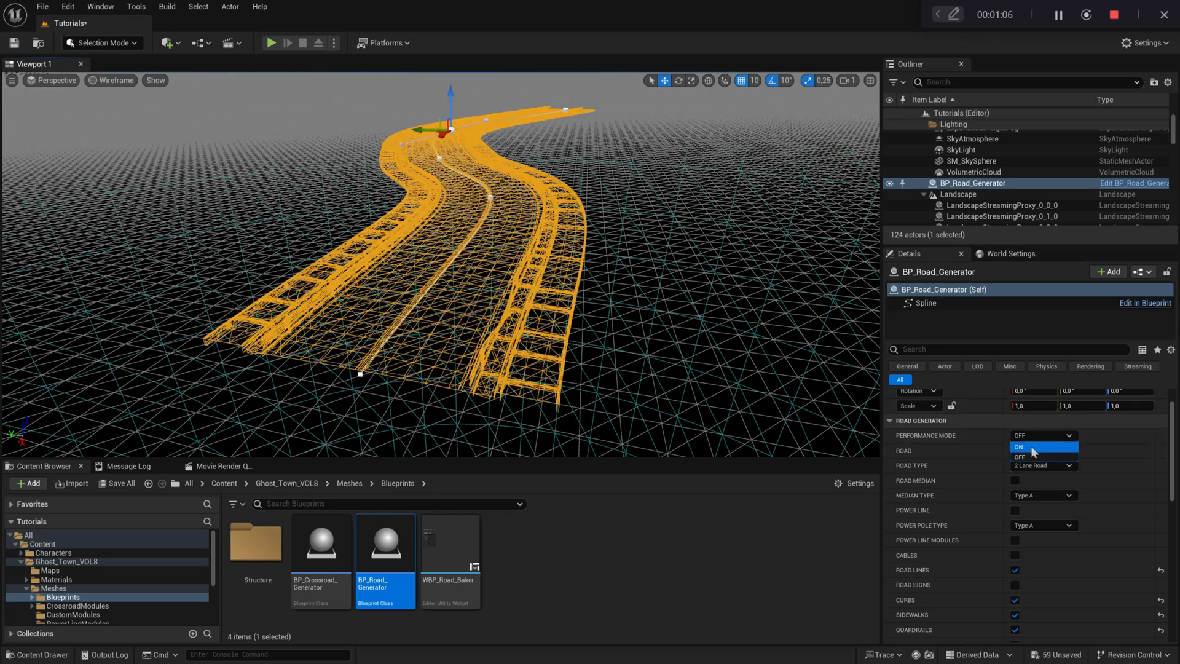
pyautogui.click(1020, 446)
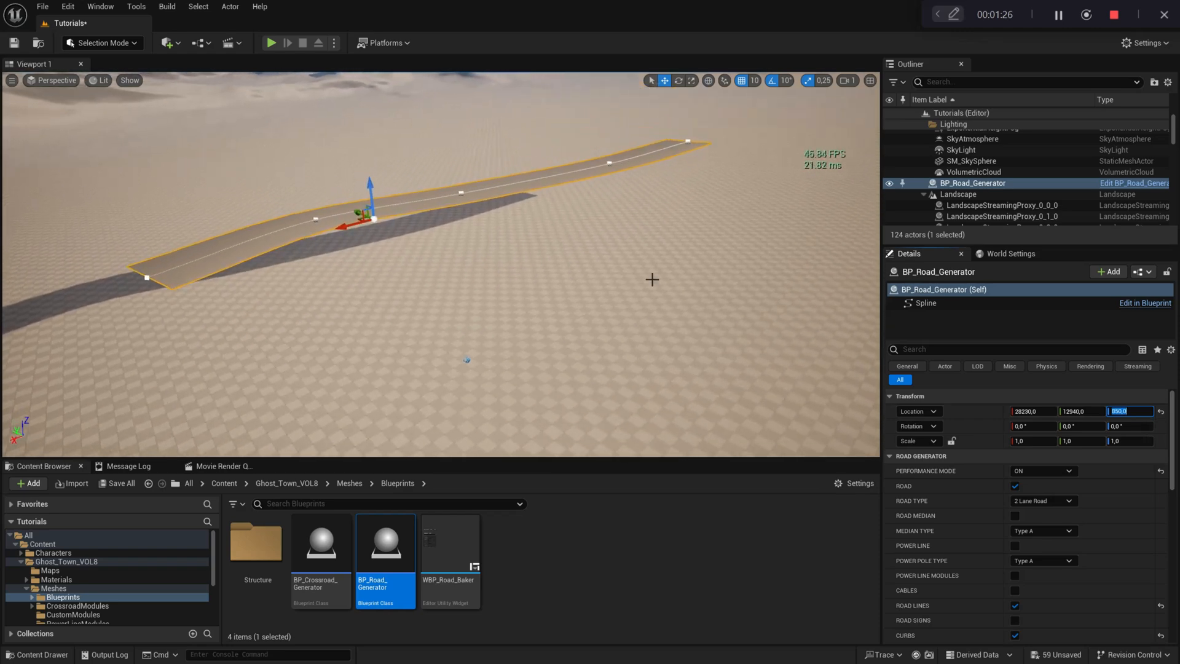
# Step: Enable Bridge on the raised road, show it with Performance Mode OFF, then back ON
pyautogui.scroll(-3)
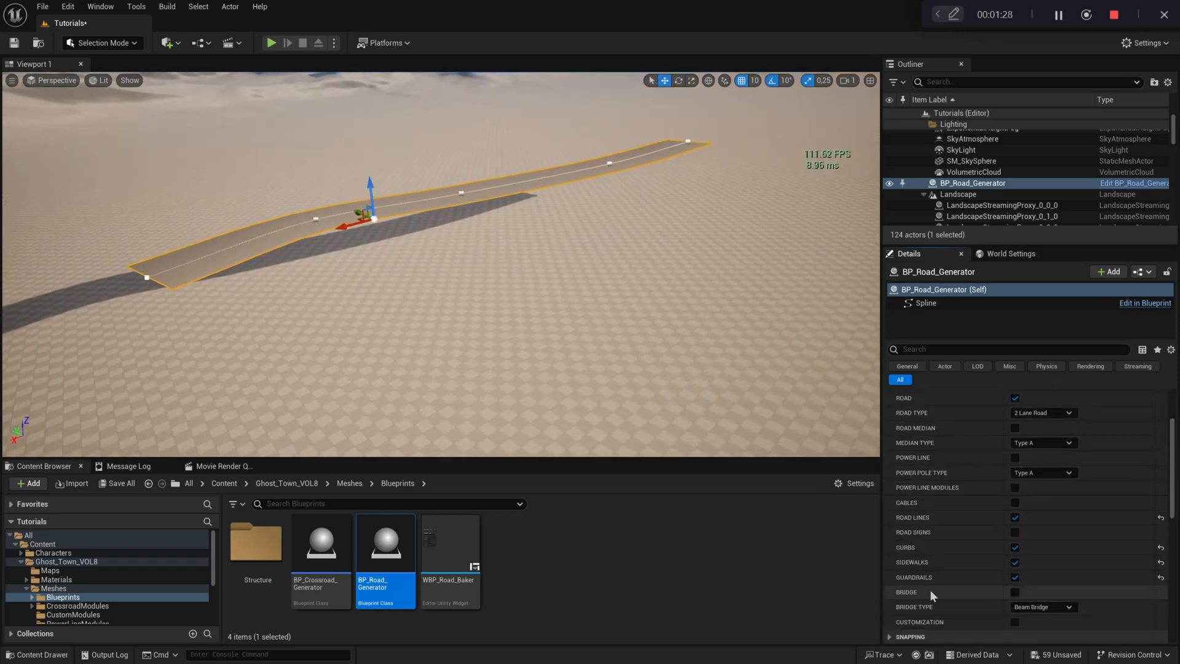
pyautogui.click(1014, 592)
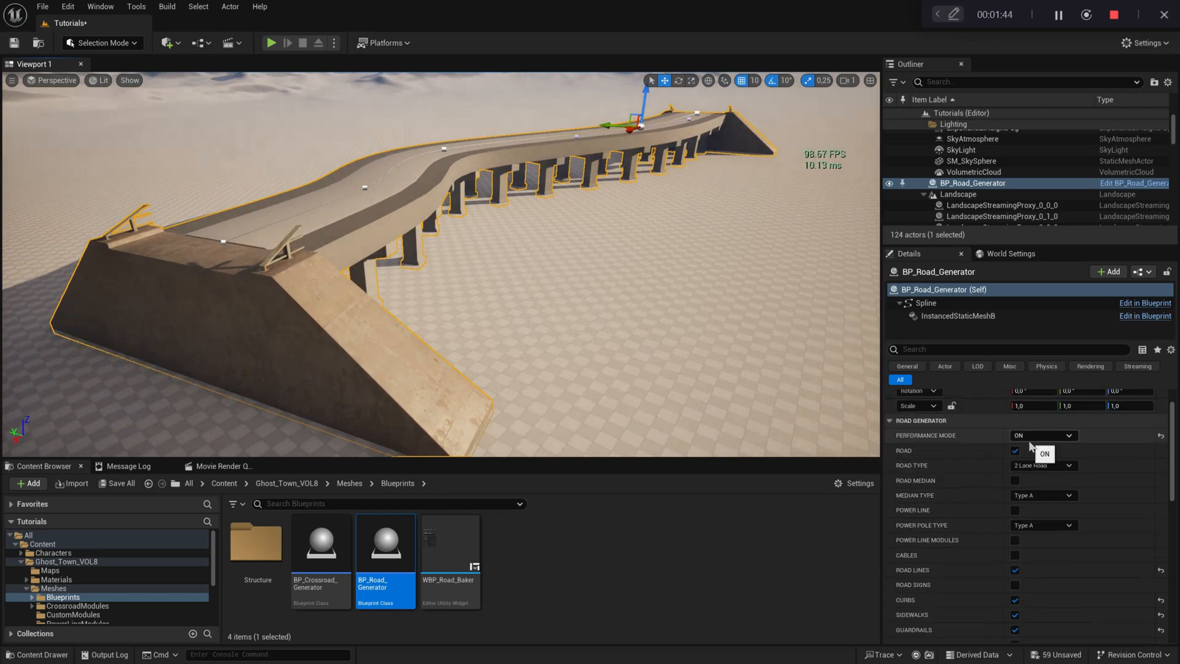
pyautogui.click(1014, 450)
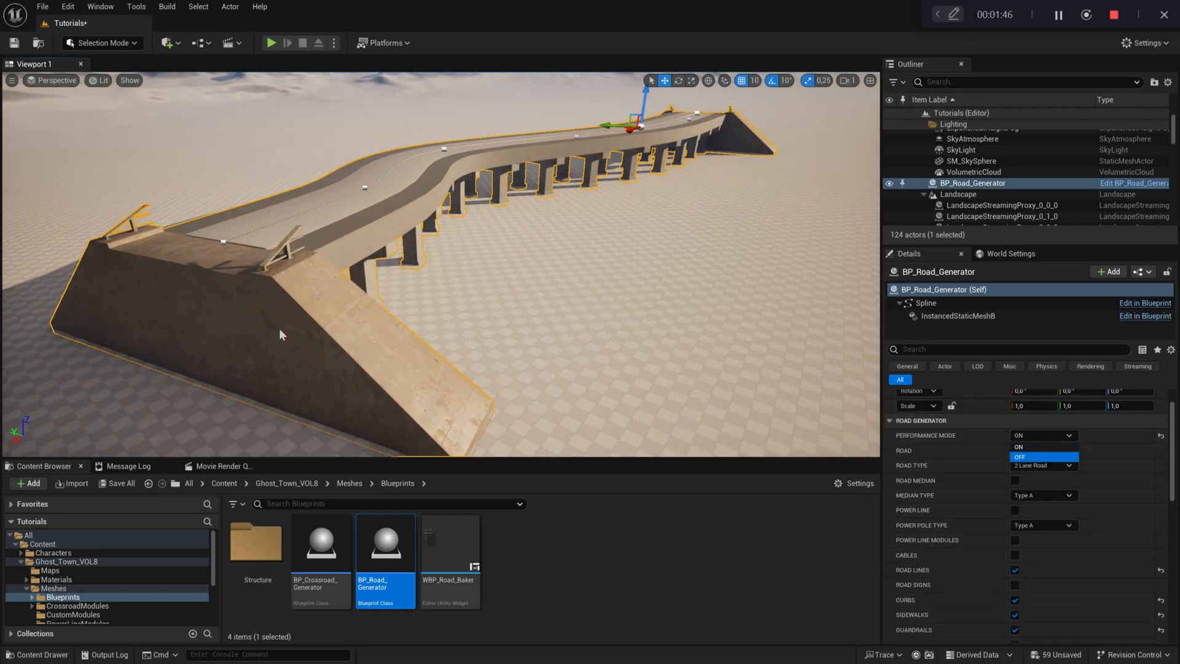
pyautogui.click(1041, 457)
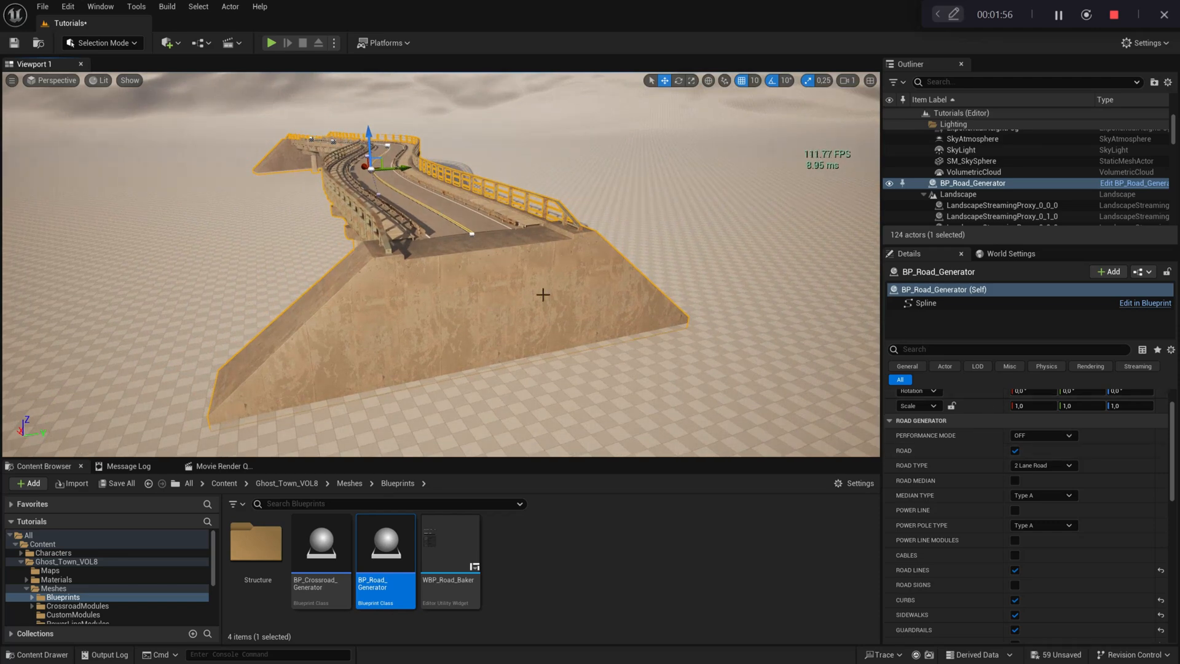
pyautogui.click(1043, 435)
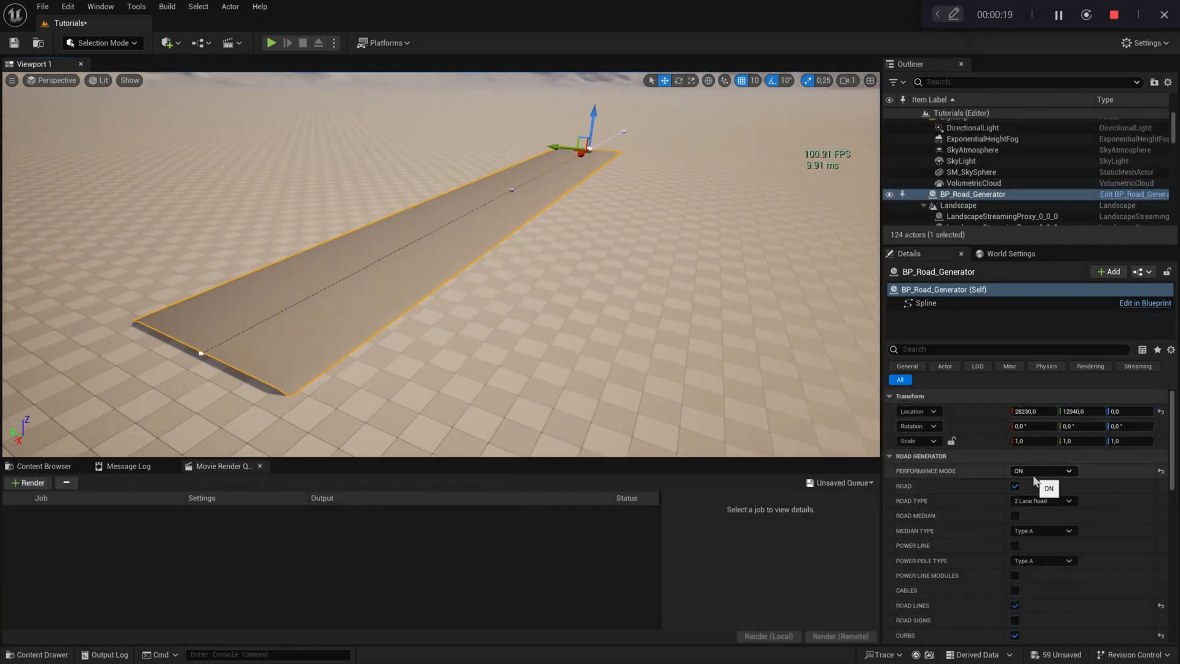
pyautogui.moveTo(925, 626)
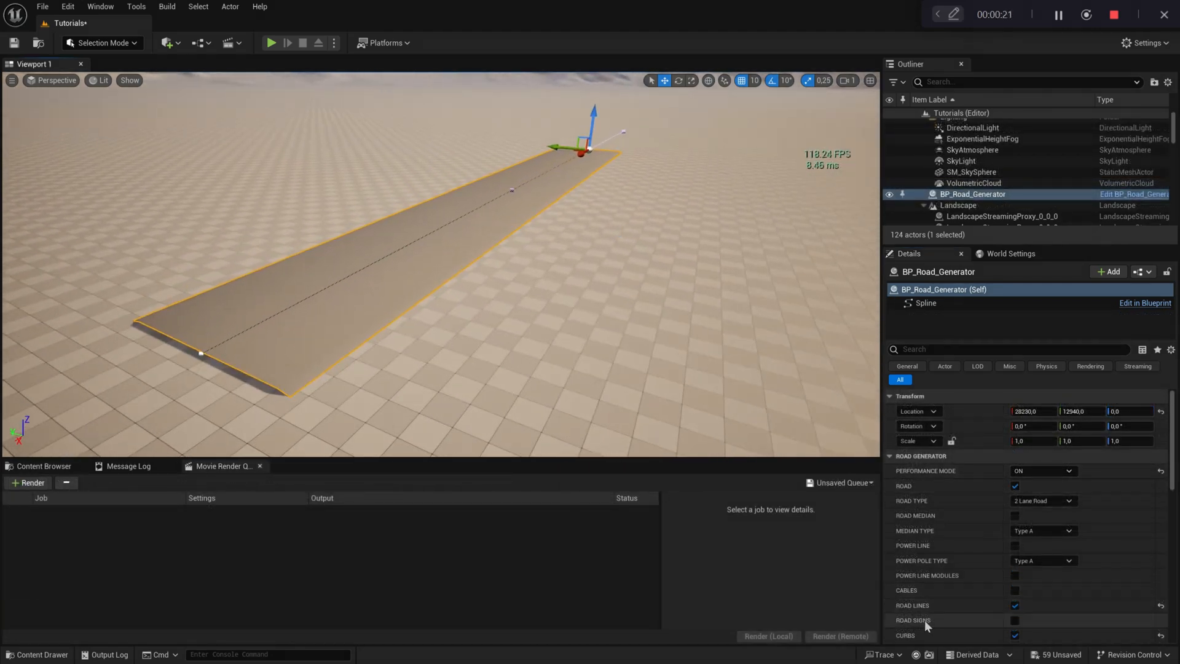
# Step: Add power line poles and cables along the road and set Performance Mode OFF
pyautogui.scroll(-3)
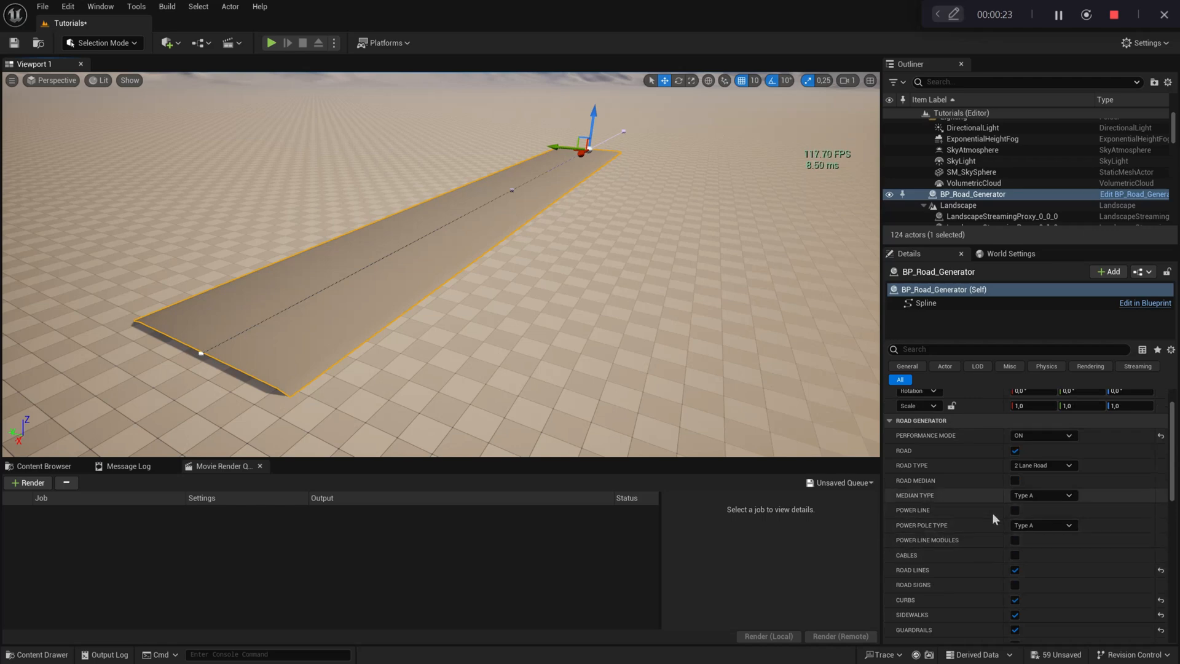
pyautogui.click(1015, 510)
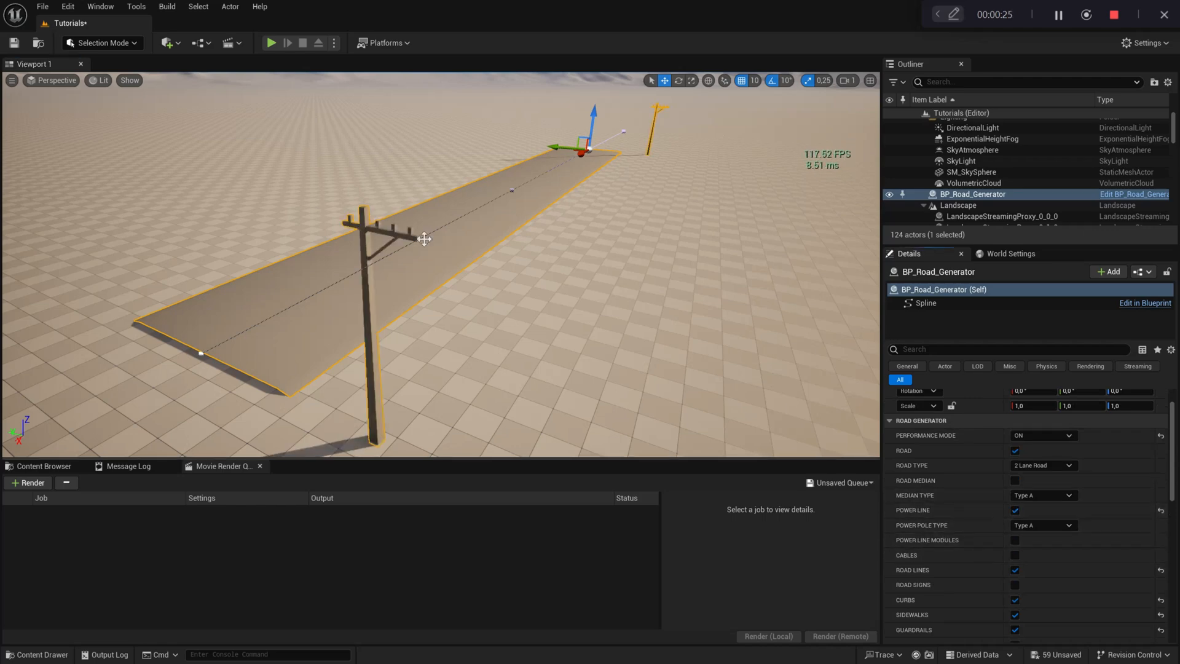
pyautogui.click(1015, 556)
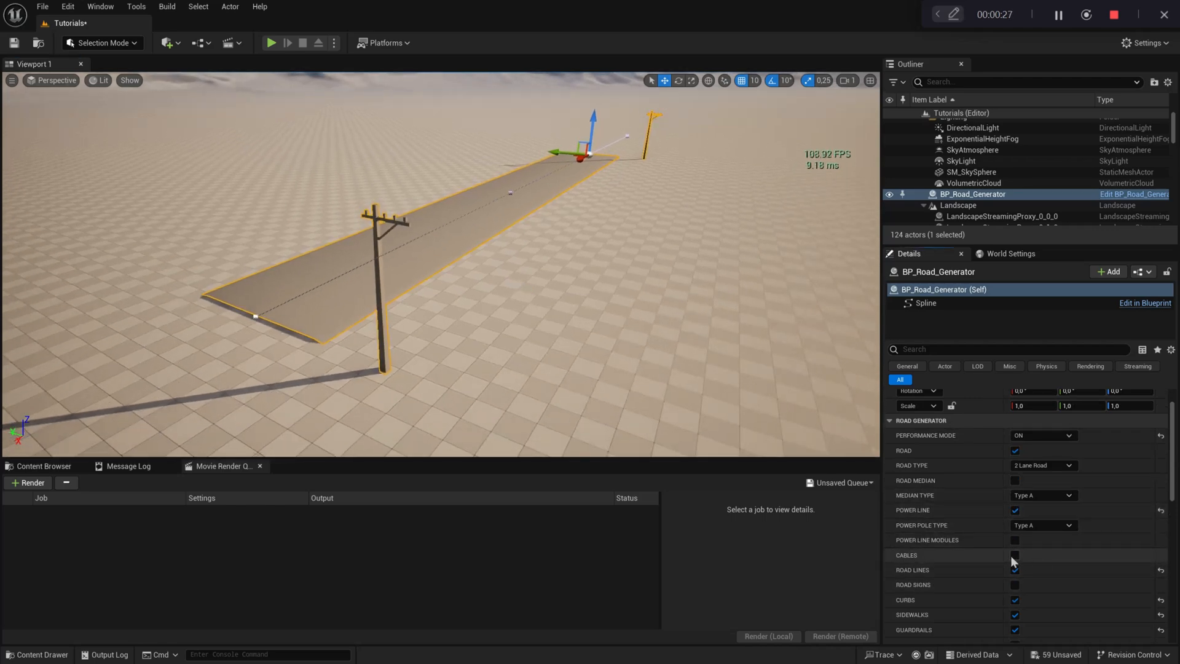
pyautogui.click(1015, 556)
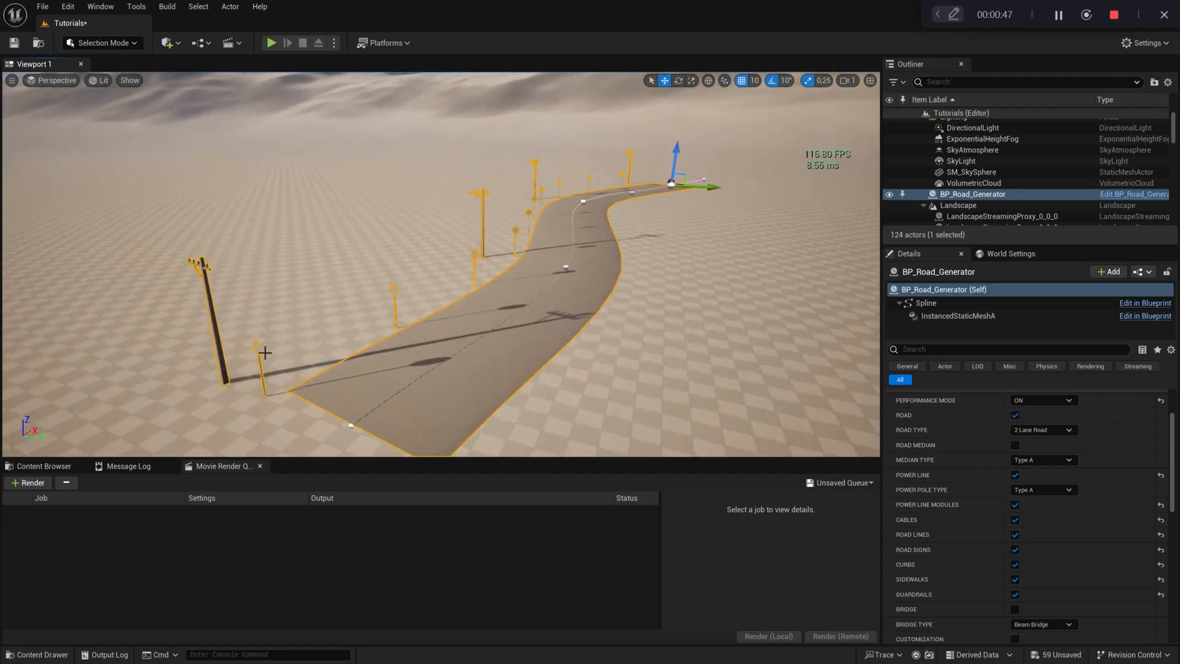
pyautogui.click(1042, 399)
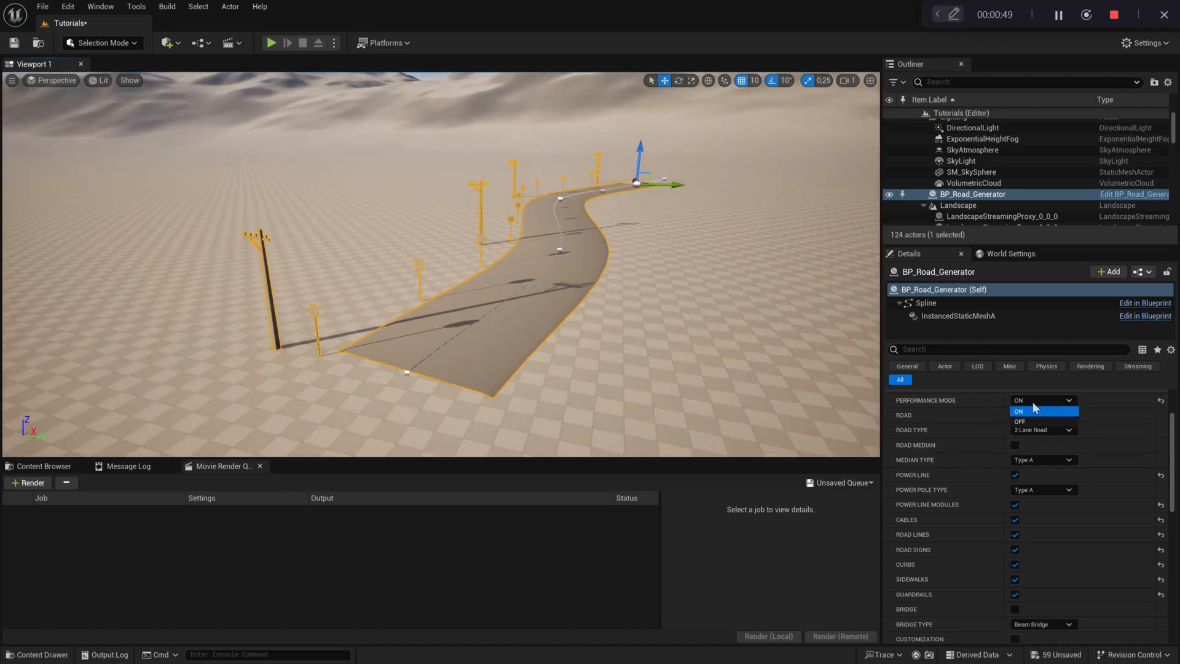
pyautogui.click(1020, 421)
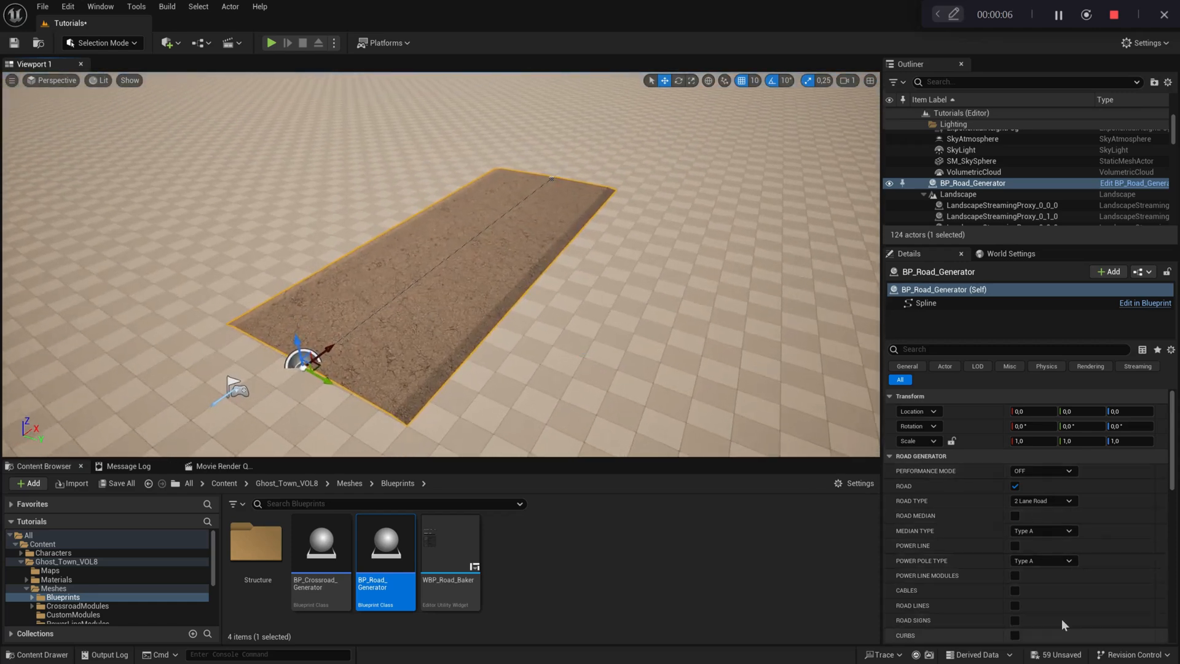
# Step: Enable Road Lines, Curbs and Sidewalks, then step Road Type through 2 and 3 Lane Road
pyautogui.click(1014, 588)
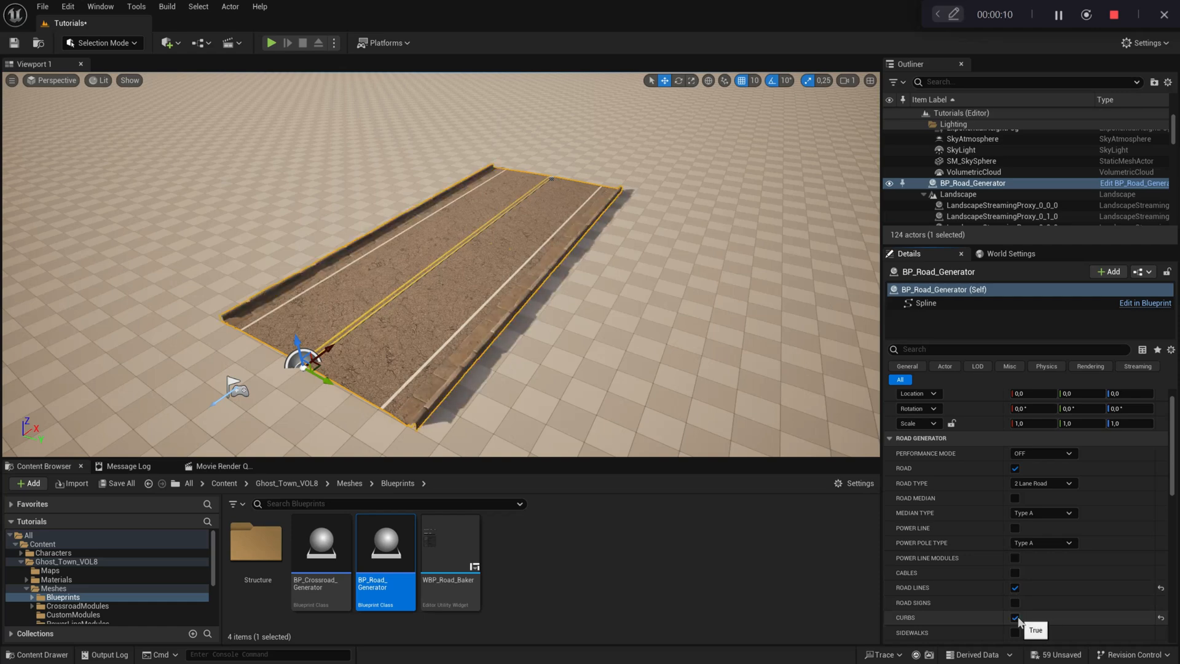
pyautogui.click(1014, 617)
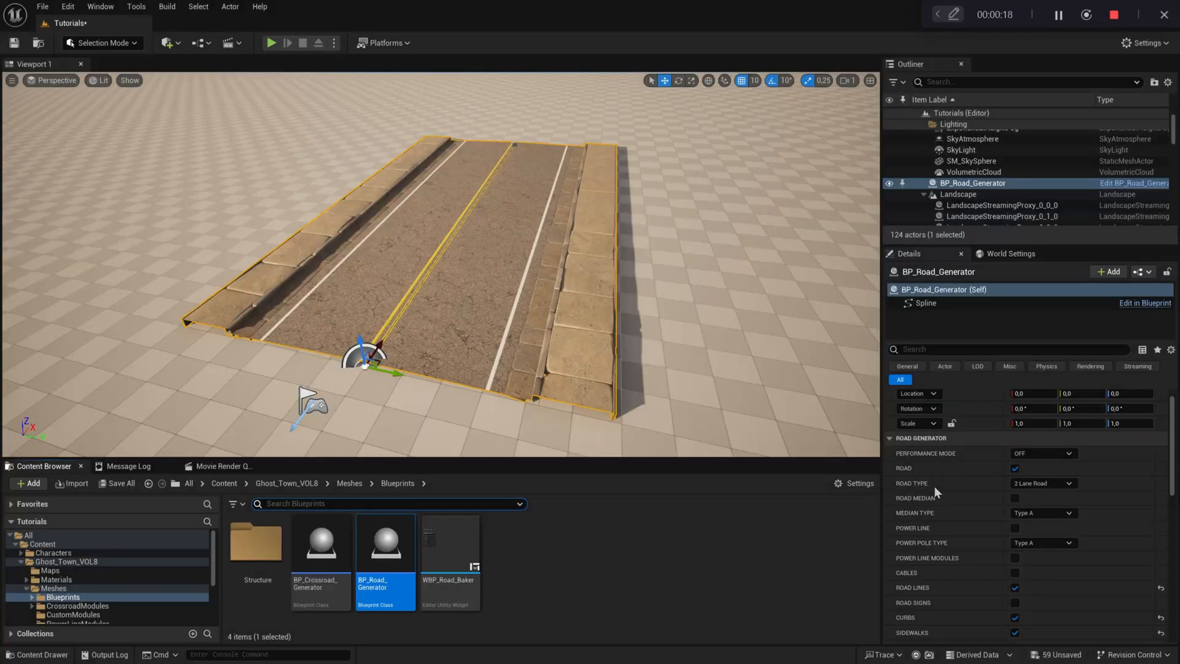
pyautogui.click(1044, 482)
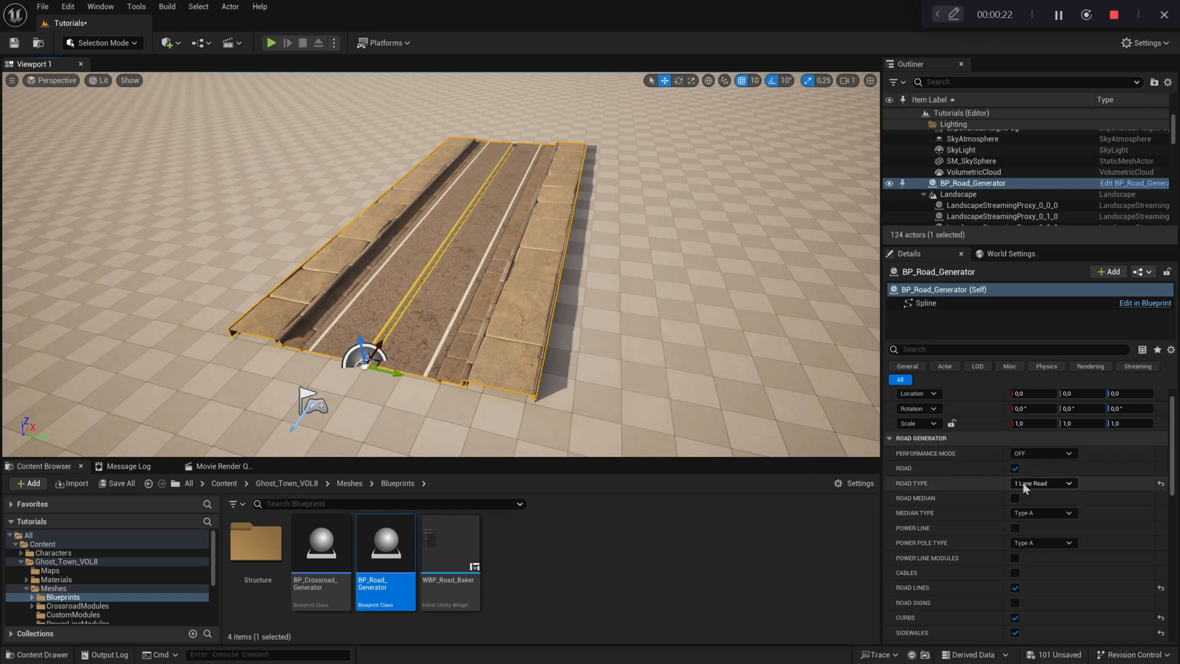
pyautogui.click(1042, 482)
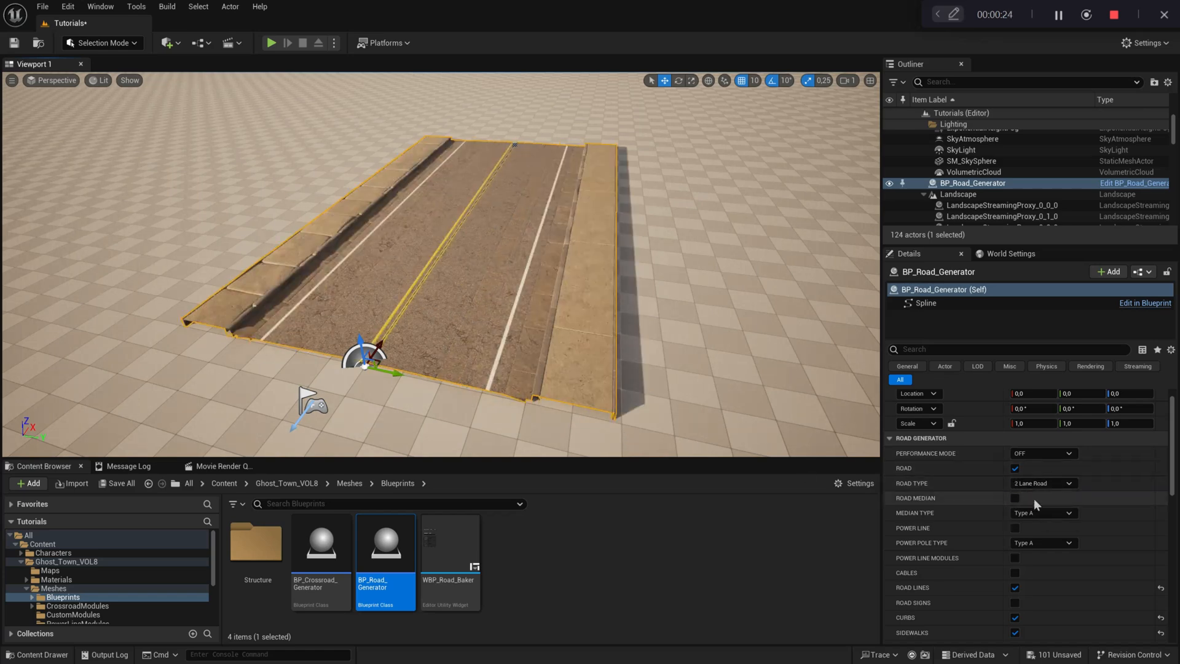
pyautogui.click(1043, 482)
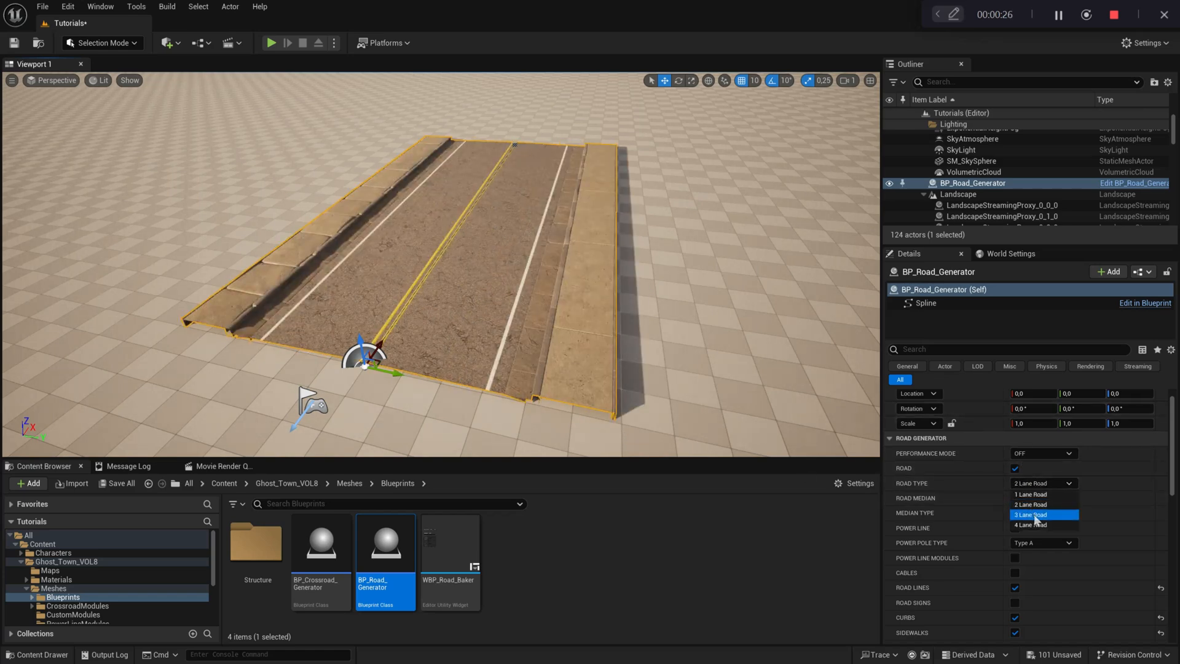
pyautogui.click(1042, 514)
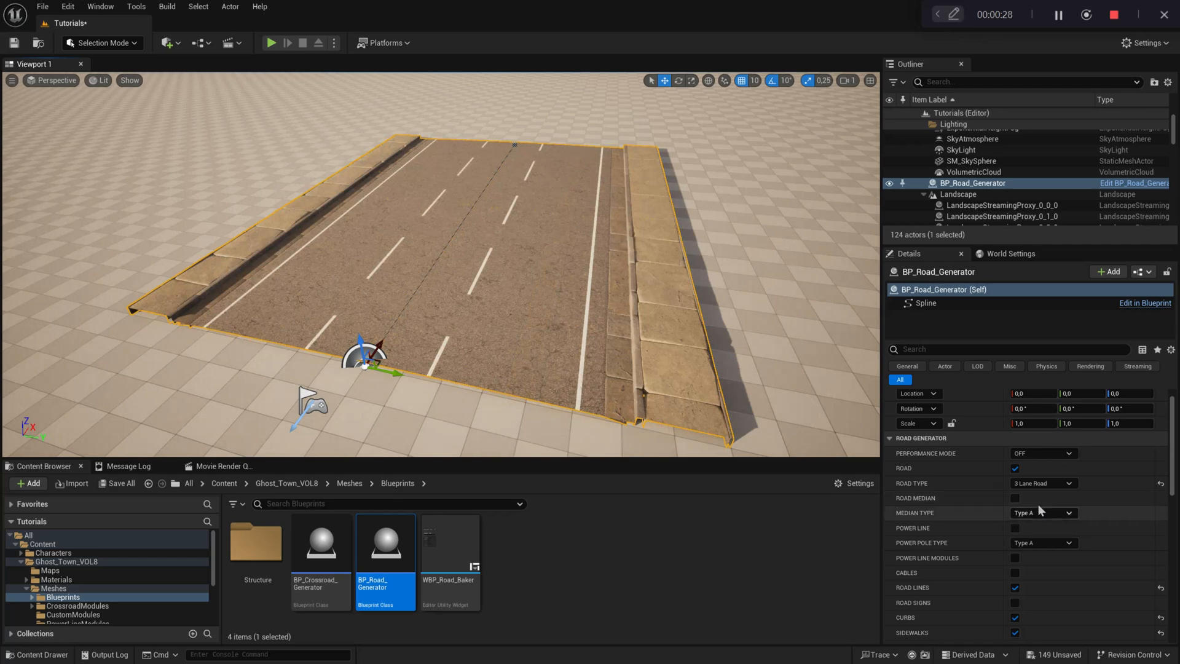
pyautogui.click(1042, 482)
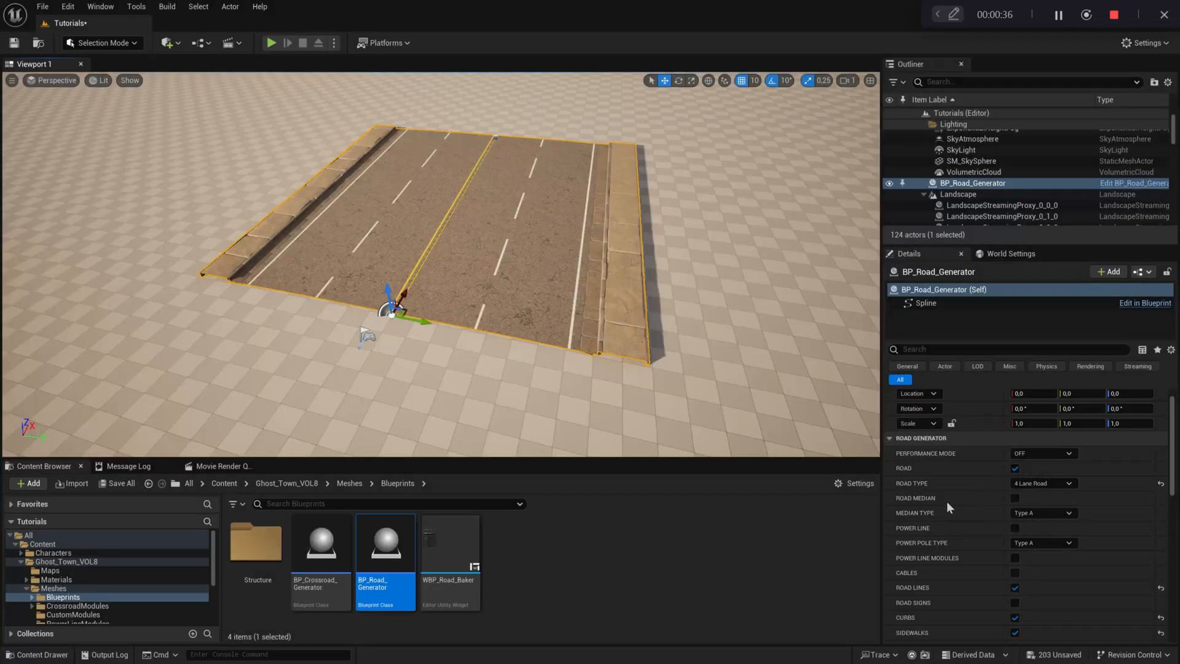
# Step: Enable Road Median on a single-lane road and try Median Type B
pyautogui.click(1014, 498)
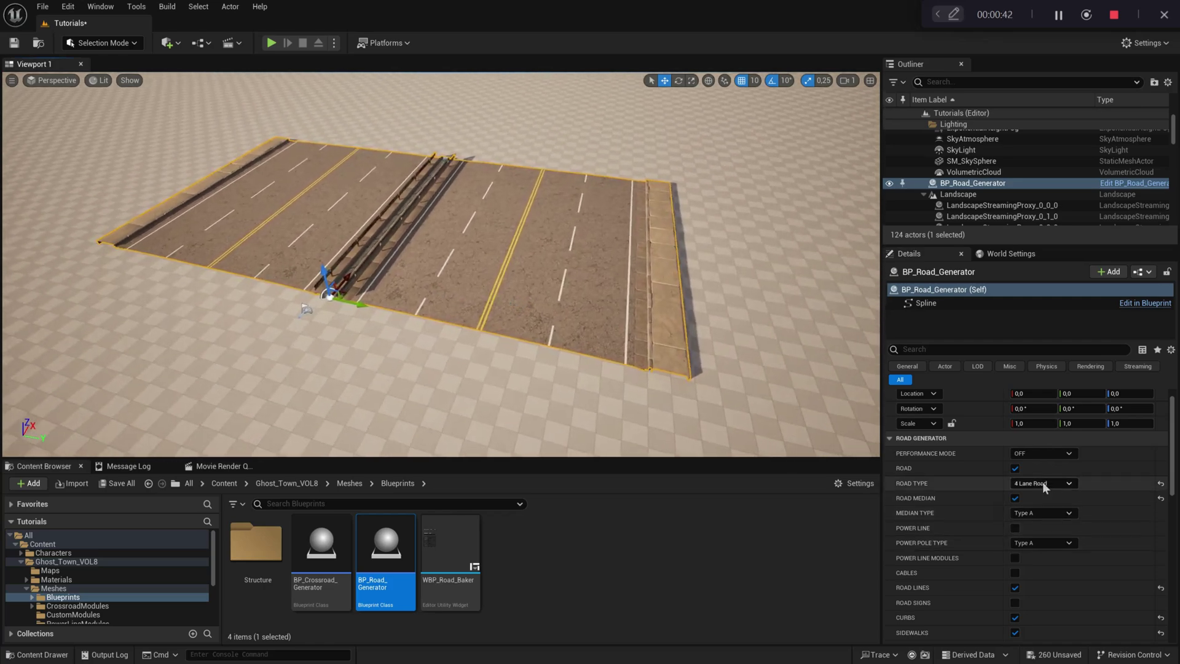
pyautogui.click(1042, 482)
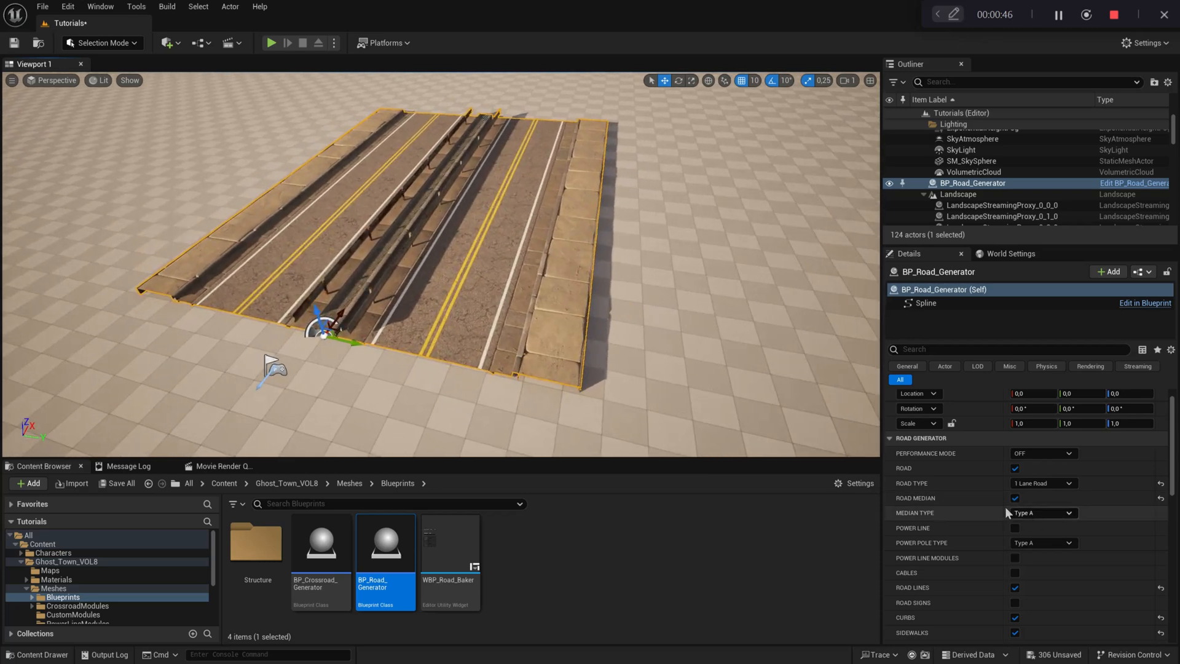
pyautogui.moveTo(939, 519)
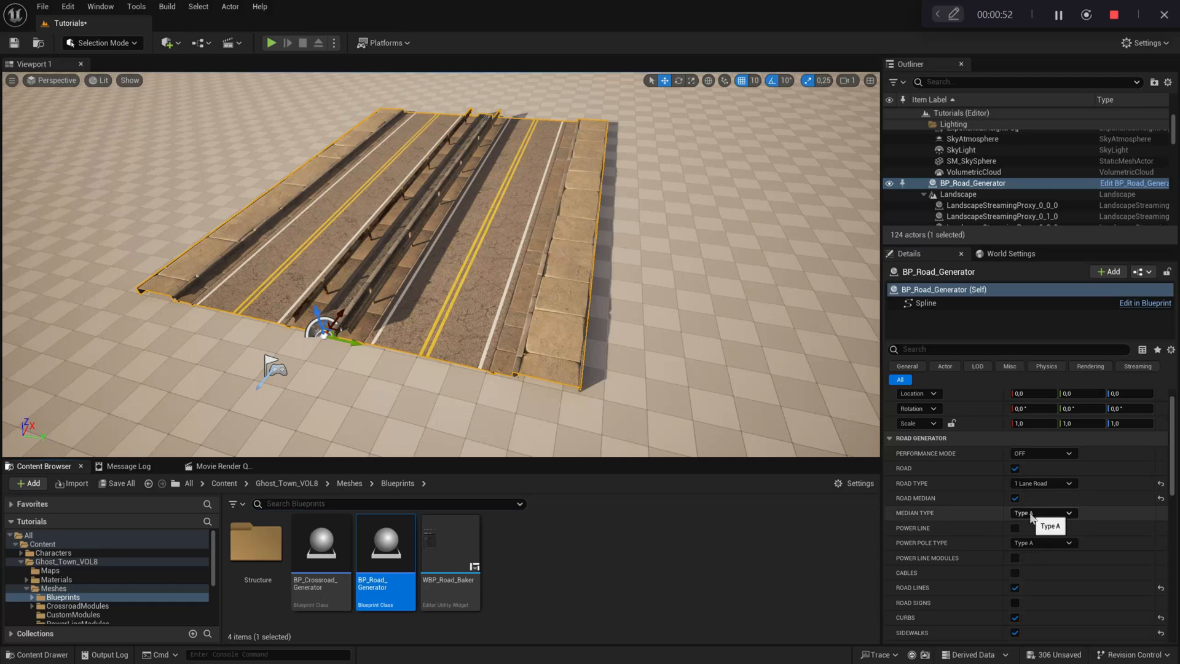
pyautogui.click(1042, 512)
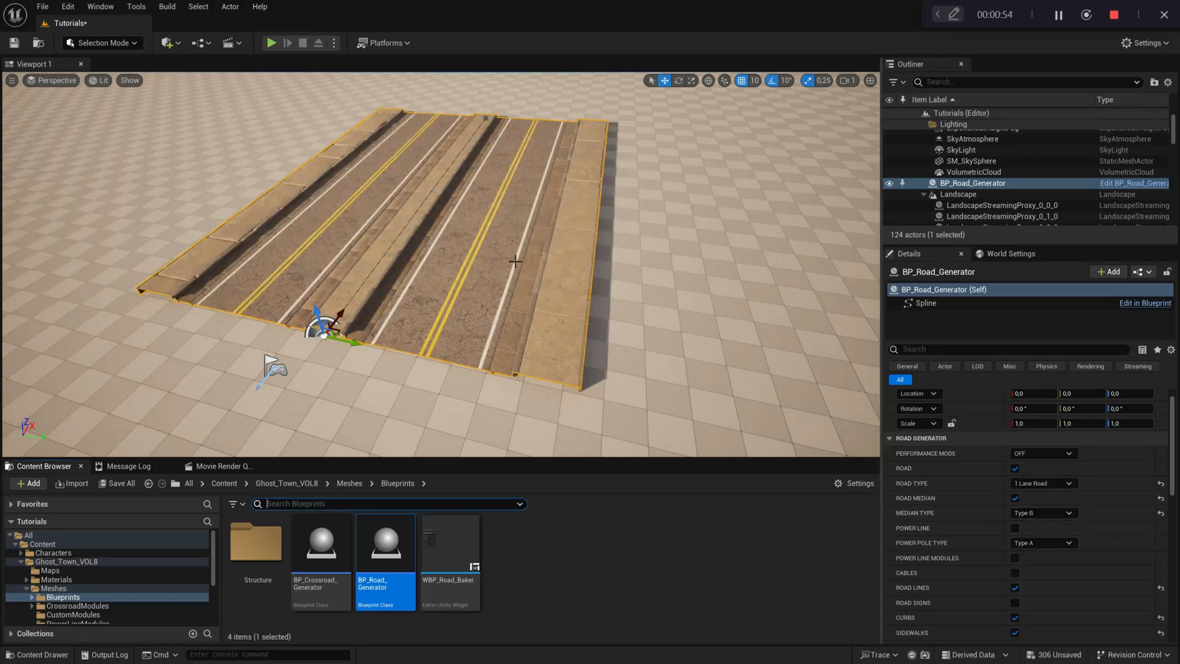
pyautogui.click(1043, 482)
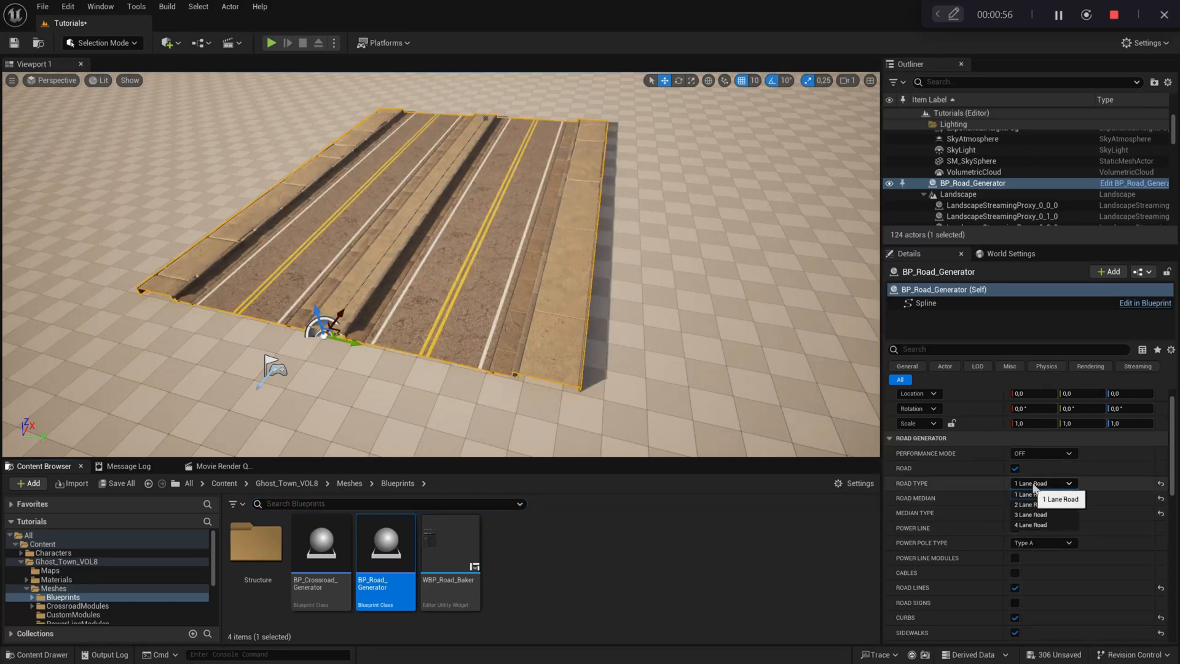
# Step: Try Type C on two lanes, then settle on a 4 Lane Road with Median Type A
pyautogui.click(1031, 494)
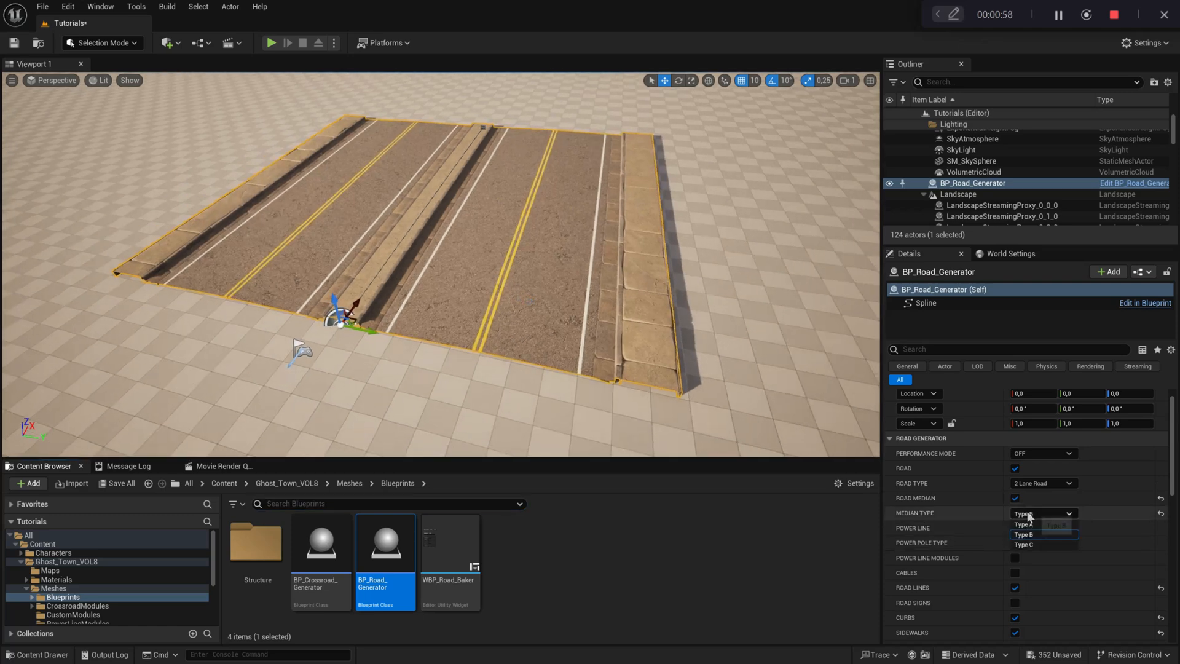
pyautogui.click(1023, 545)
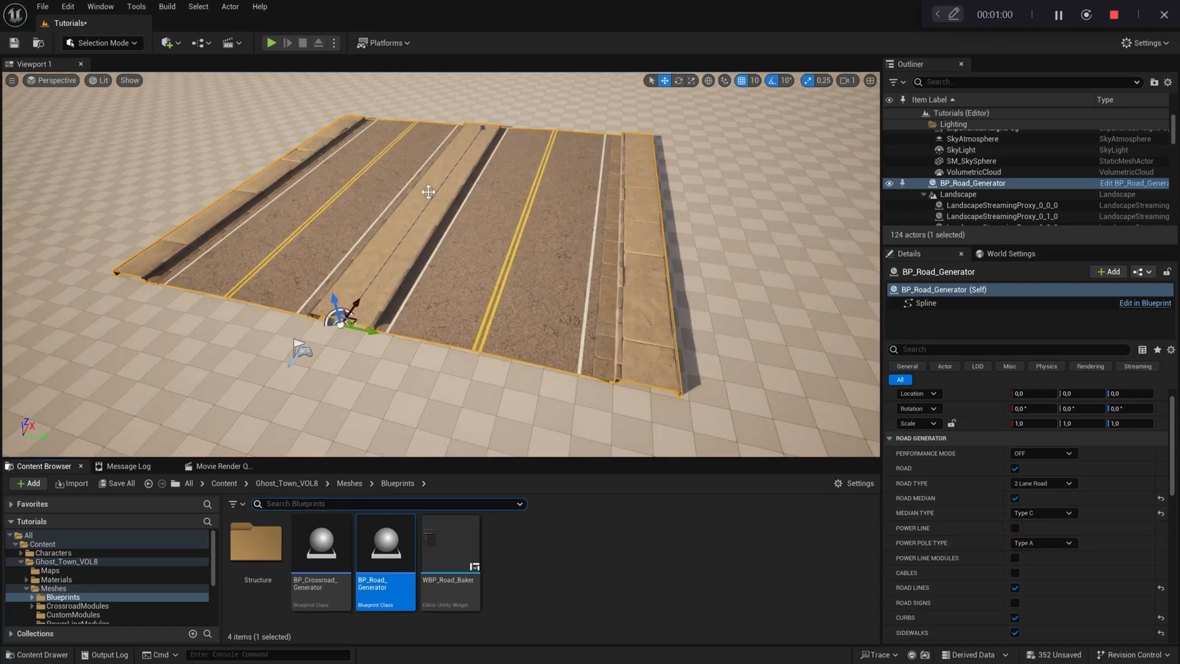
pyautogui.click(1042, 482)
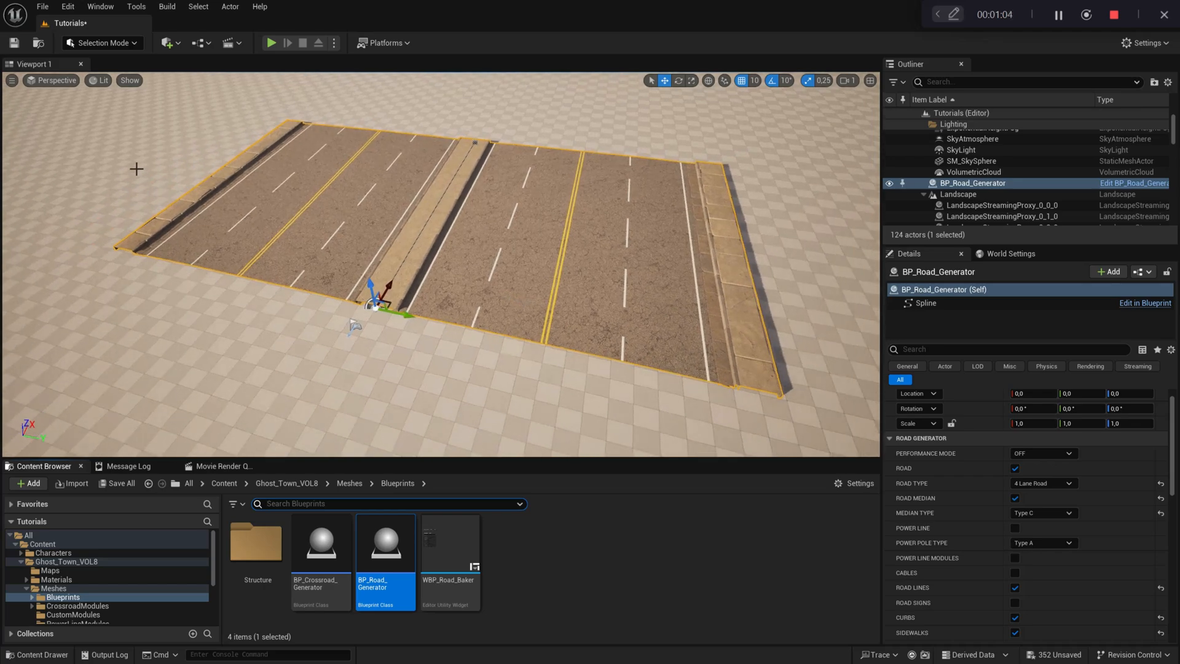
pyautogui.click(1015, 497)
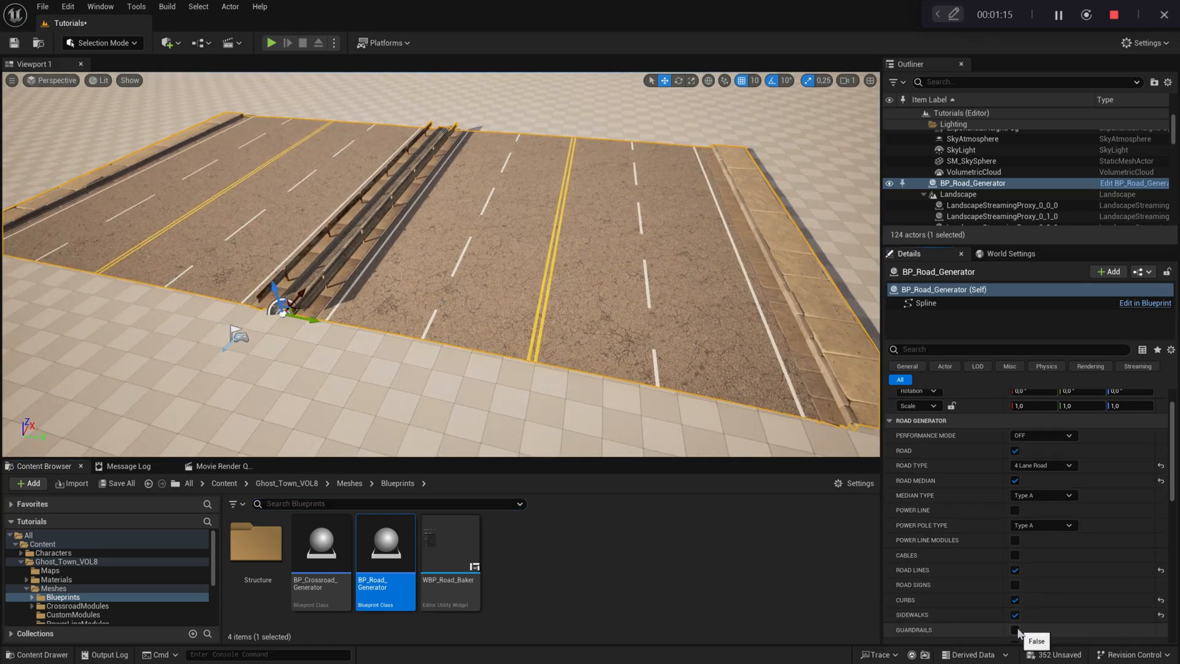
# Step: Enable Guardrails, set 3 Lane Road, and enable the road START piece and median cap settings
pyautogui.click(1043, 464)
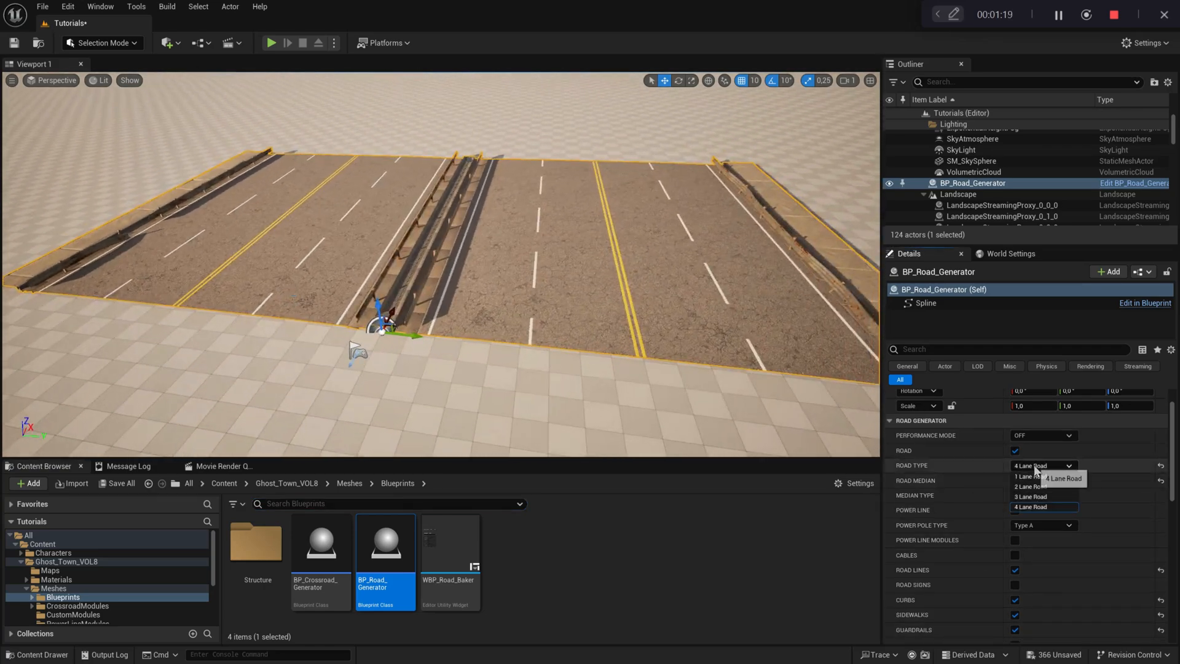
pyautogui.click(1028, 495)
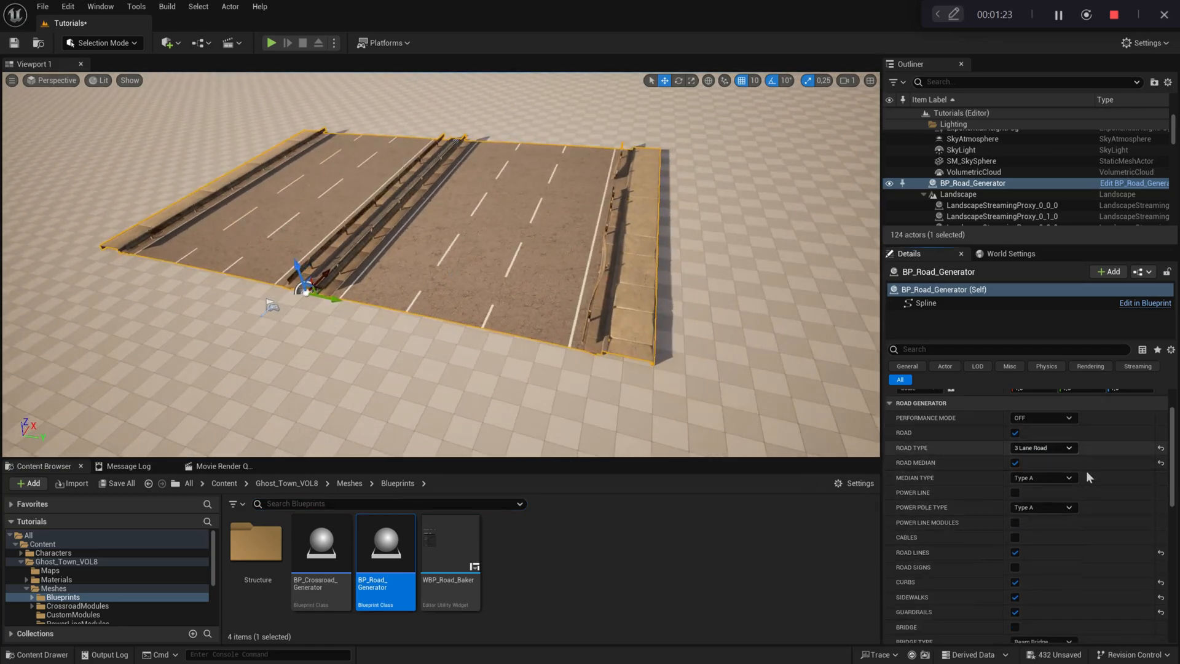
pyautogui.scroll(-3)
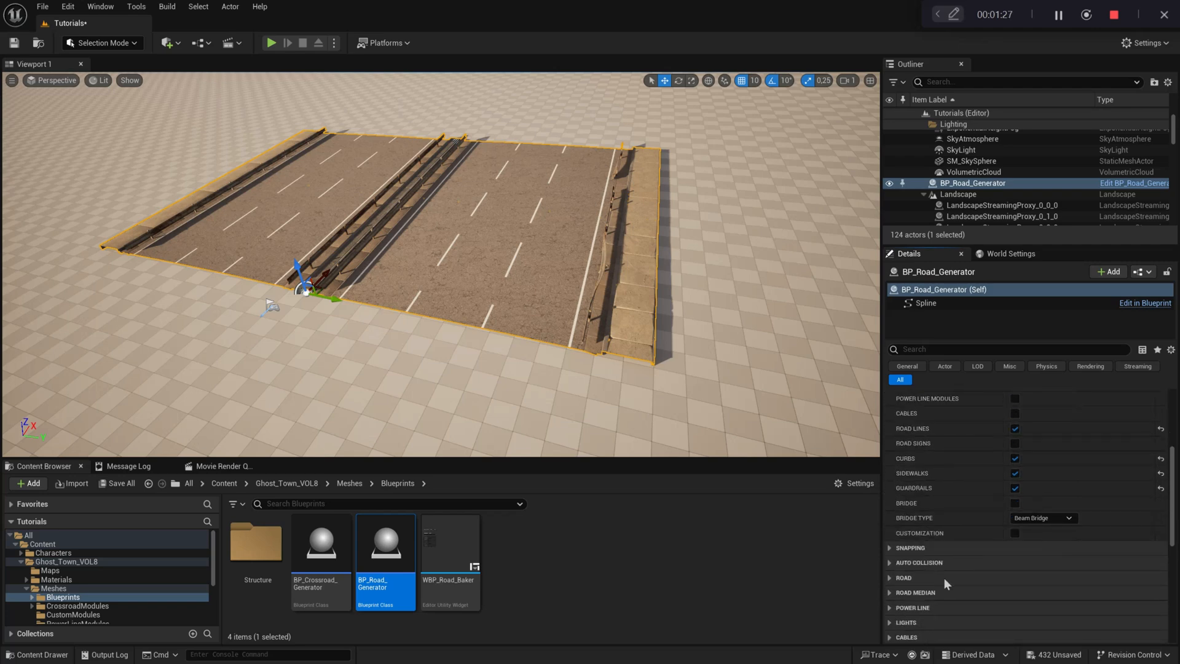
pyautogui.click(906, 578)
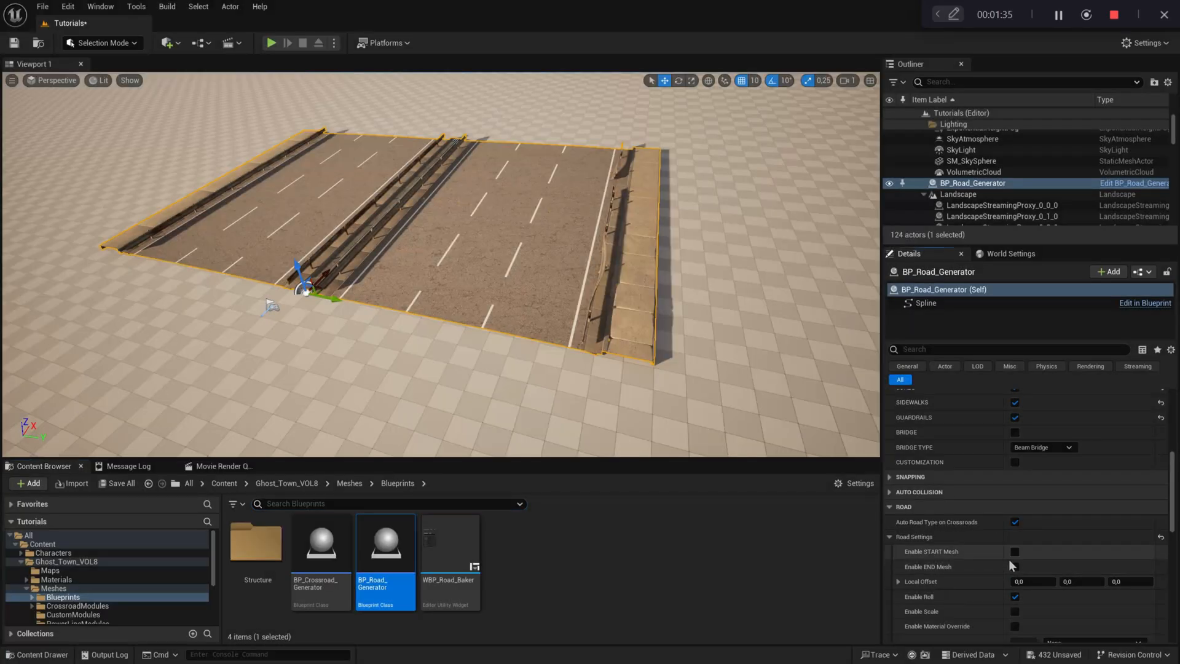
pyautogui.click(1014, 551)
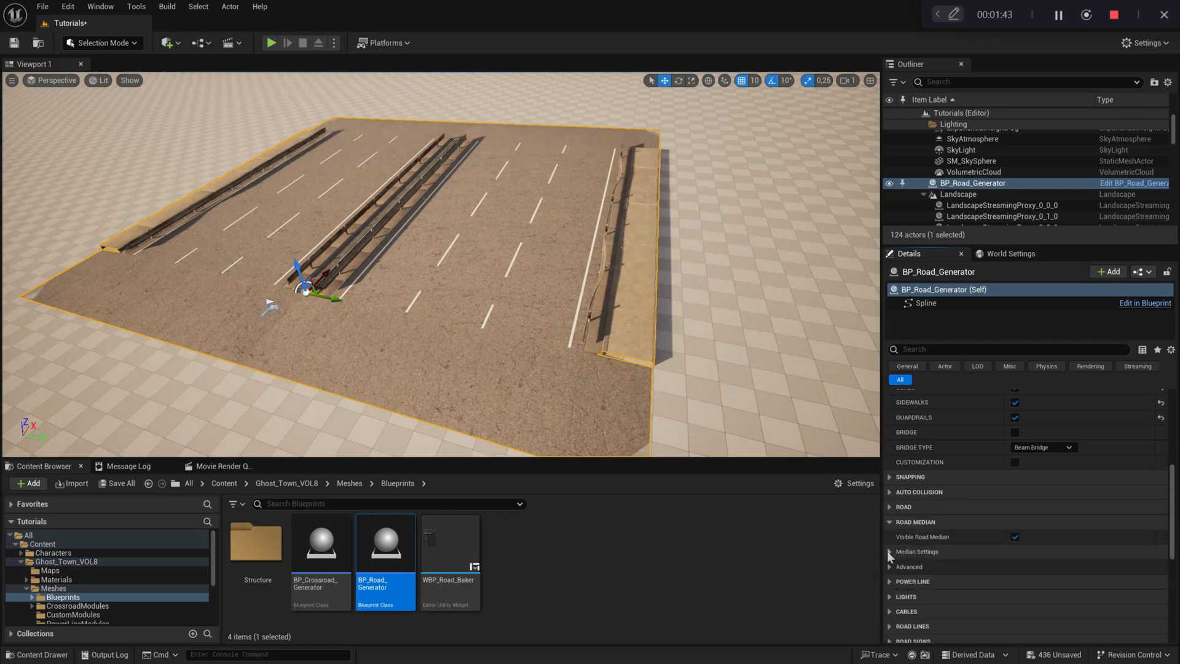
pyautogui.click(889, 551)
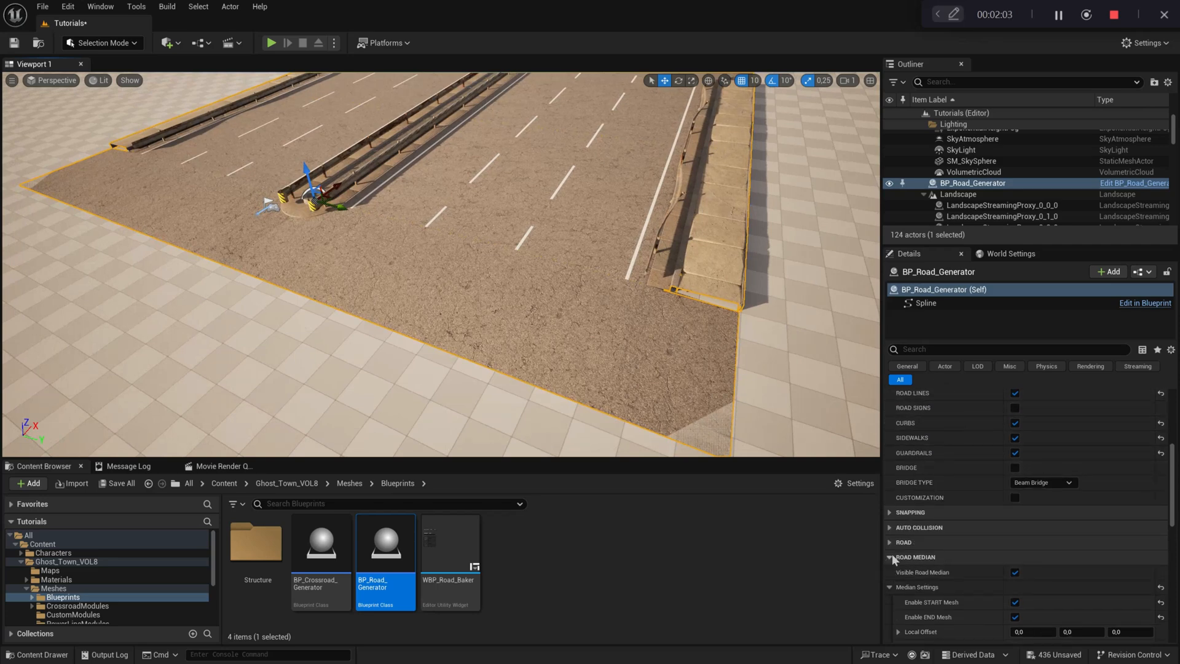
# Step: Filter Details by 'start' and enable start pieces for the left curb and right sidewalk
pyautogui.write('sta')
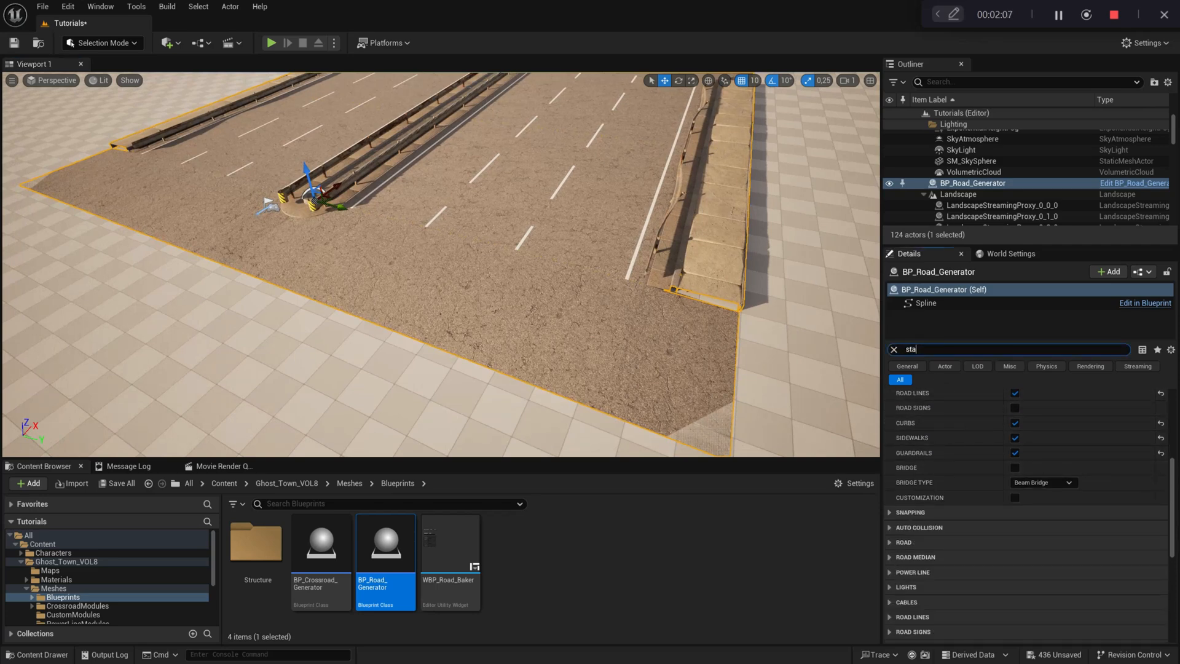
pyautogui.write('rt')
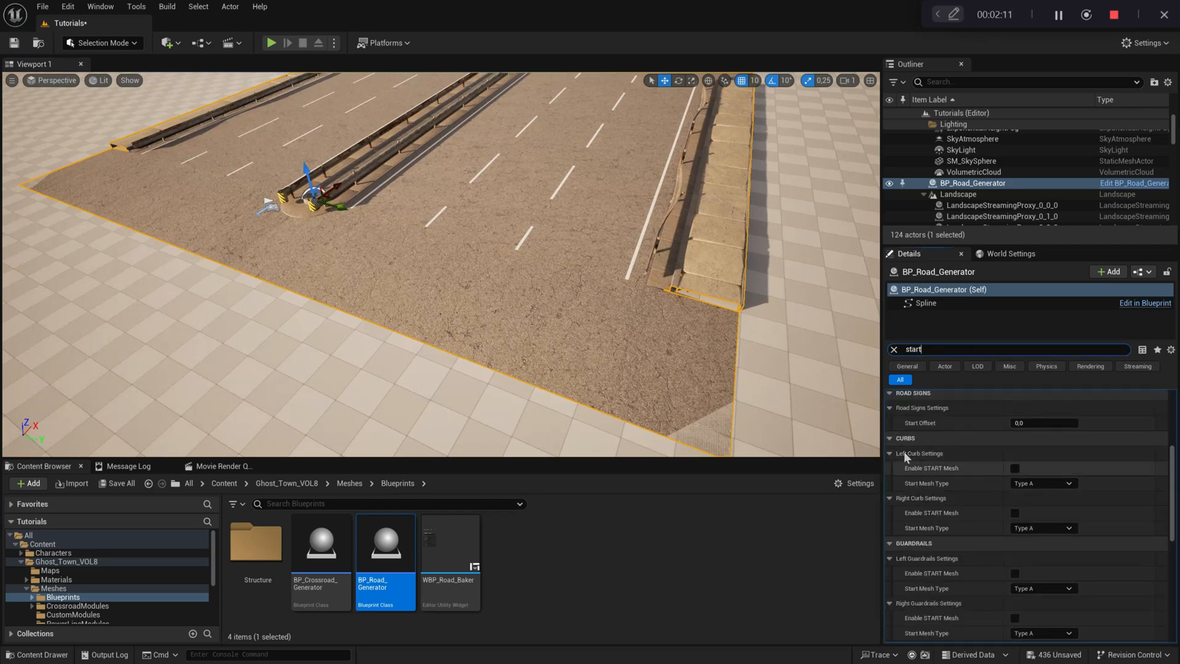
pyautogui.click(1014, 512)
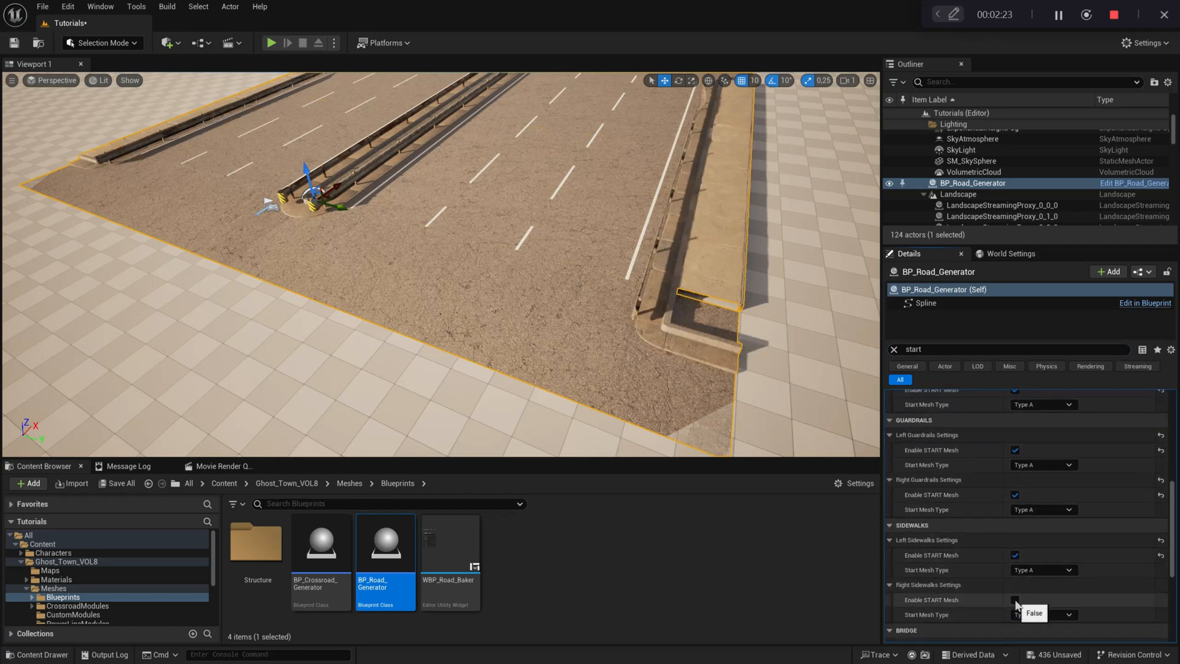
pyautogui.click(1015, 600)
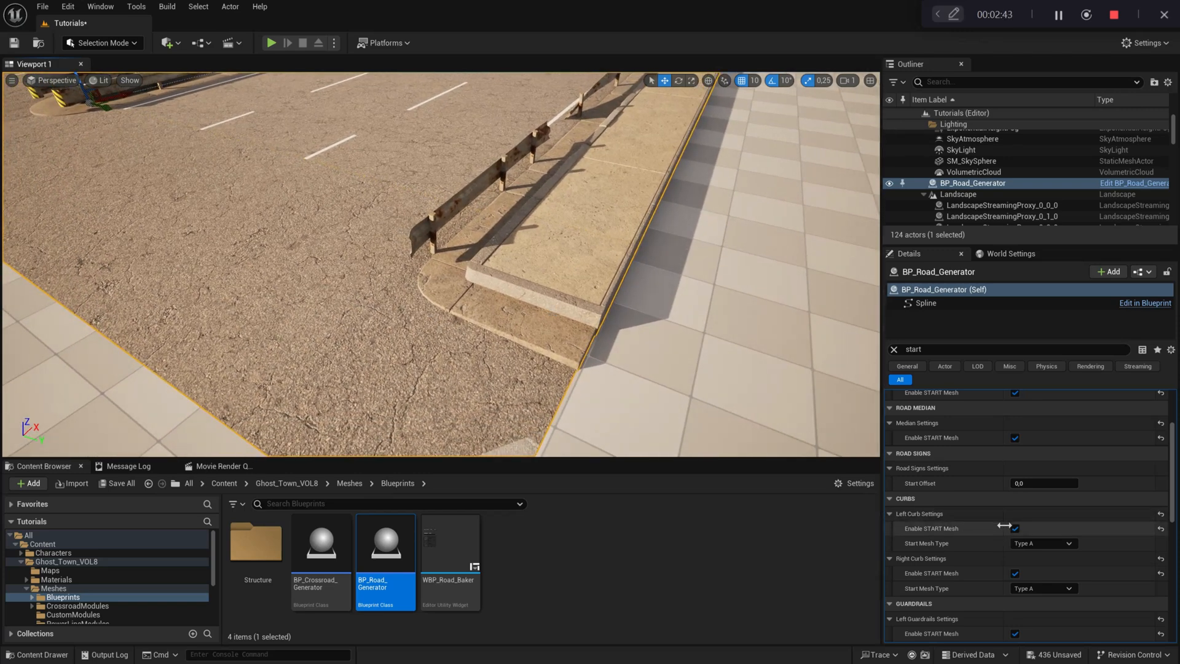
# Step: Assign different Start Mesh Types to the left curb, right curb and right sidewalk
pyautogui.click(1042, 544)
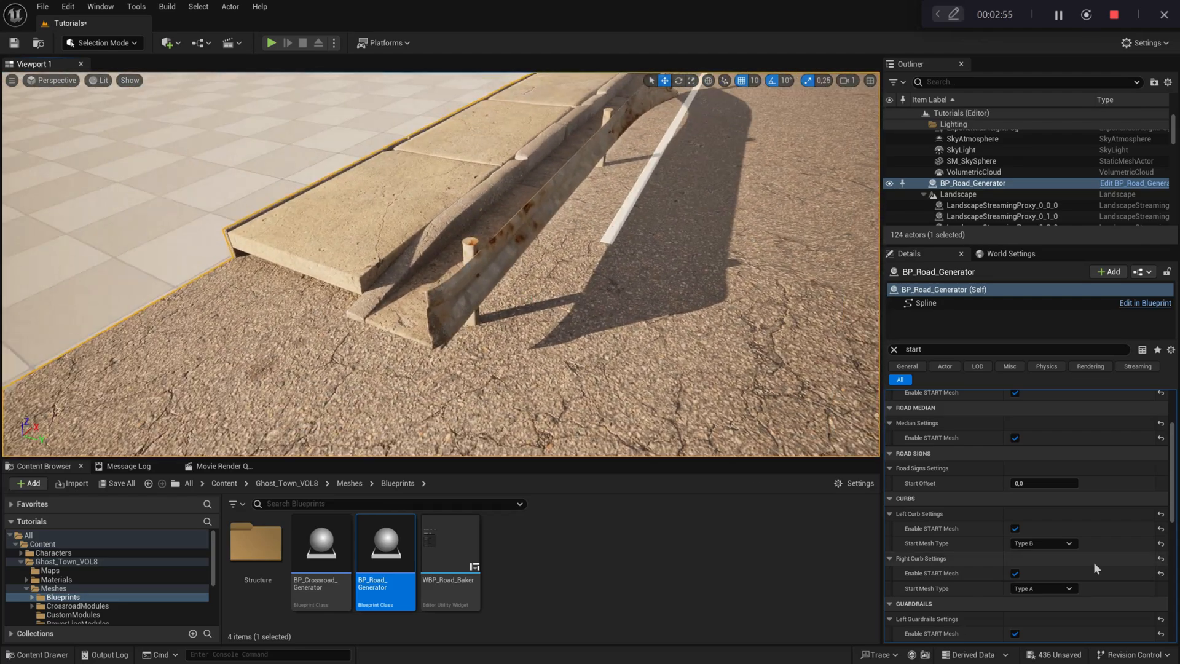
pyautogui.click(1043, 569)
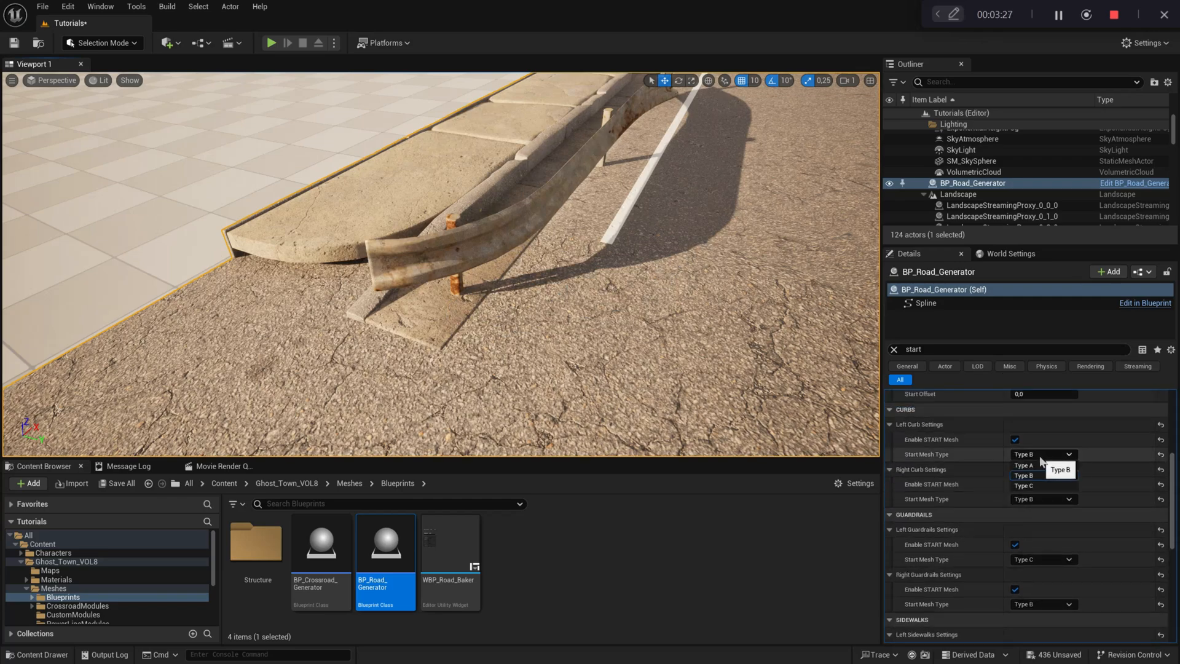
pyautogui.click(1024, 485)
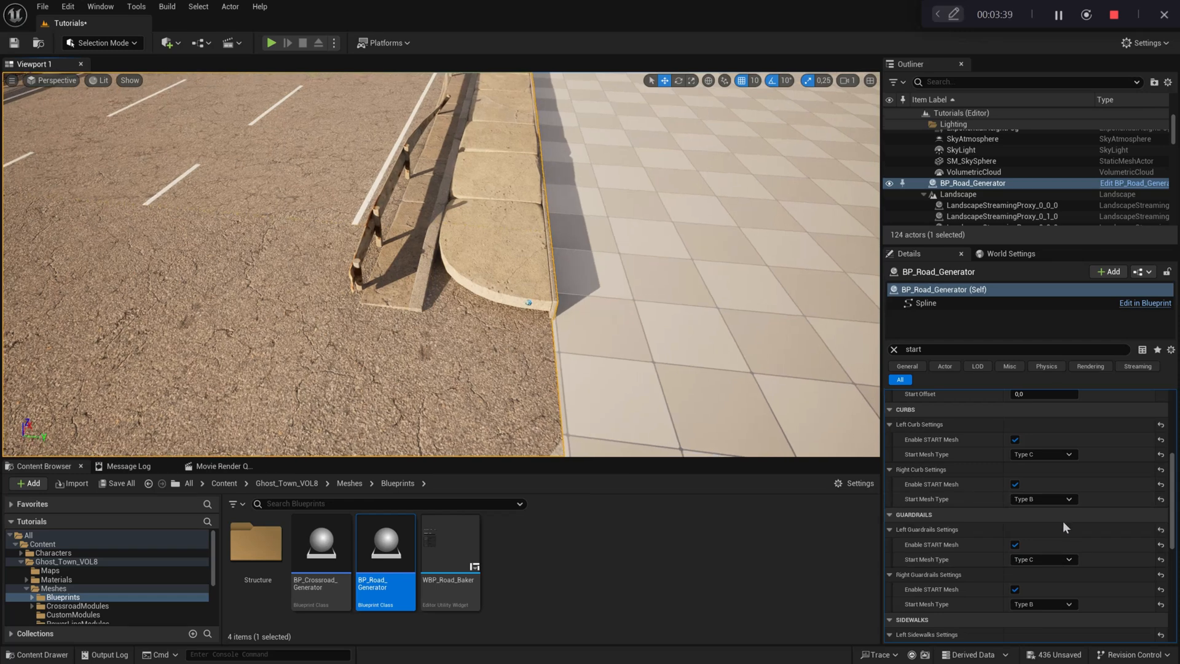
pyautogui.click(1042, 498)
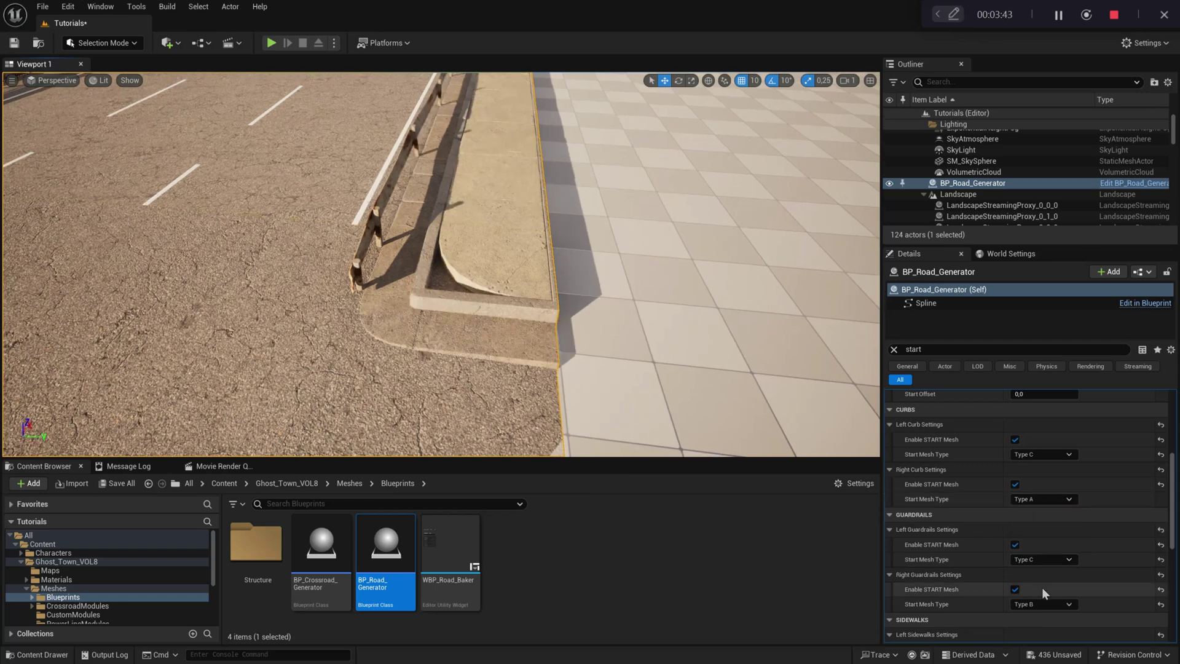
pyautogui.click(1042, 585)
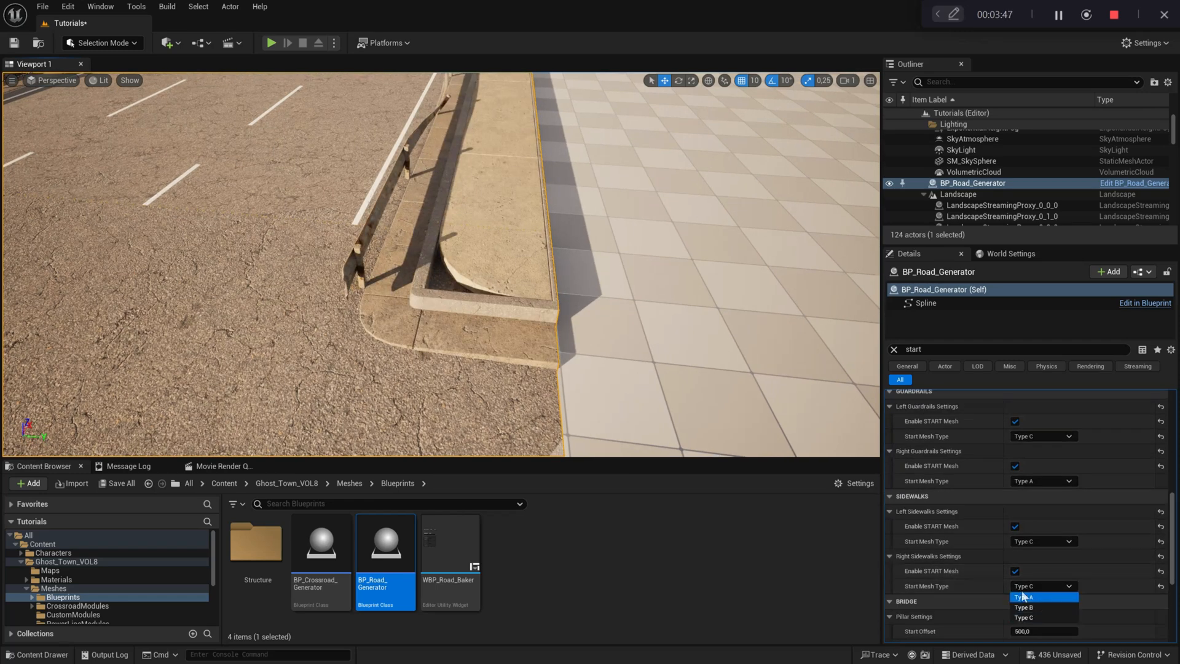
pyautogui.click(1025, 597)
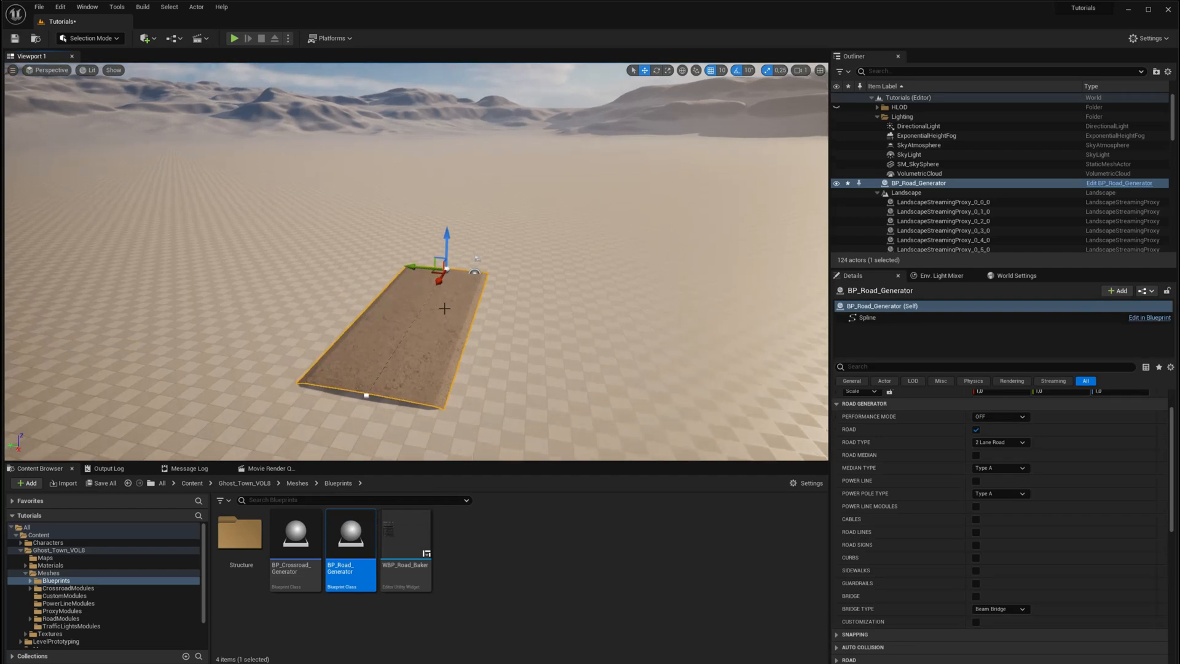
# Step: Change the road's Road Type to 4 Lane Road
pyautogui.click(998, 442)
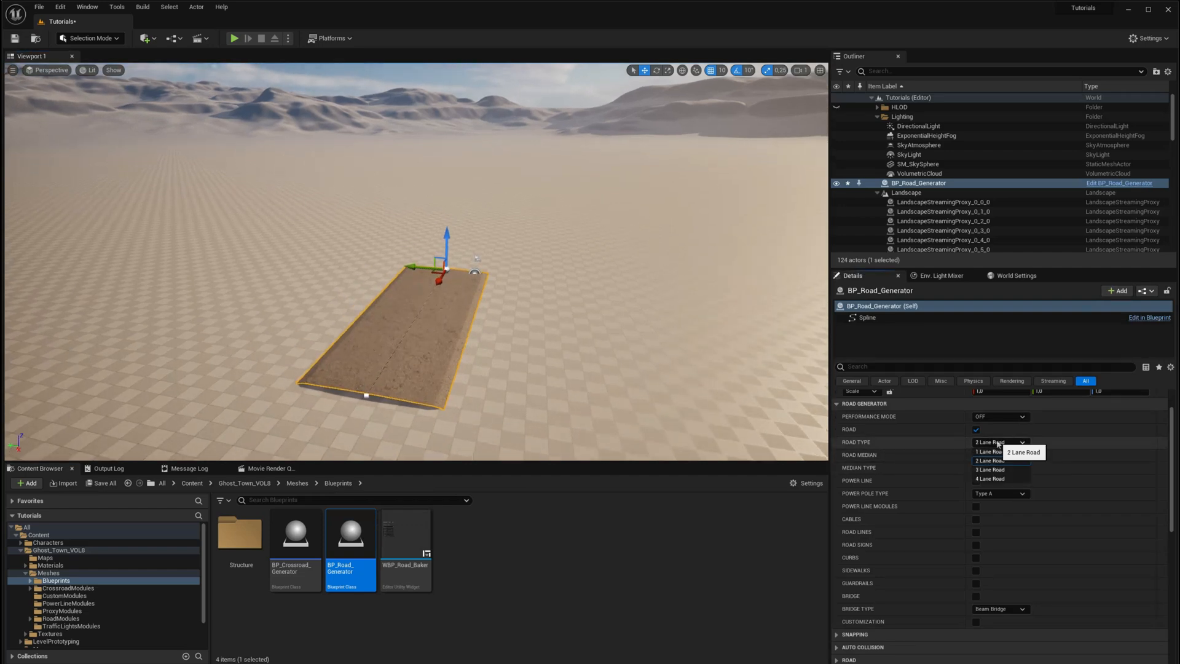
pyautogui.click(991, 478)
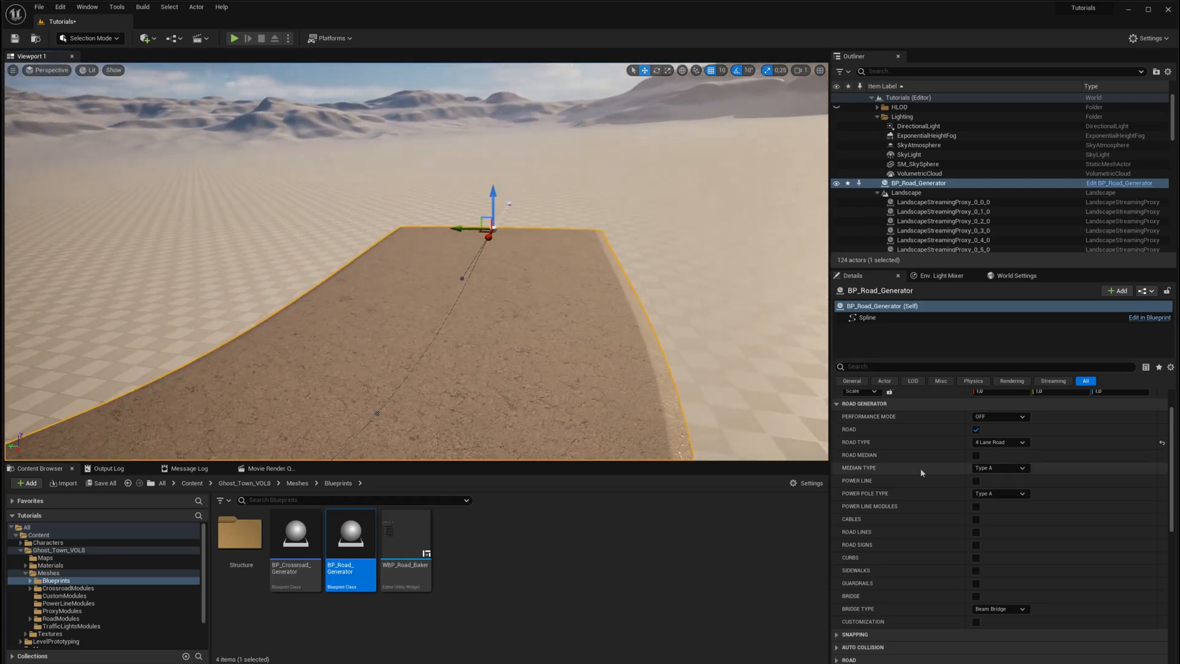
pyautogui.moveTo(975, 535)
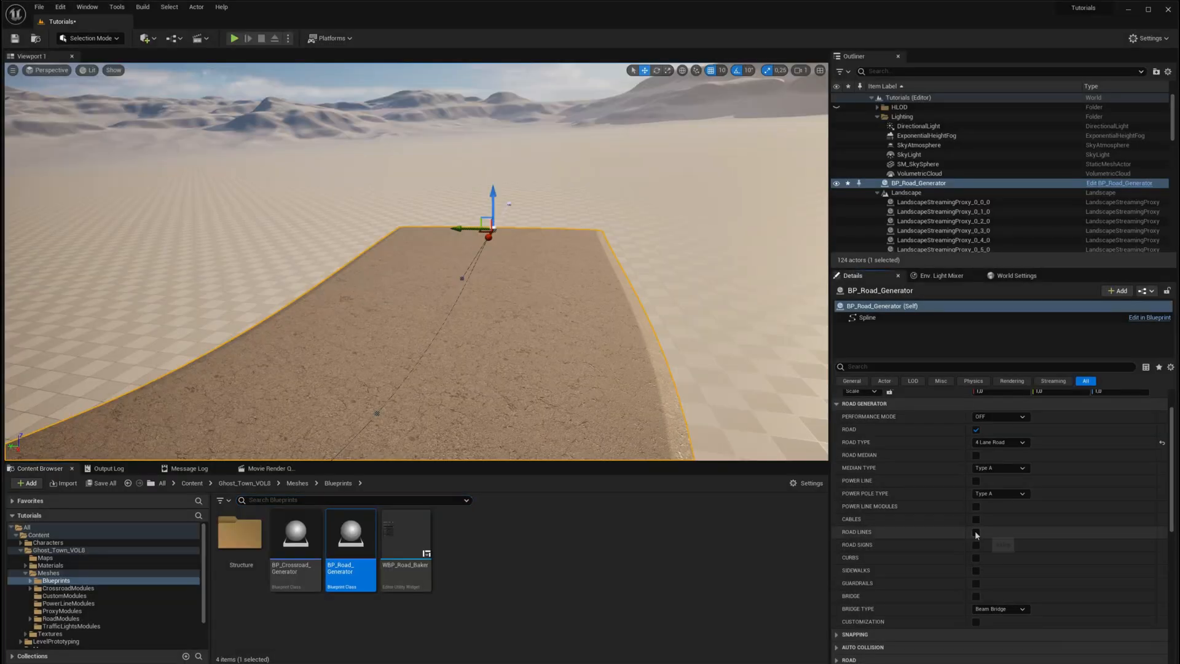
# Step: Enable Road Lines with line numbers shown, then uncheck the outer lines keeping line 1
pyautogui.click(976, 532)
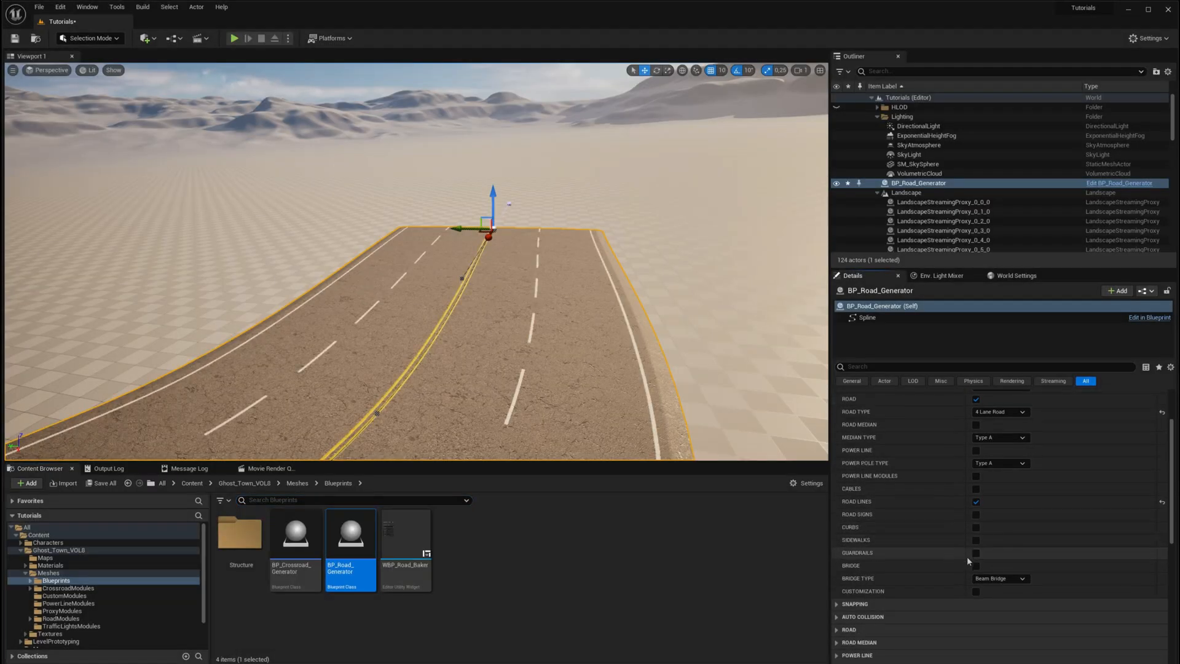
pyautogui.scroll(-3)
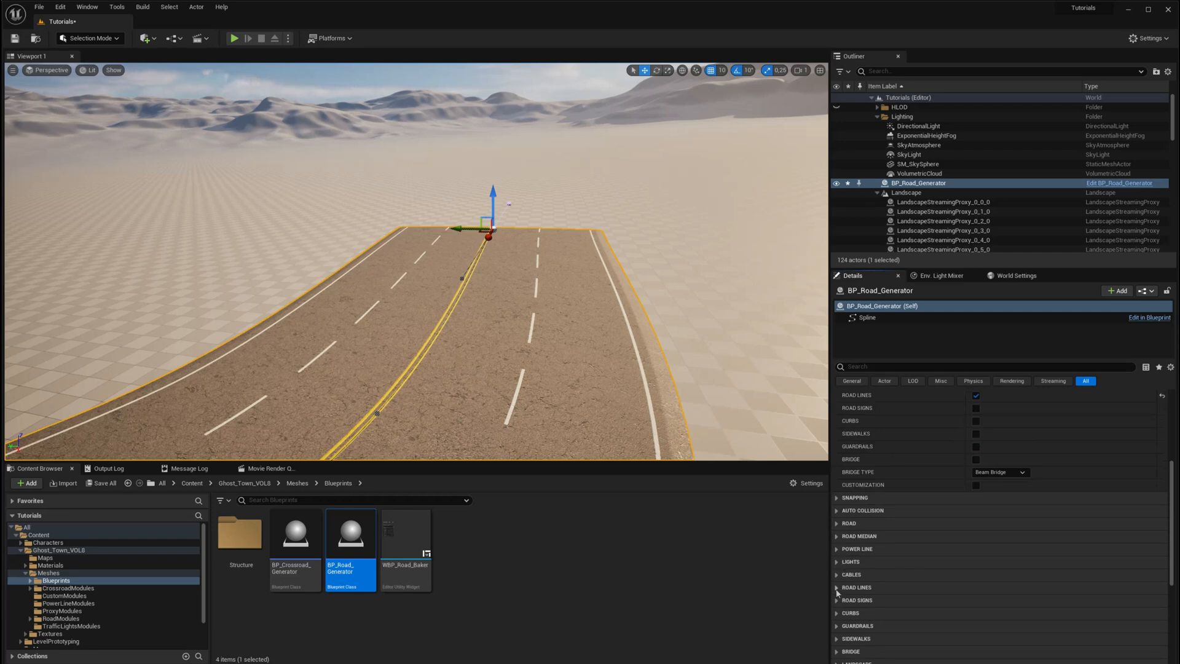
pyautogui.click(837, 587)
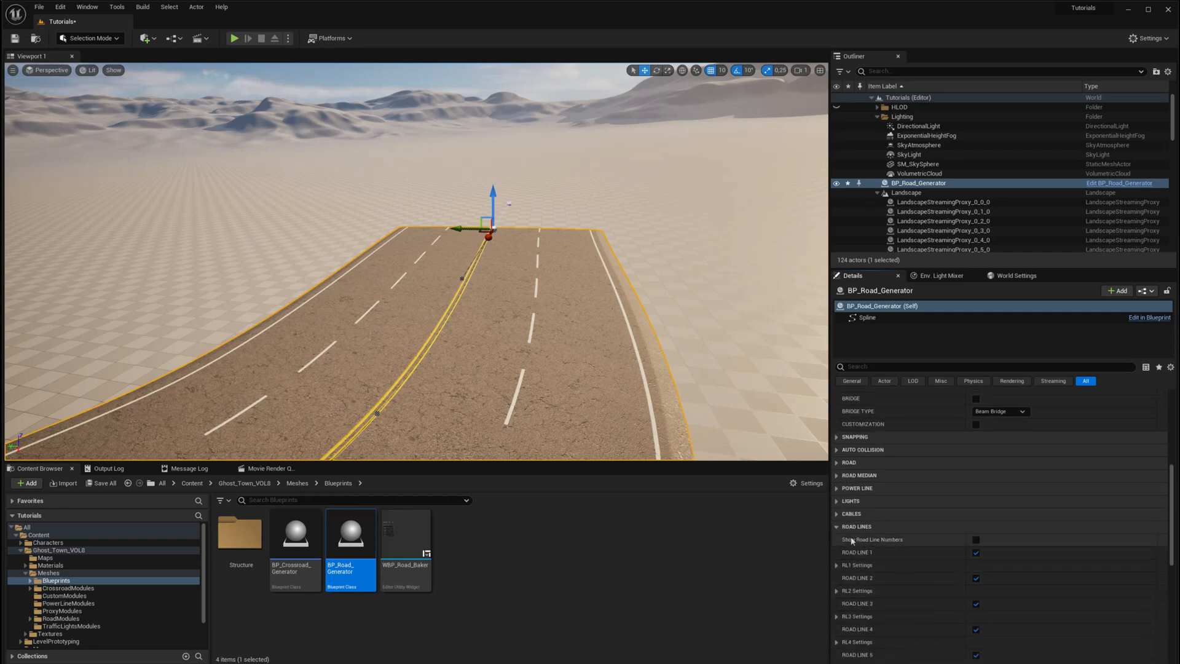
pyautogui.click(976, 538)
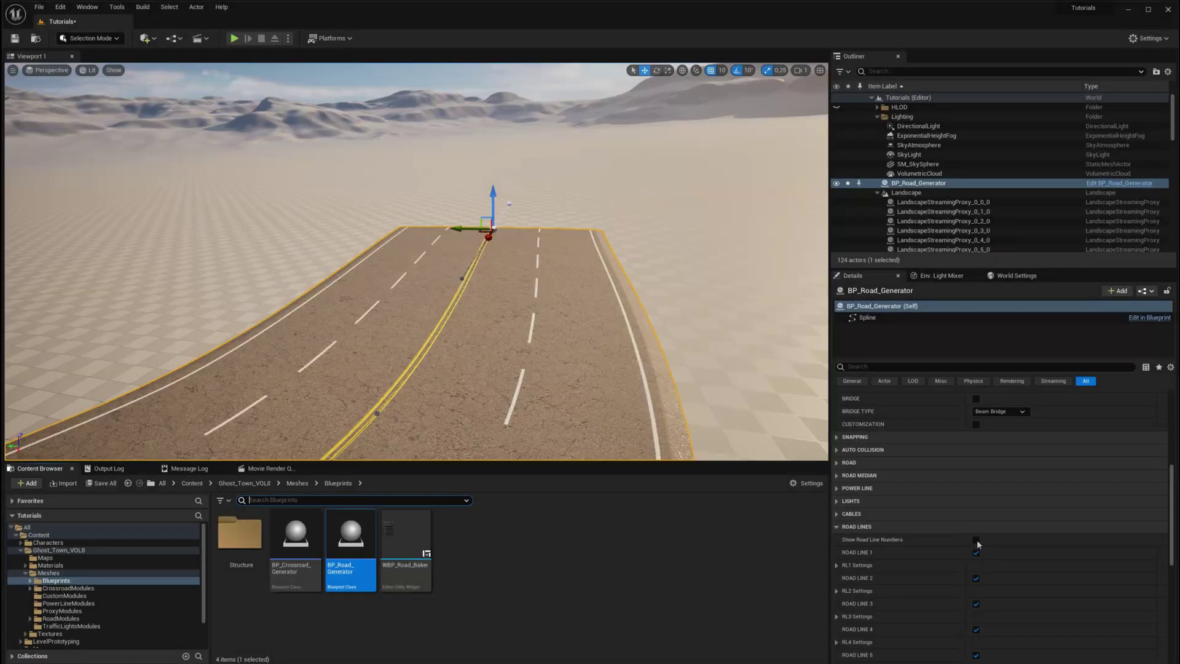
pyautogui.click(975, 539)
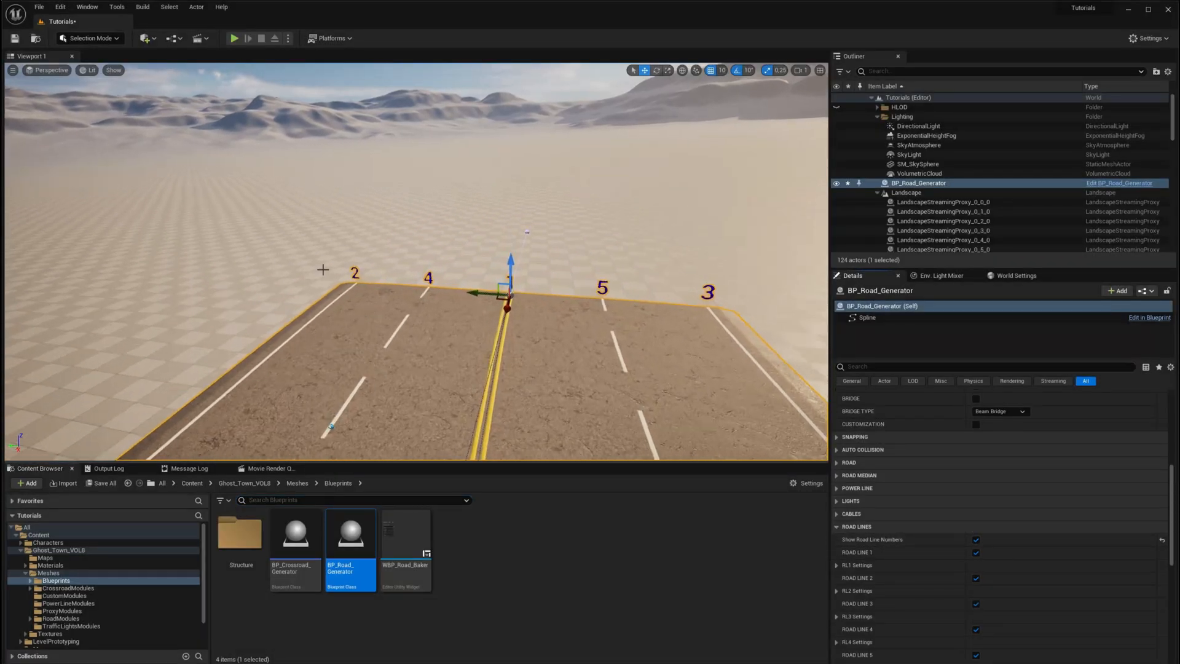
pyautogui.click(916, 163)
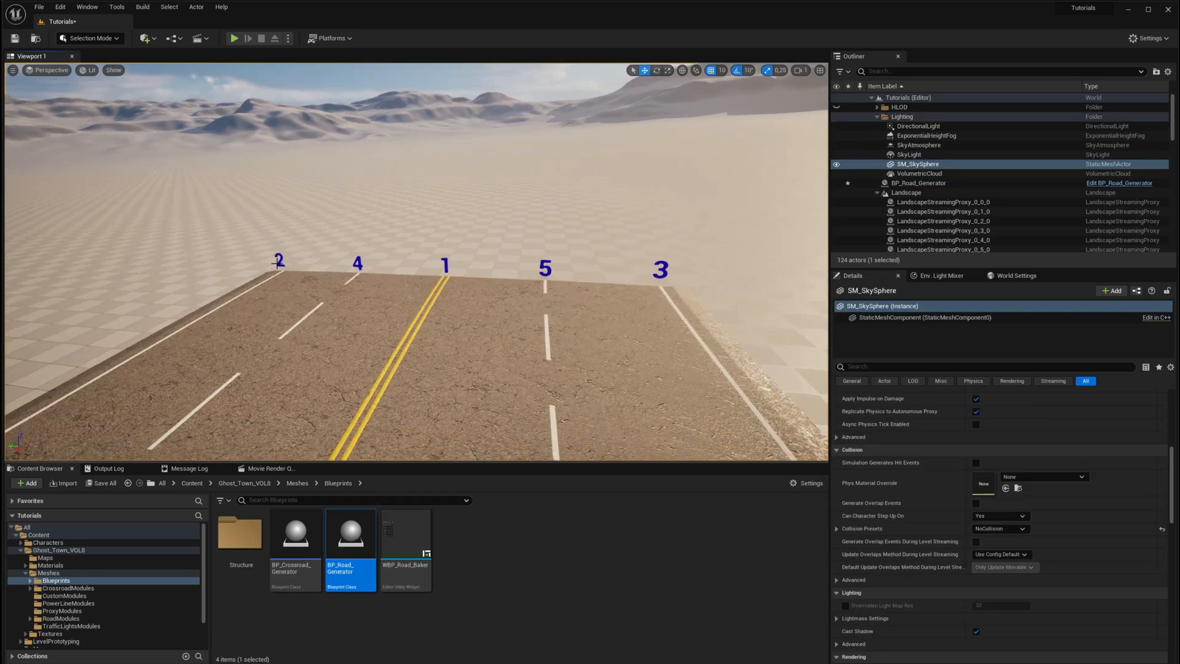
pyautogui.click(918, 183)
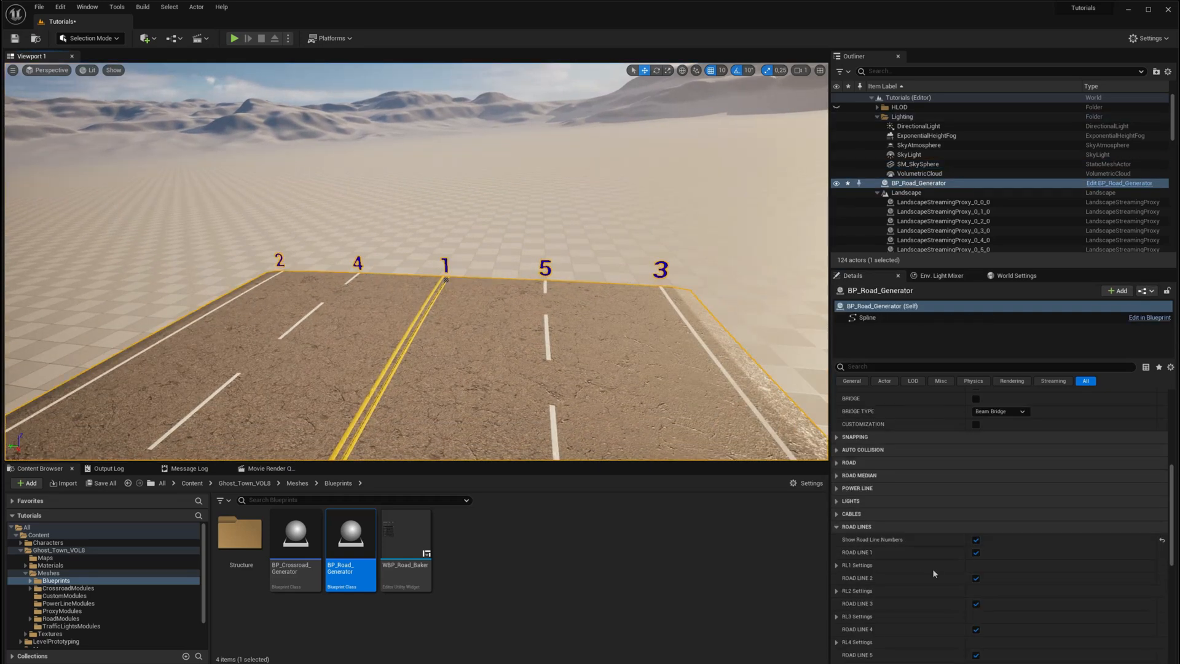
pyautogui.scroll(-3)
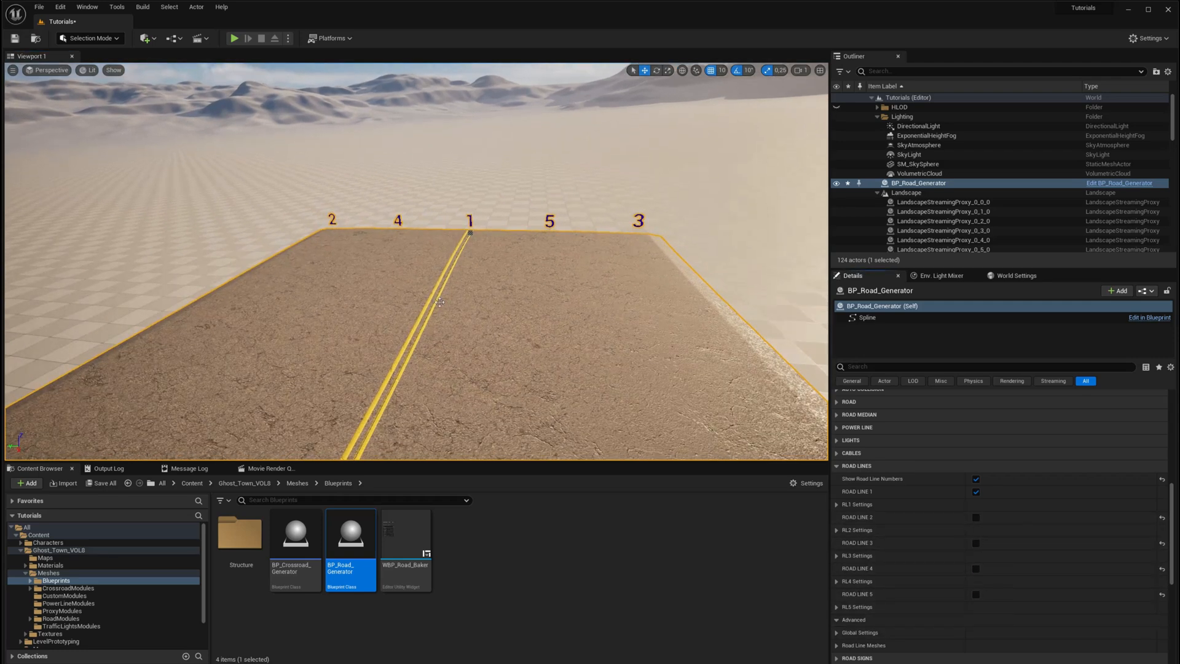
pyautogui.click(837, 504)
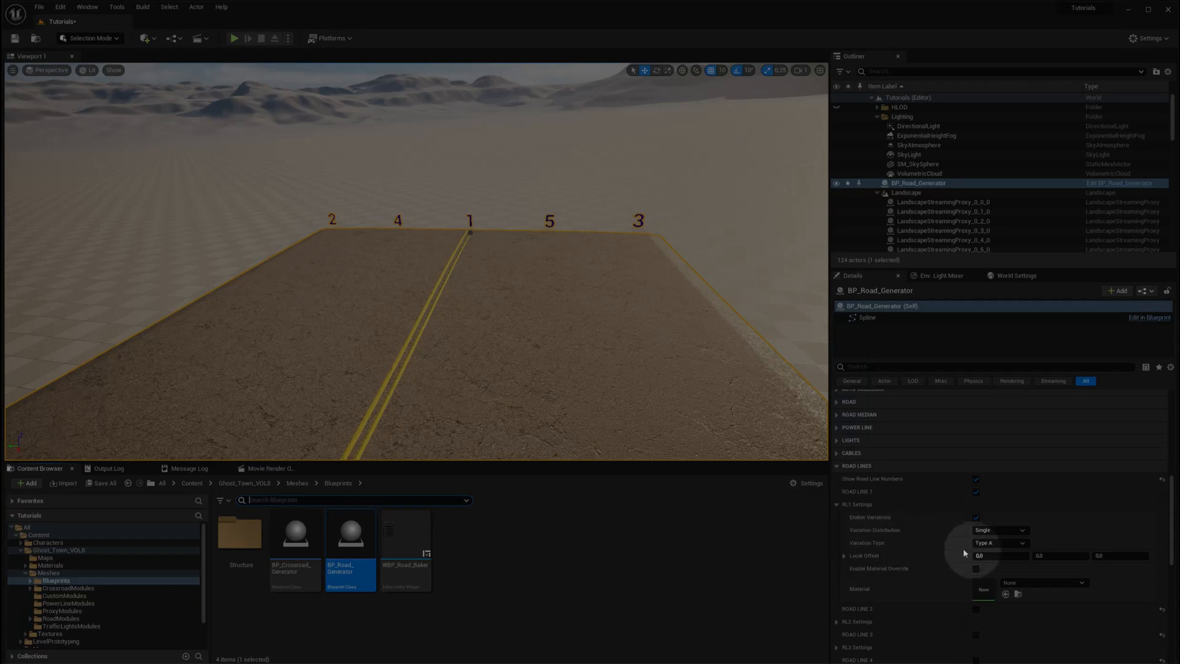
# Step: Try marking types for road line 1 and set its Variation Type and Distribution to Random
pyautogui.click(999, 542)
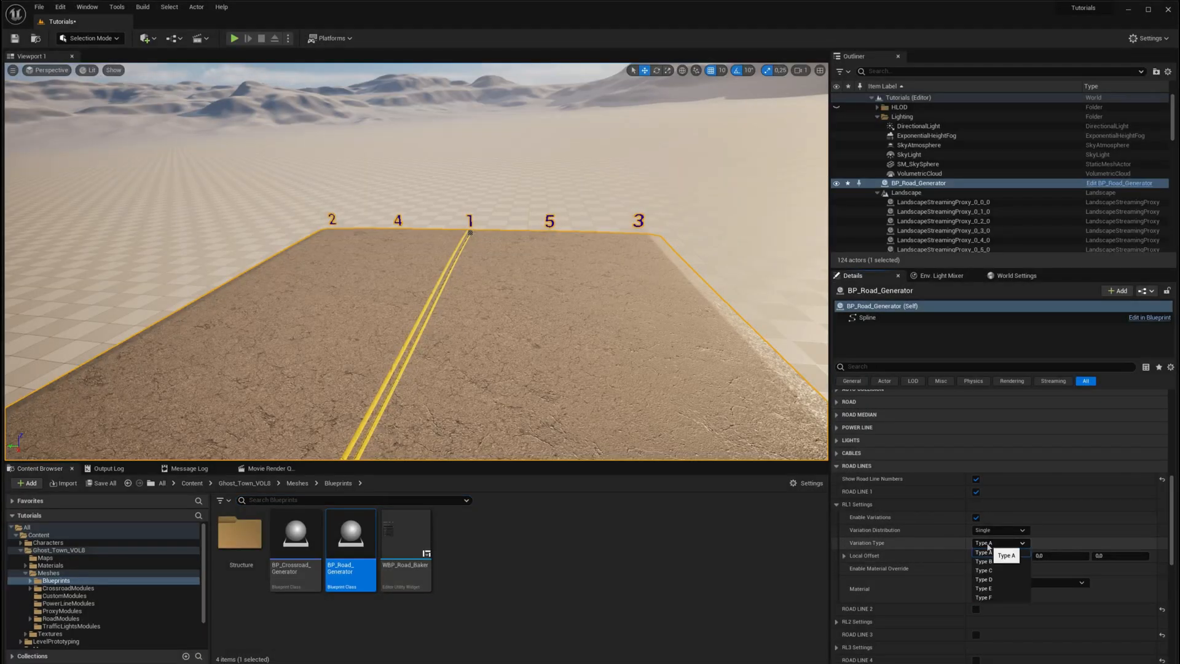
pyautogui.click(983, 569)
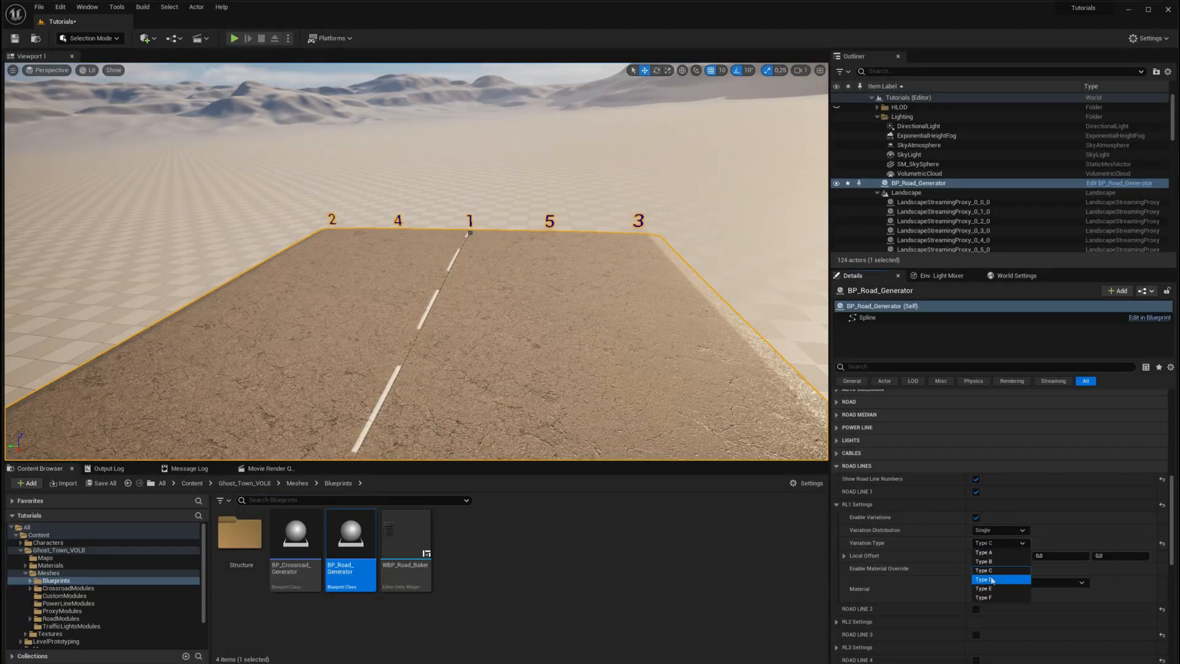
pyautogui.click(983, 579)
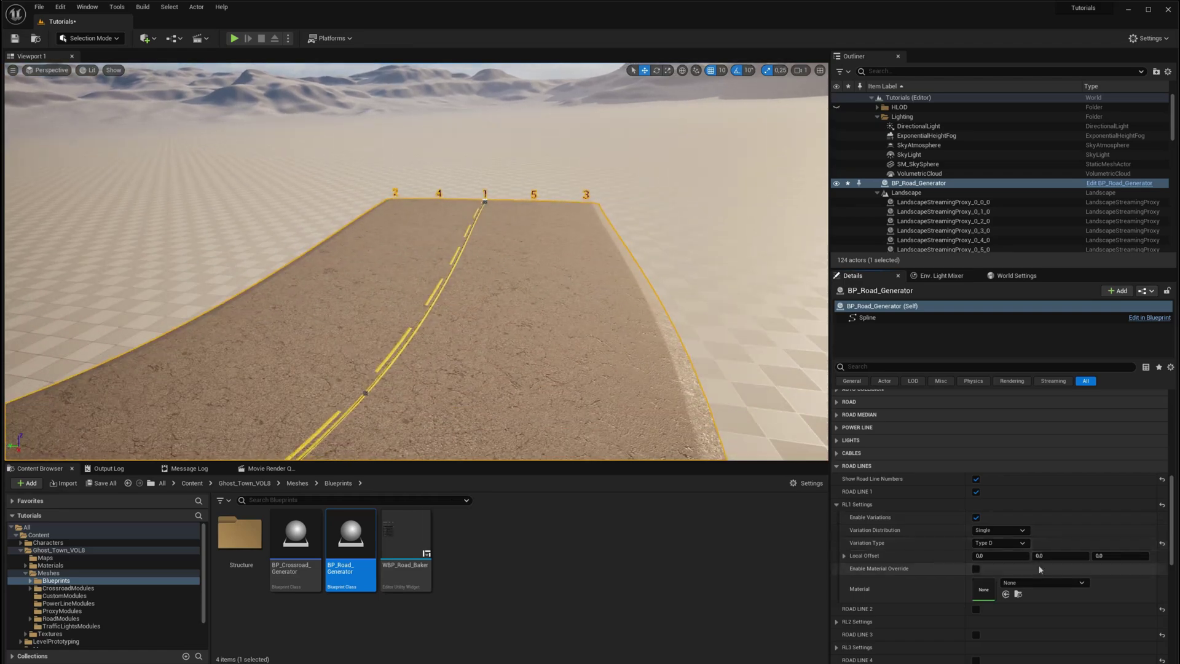
pyautogui.click(999, 542)
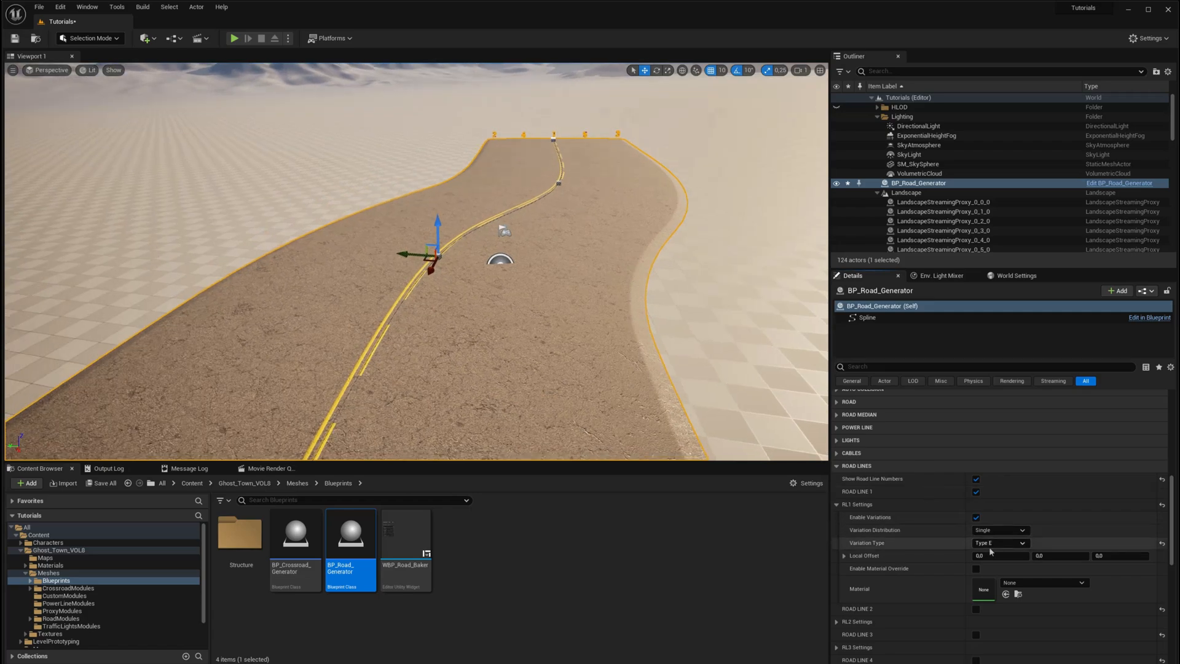
pyautogui.click(999, 528)
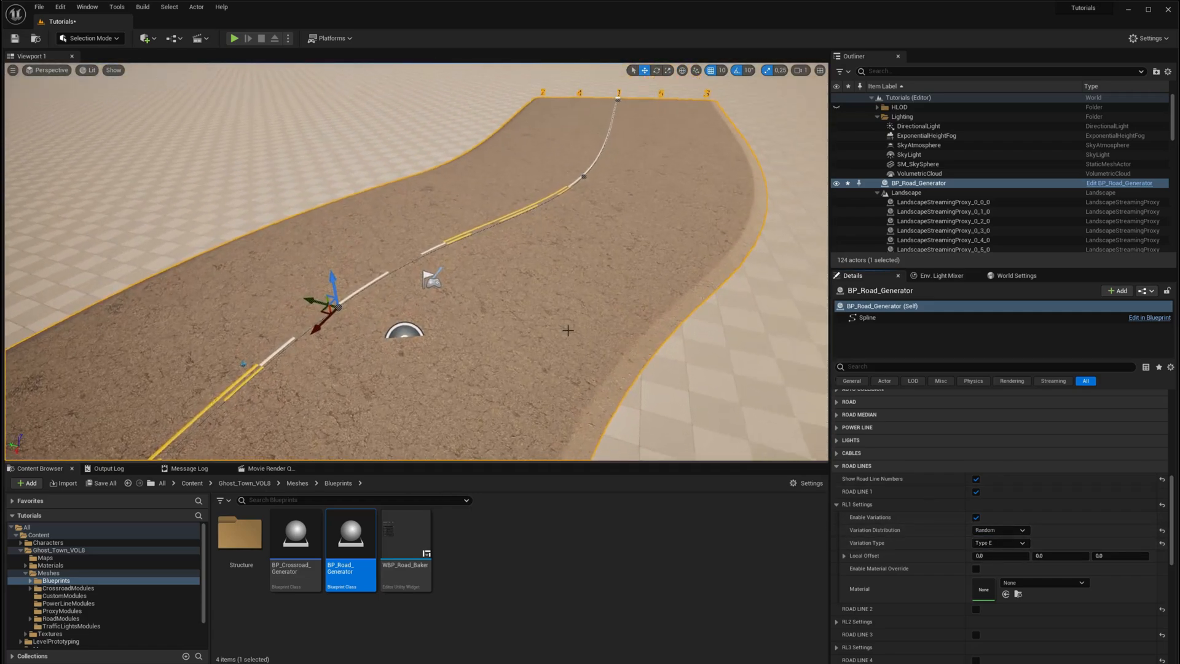
pyautogui.click(997, 530)
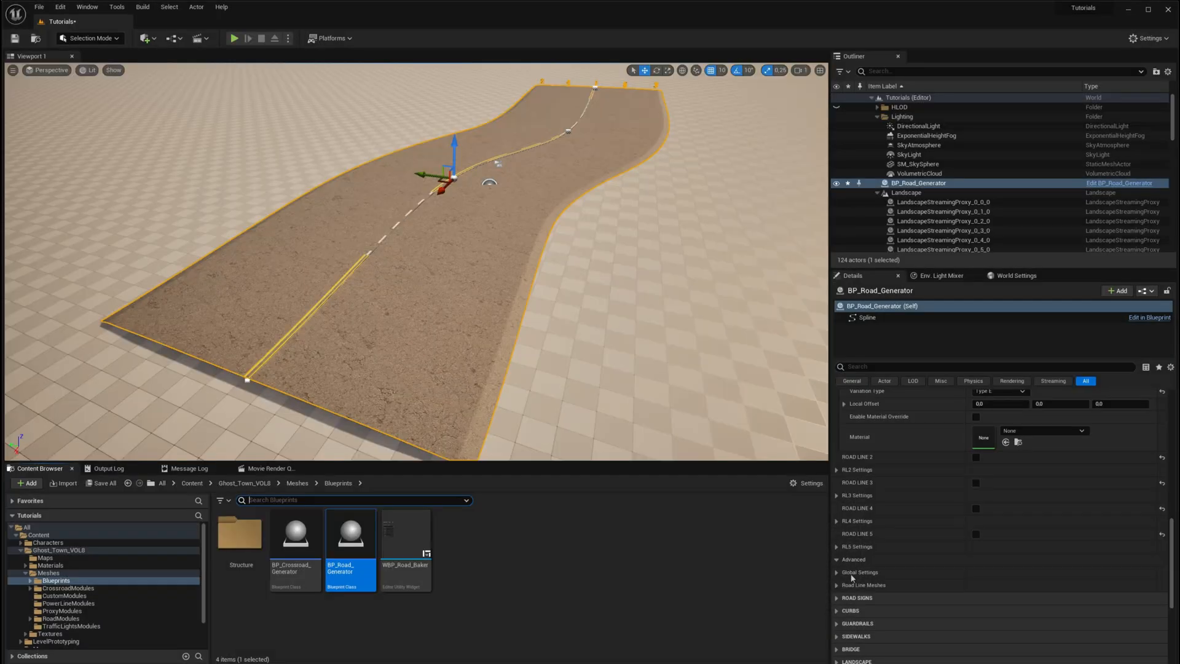
# Step: Expand Advanced > Road Line Meshes, re-enable the lines and give line 3 a new marking type
pyautogui.click(835, 585)
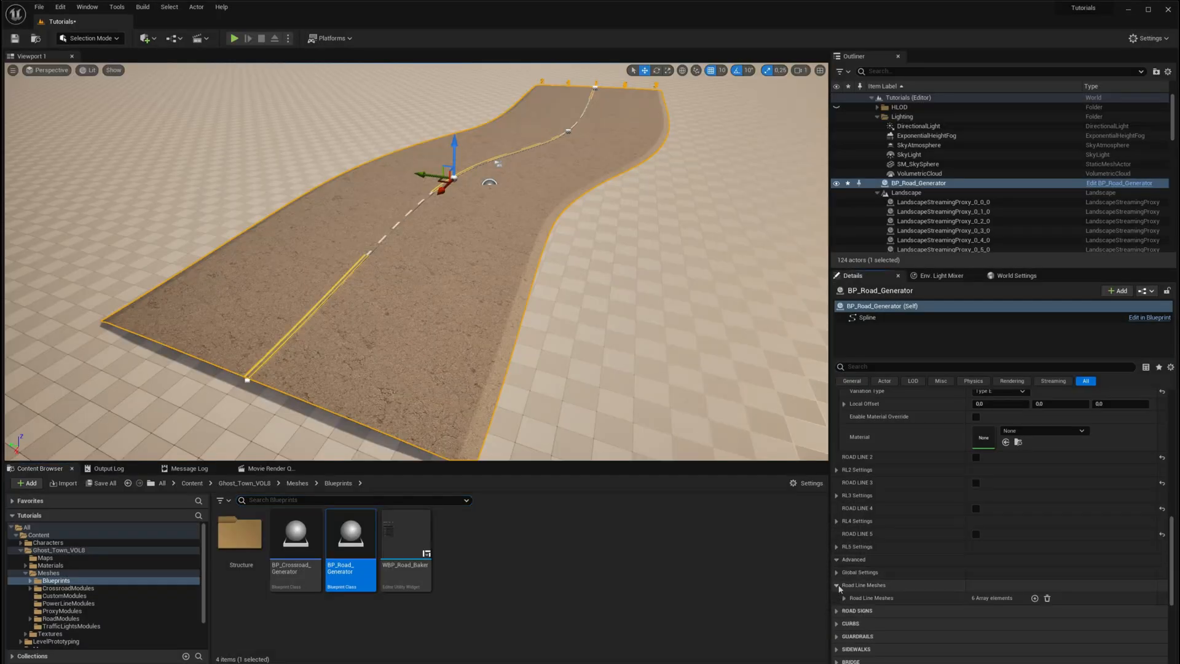
pyautogui.click(837, 598)
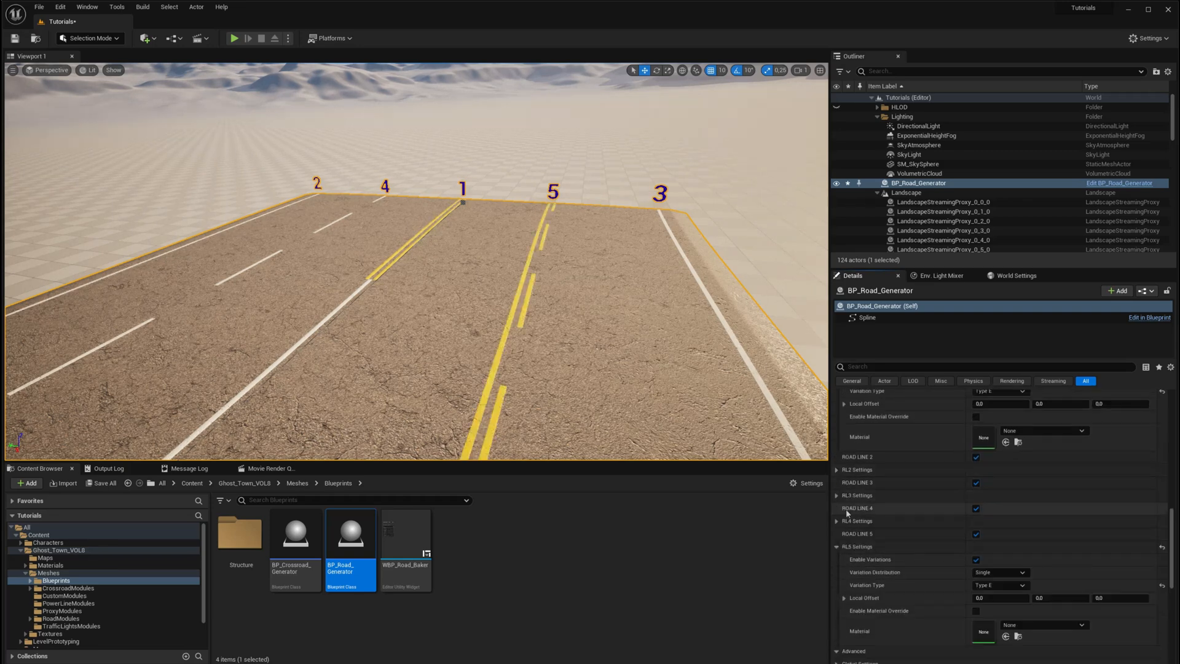
pyautogui.click(999, 534)
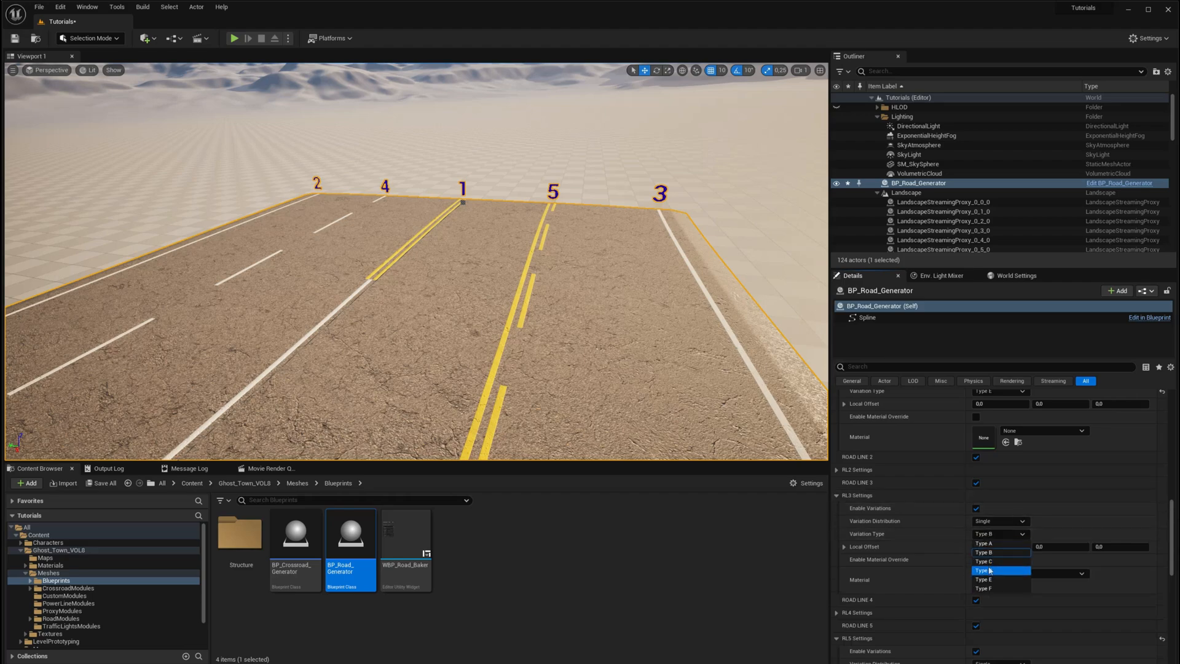
pyautogui.click(985, 569)
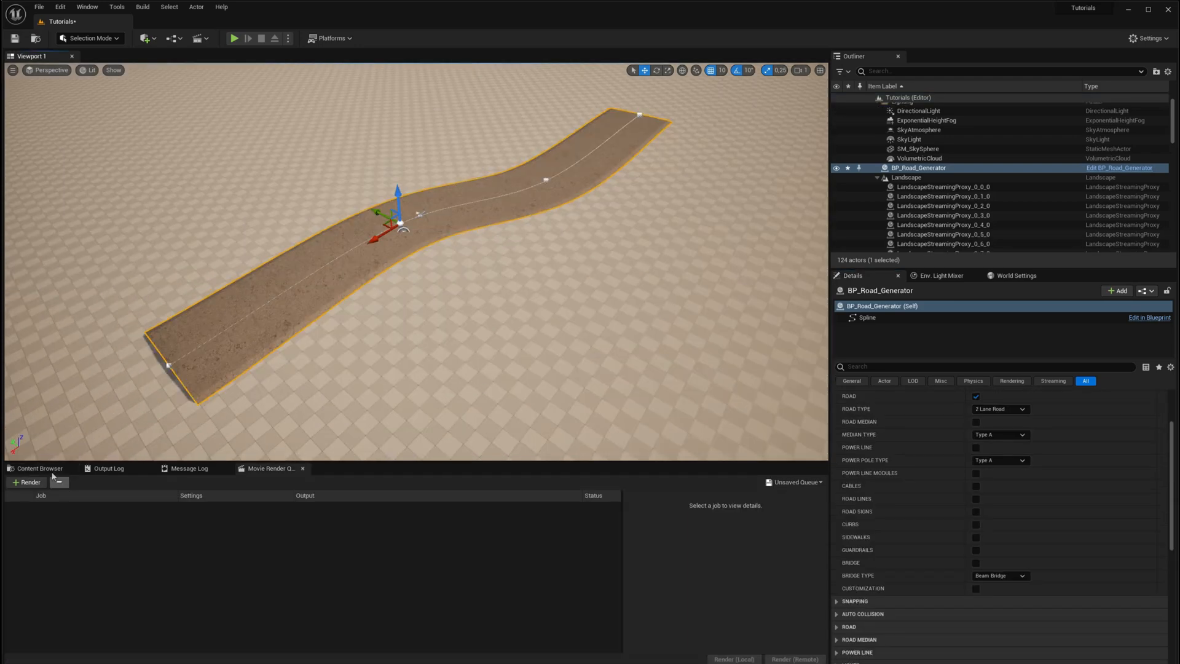
# Step: Drag two more BP_Road_Generator actors into the level, then reselect the original road
pyautogui.click(40, 468)
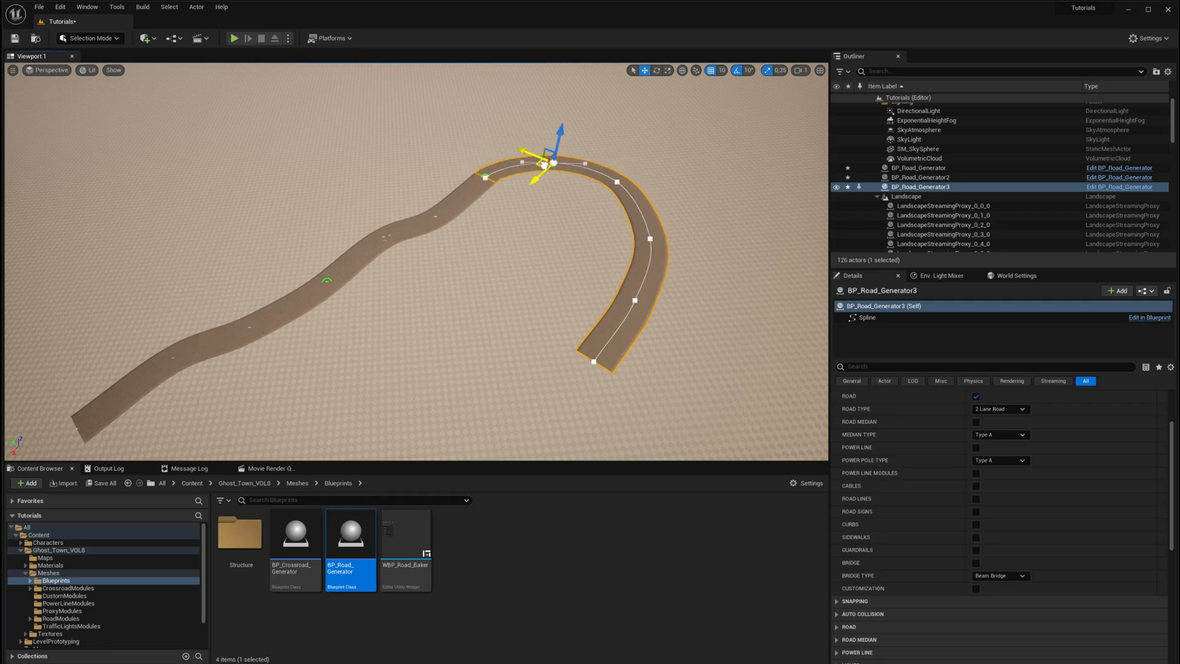
pyautogui.click(917, 176)
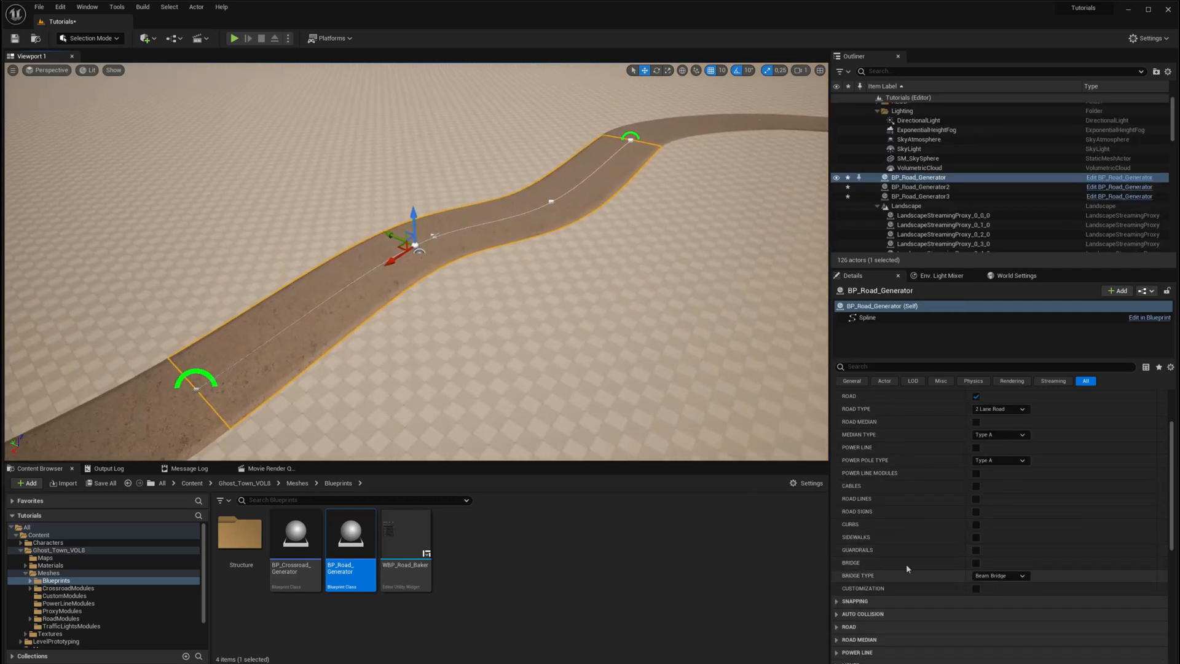
# Step: Enable Snapping on the road generator and expand its Advance Settings
pyautogui.click(836, 525)
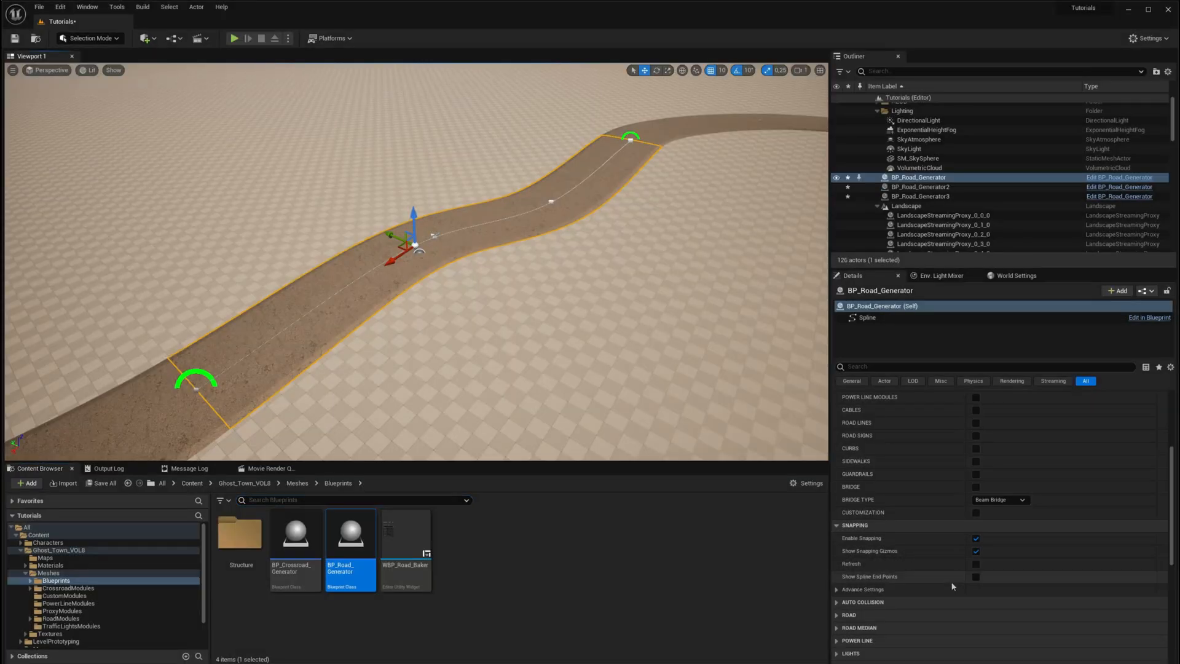
pyautogui.click(975, 575)
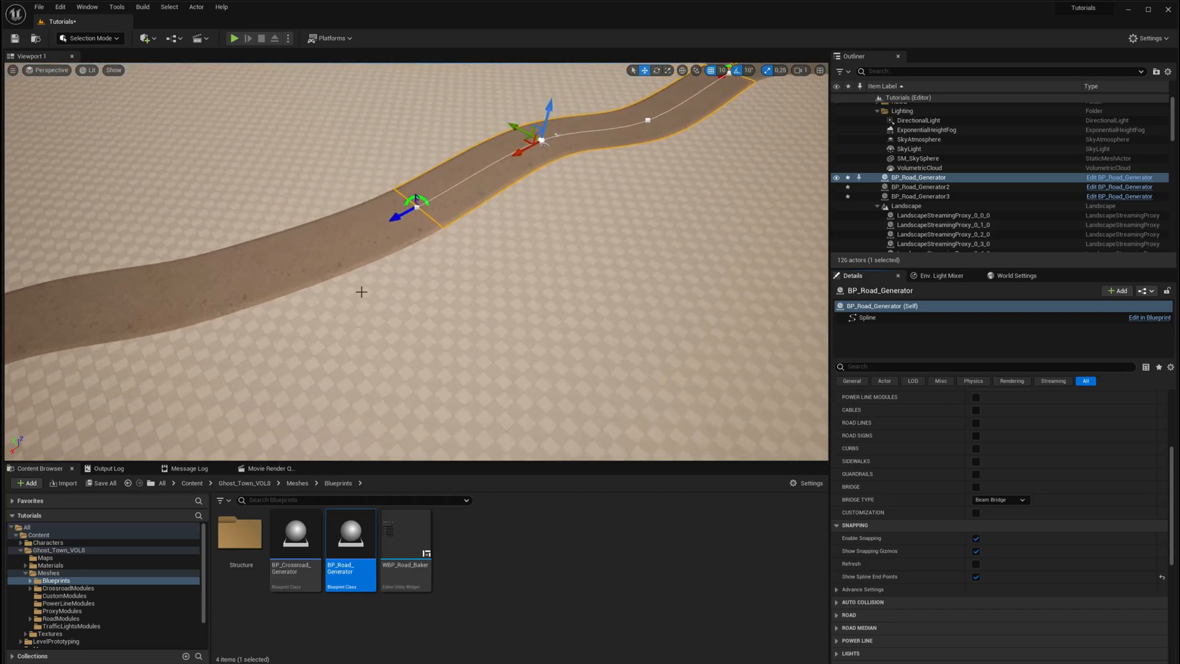
pyautogui.click(920, 186)
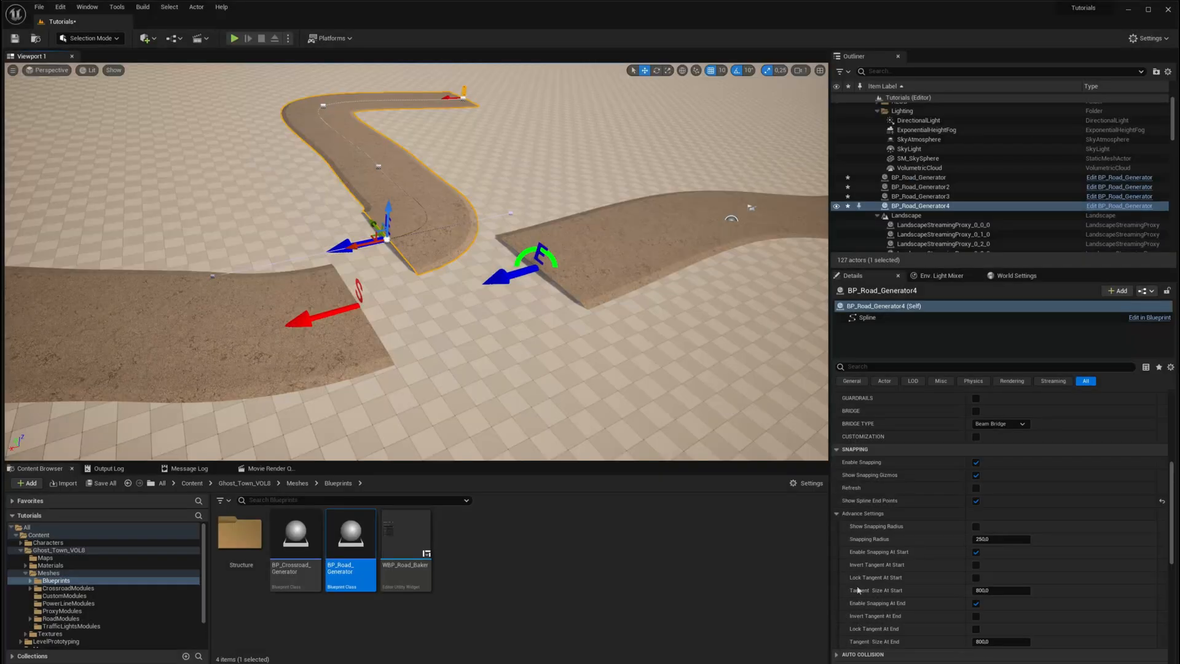
pyautogui.moveTo(907, 630)
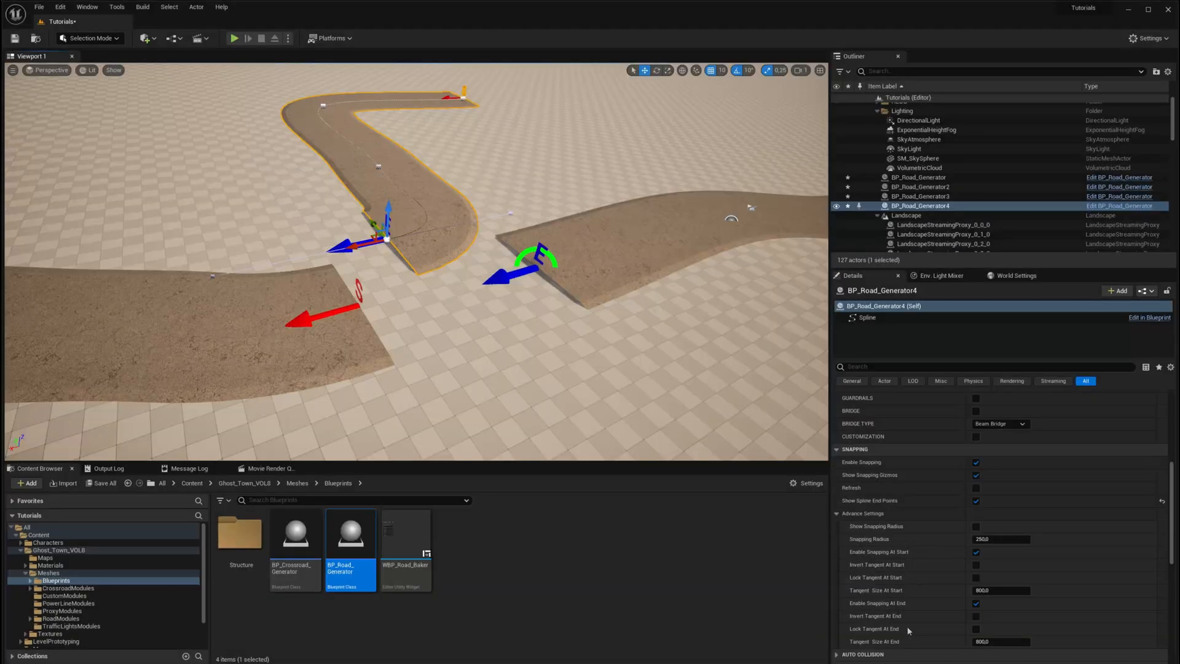
# Step: Snap the fourth road's ends onto neighbouring roads and tick Invert Tangent At End
pyautogui.click(977, 616)
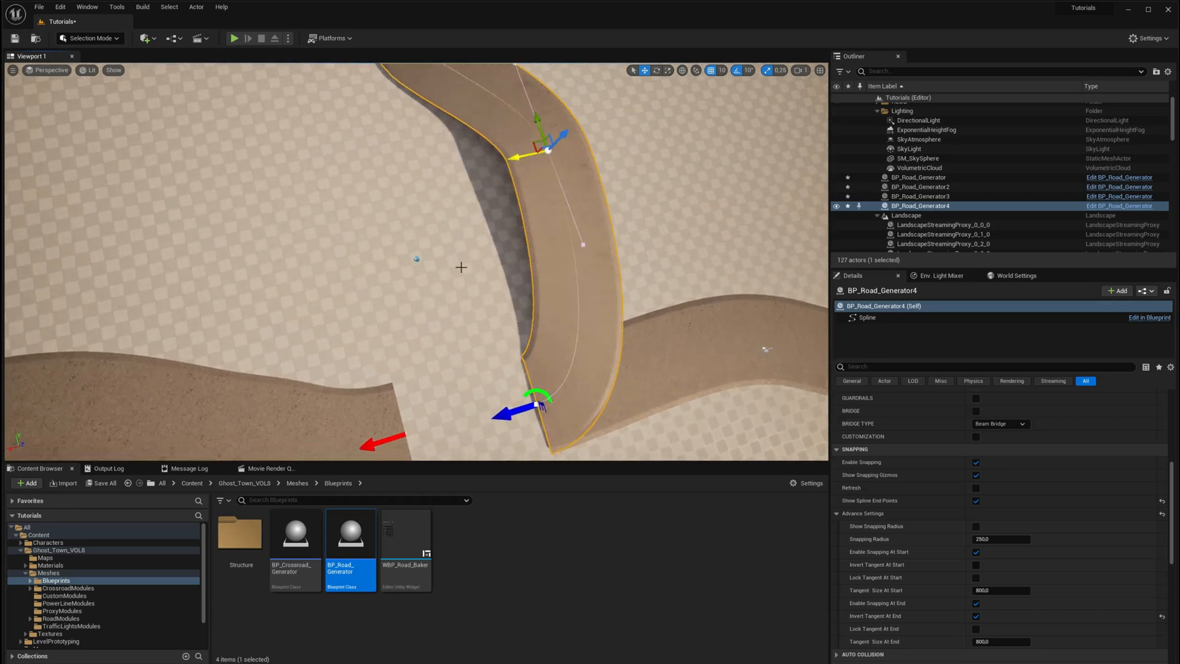
pyautogui.click(936, 187)
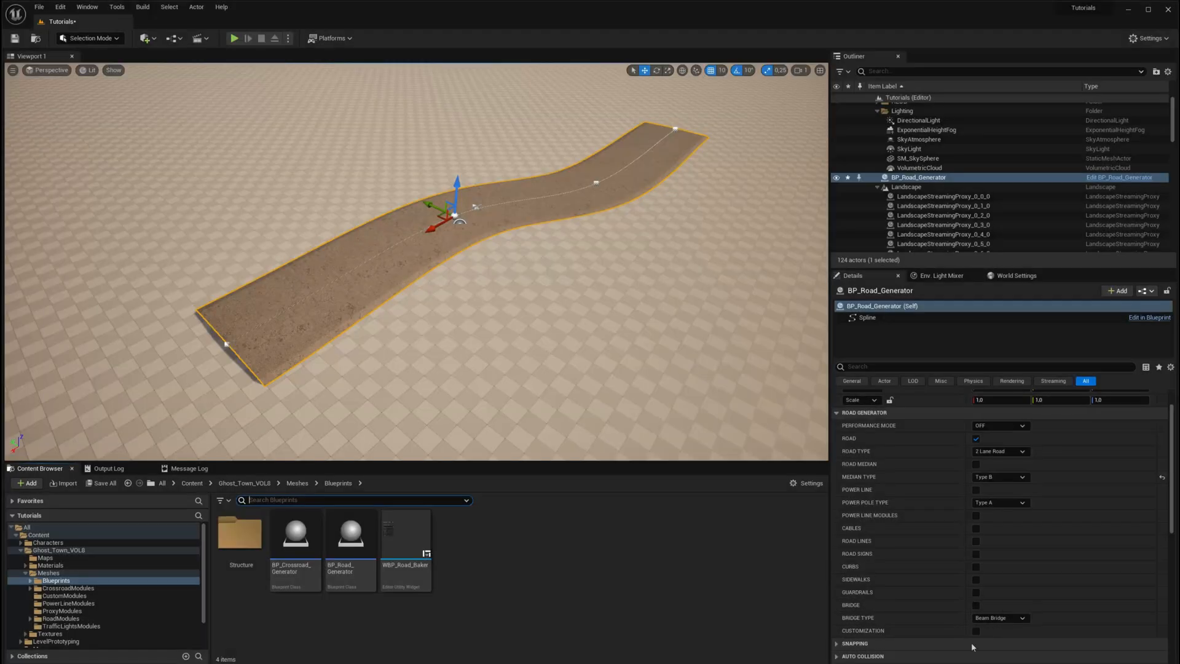
pyautogui.moveTo(976, 631)
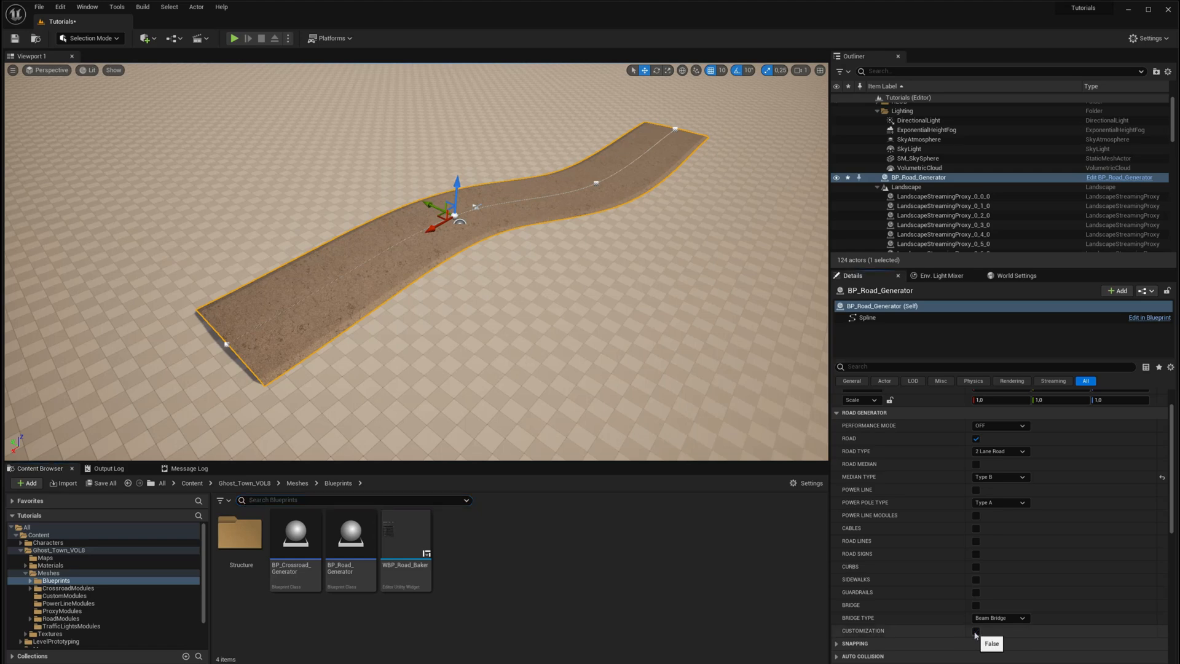
# Step: Tick Customization and expand Add Module > Index 0 > Static Meshes
pyautogui.click(976, 630)
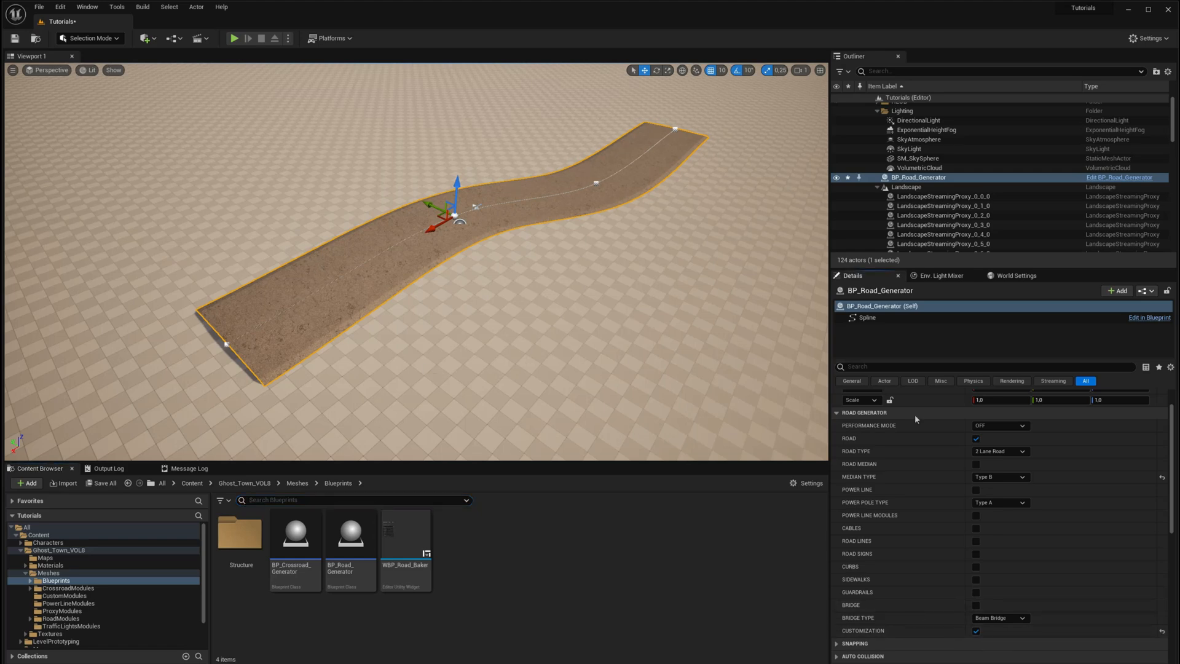
pyautogui.scroll(-3)
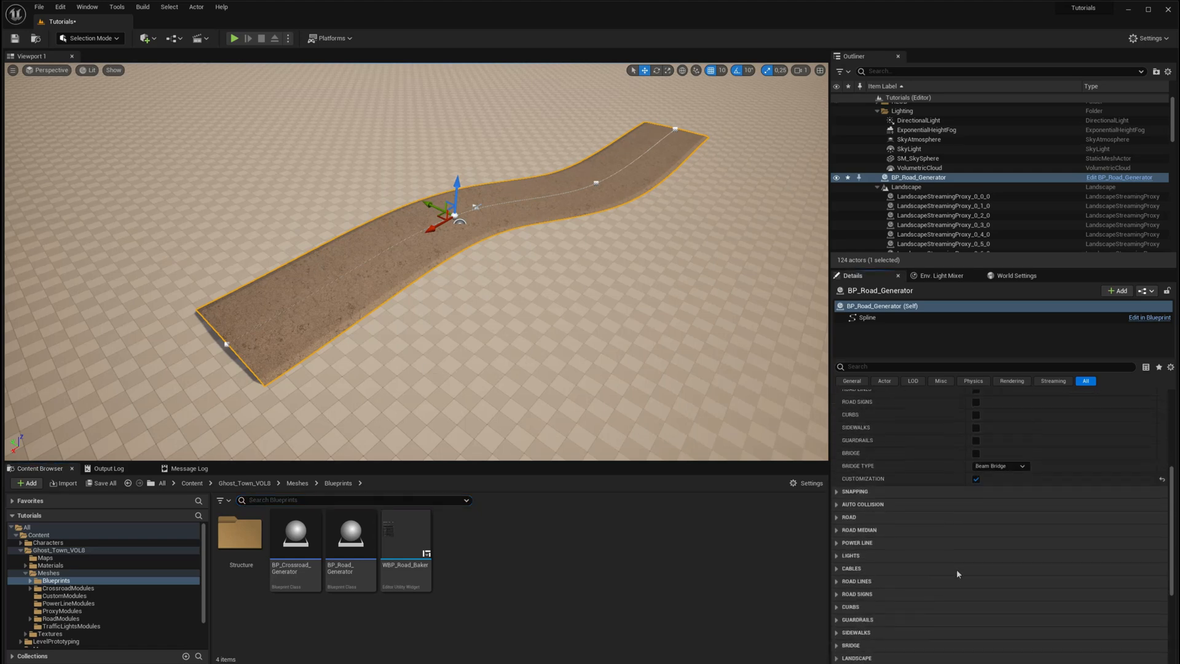
pyautogui.scroll(-3)
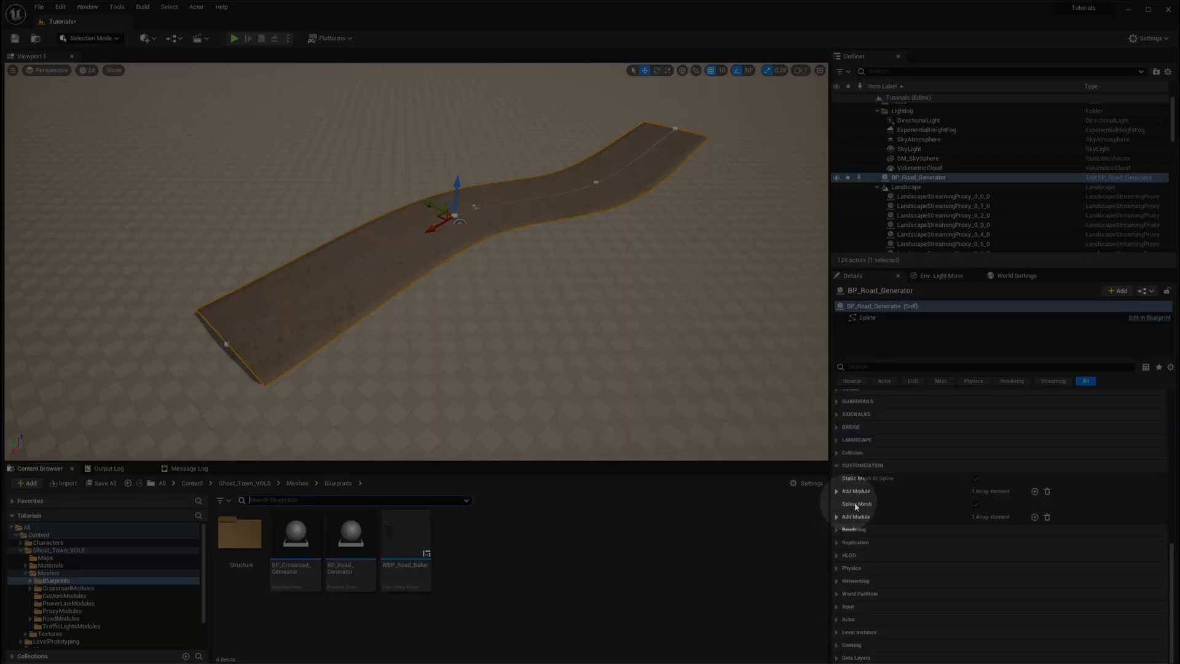
pyautogui.click(976, 504)
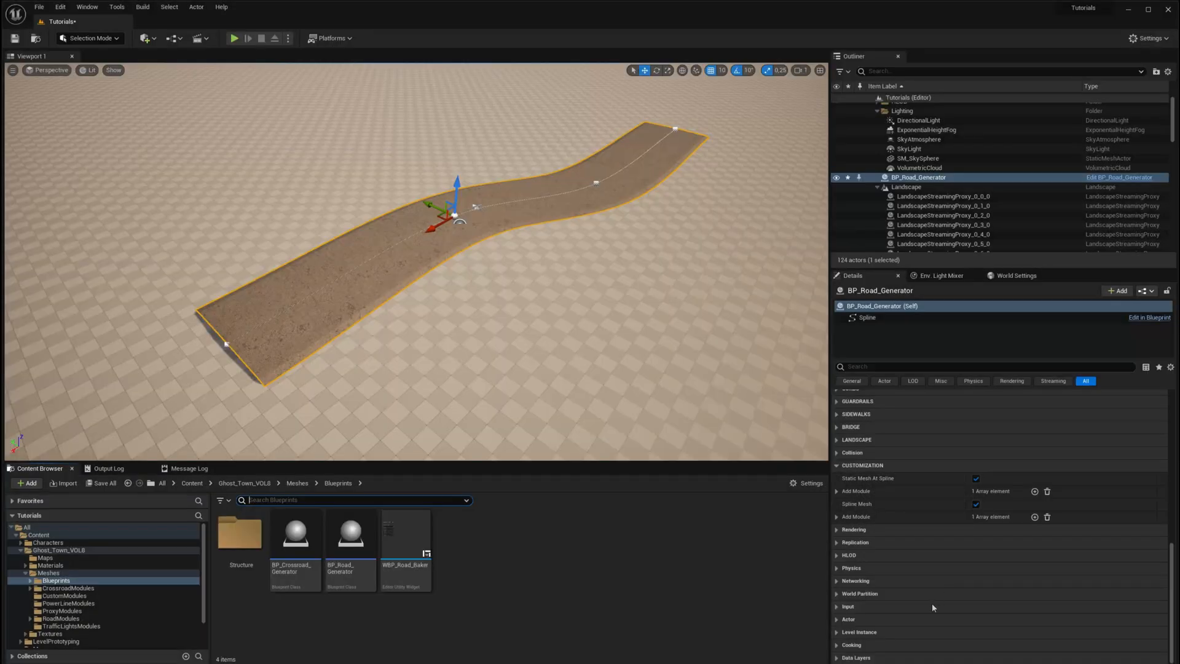
pyautogui.click(836, 491)
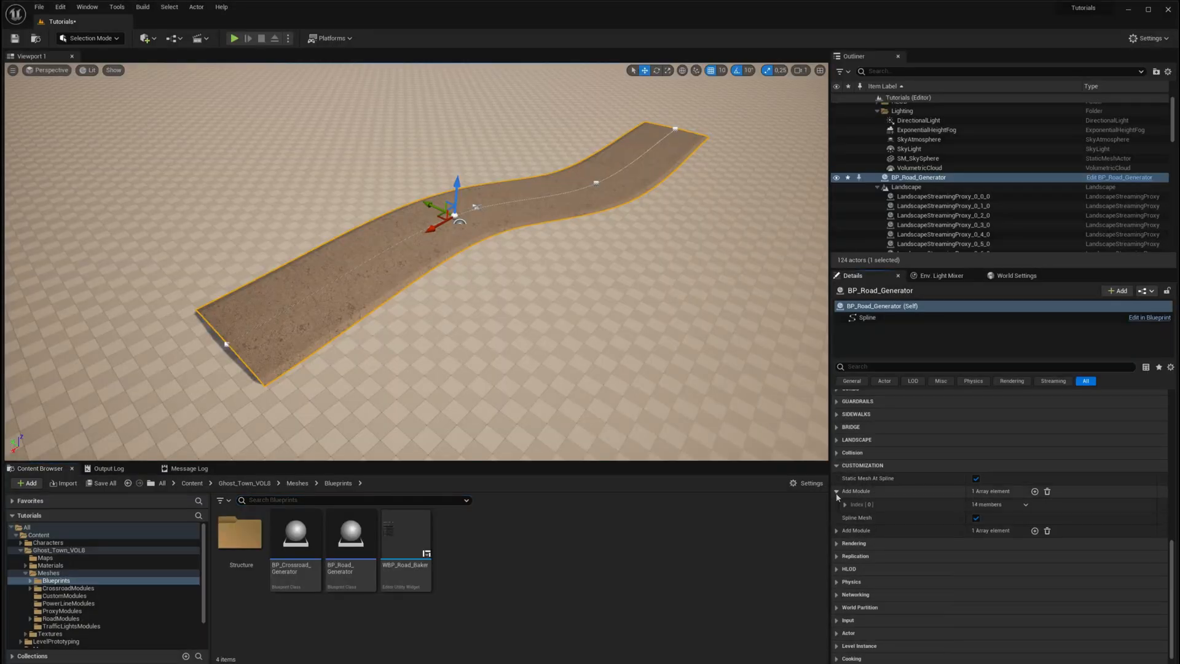
pyautogui.click(843, 504)
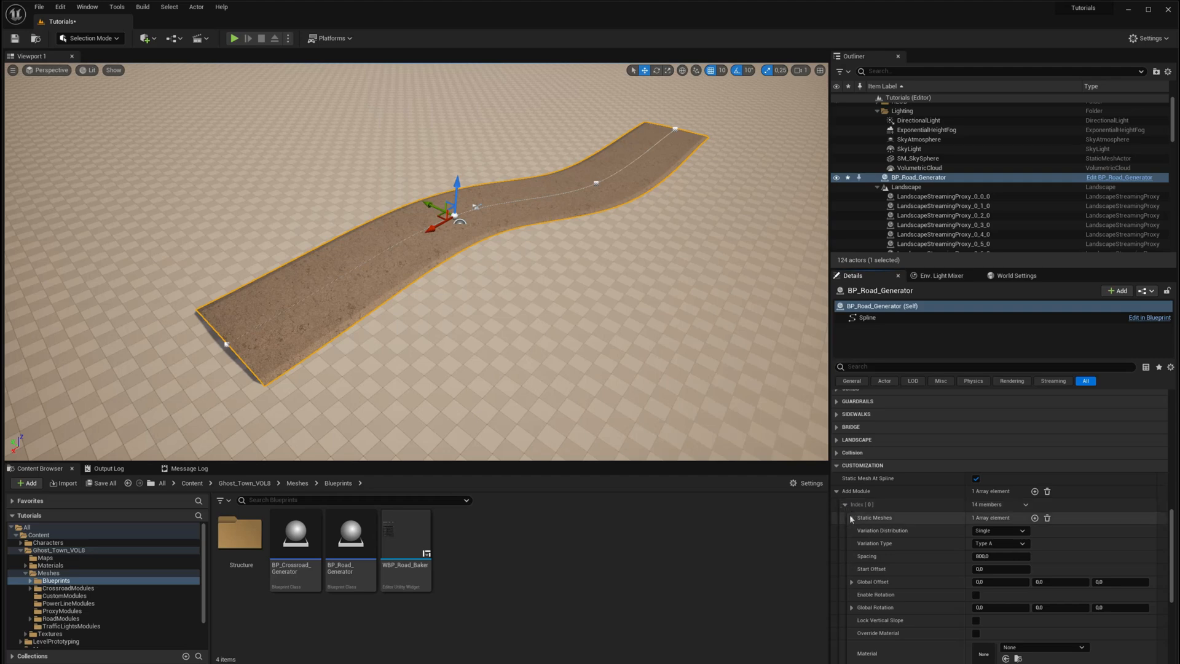
pyautogui.click(850, 517)
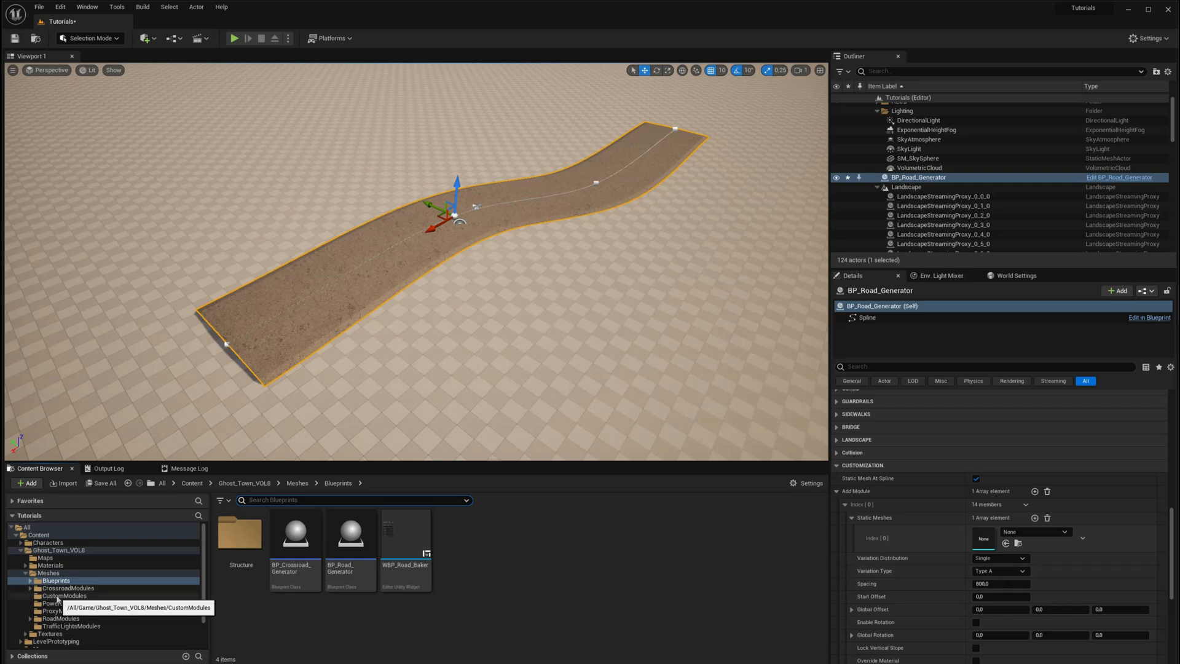
# Step: Assign SM_StreetLamp_01 to the module and add SM_ConcreteBarrier_01 as a second mesh
pyautogui.click(63, 595)
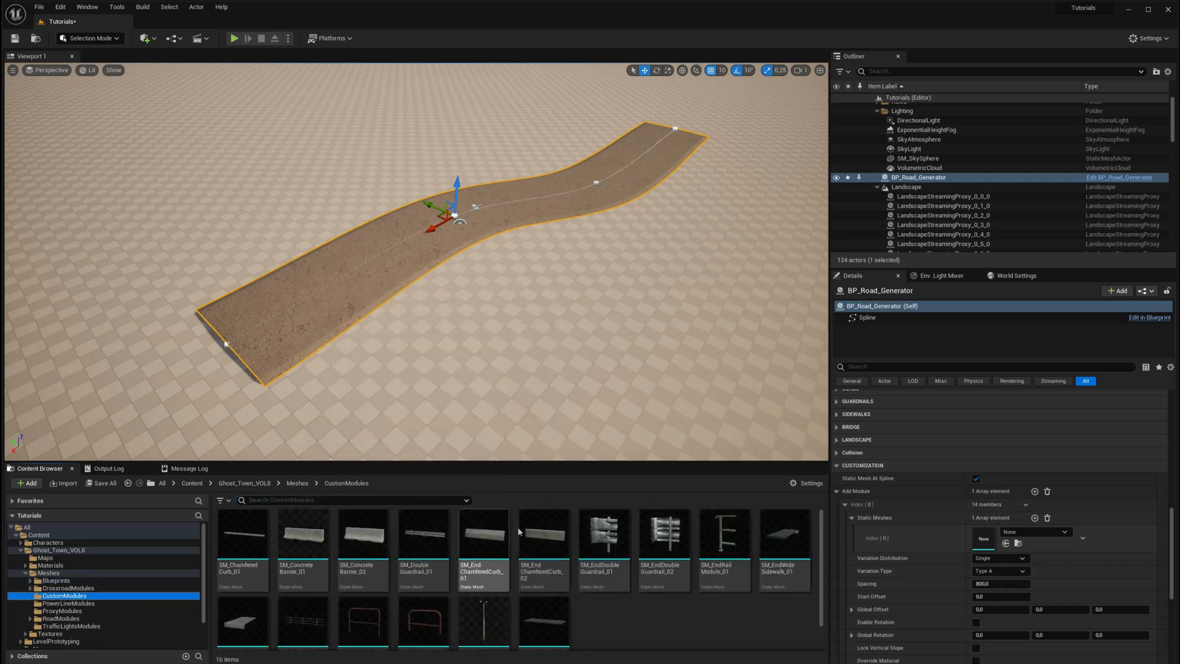
pyautogui.moveTo(541, 619)
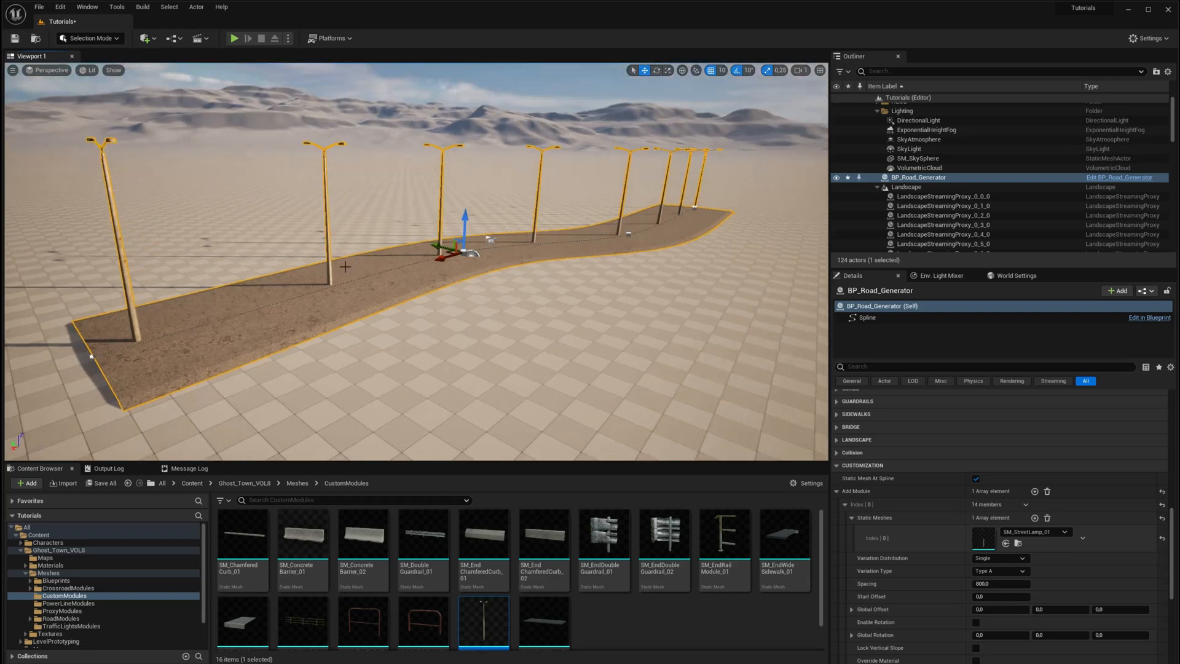
pyautogui.scroll(3)
pyautogui.write('250')
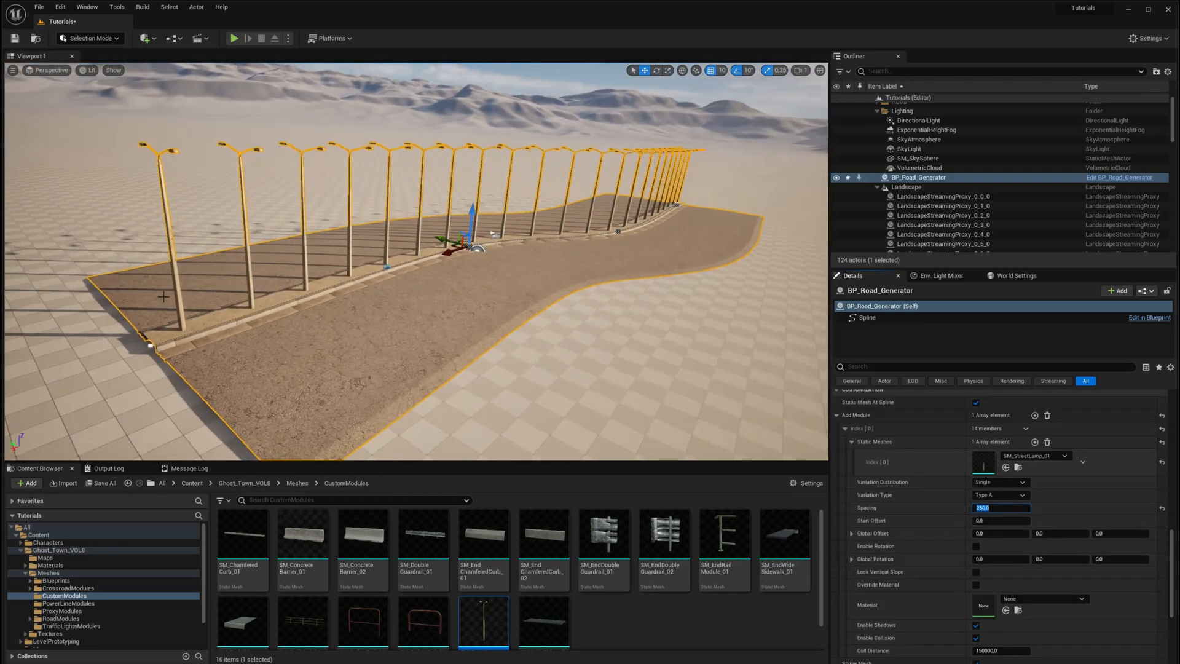
pyautogui.click(1034, 441)
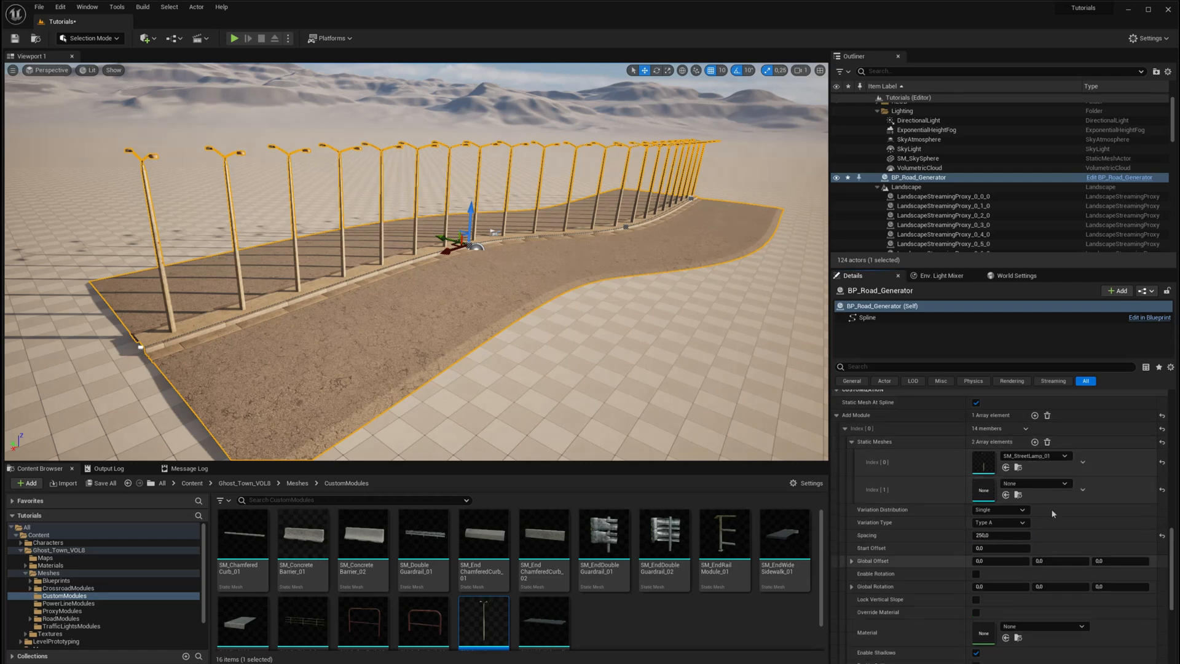
pyautogui.click(998, 523)
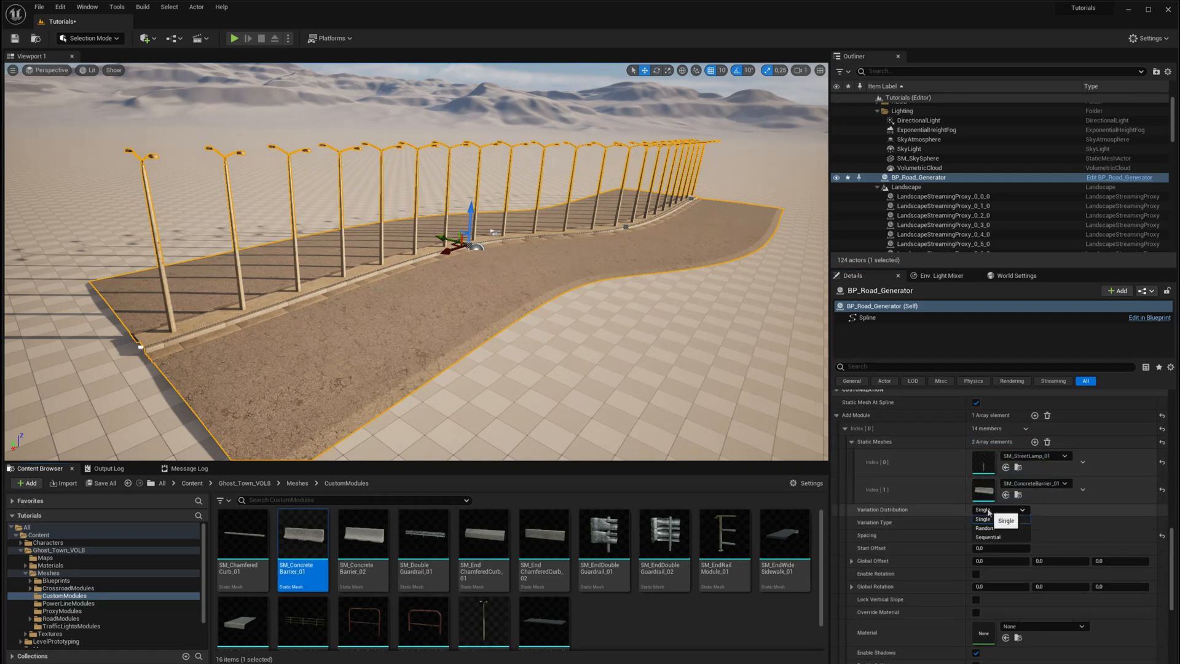
# Step: Set Variation Distribution to Sequential and add SM_ConcreteBarrier_02 as a third mesh
pyautogui.click(984, 527)
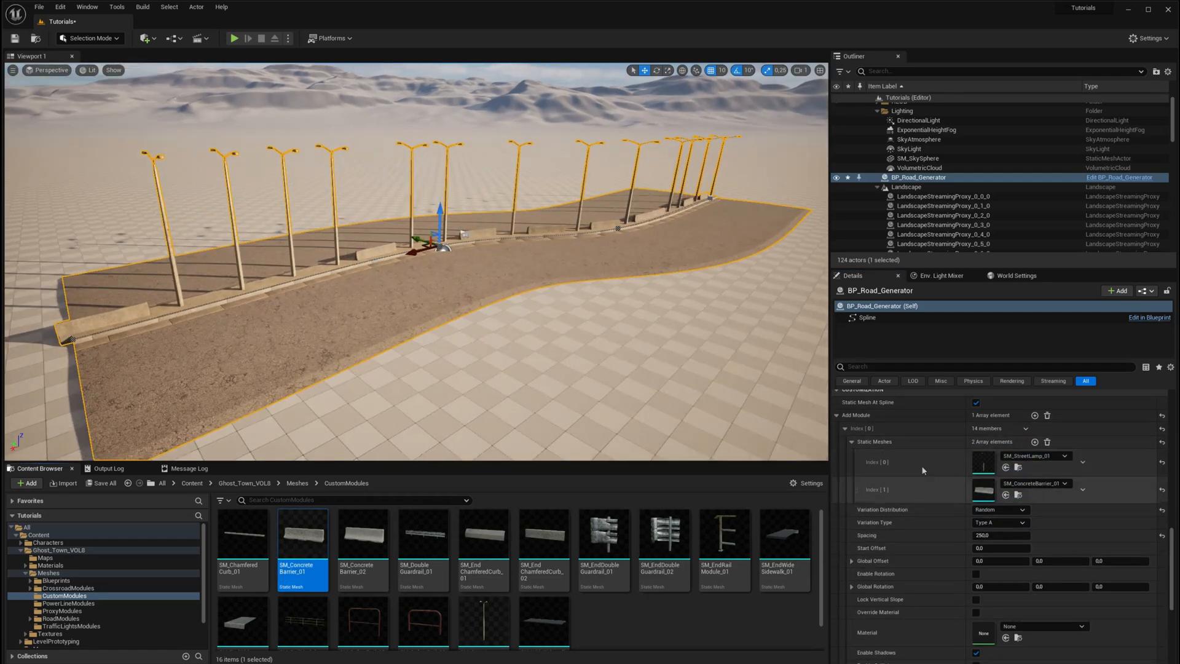
pyautogui.click(999, 509)
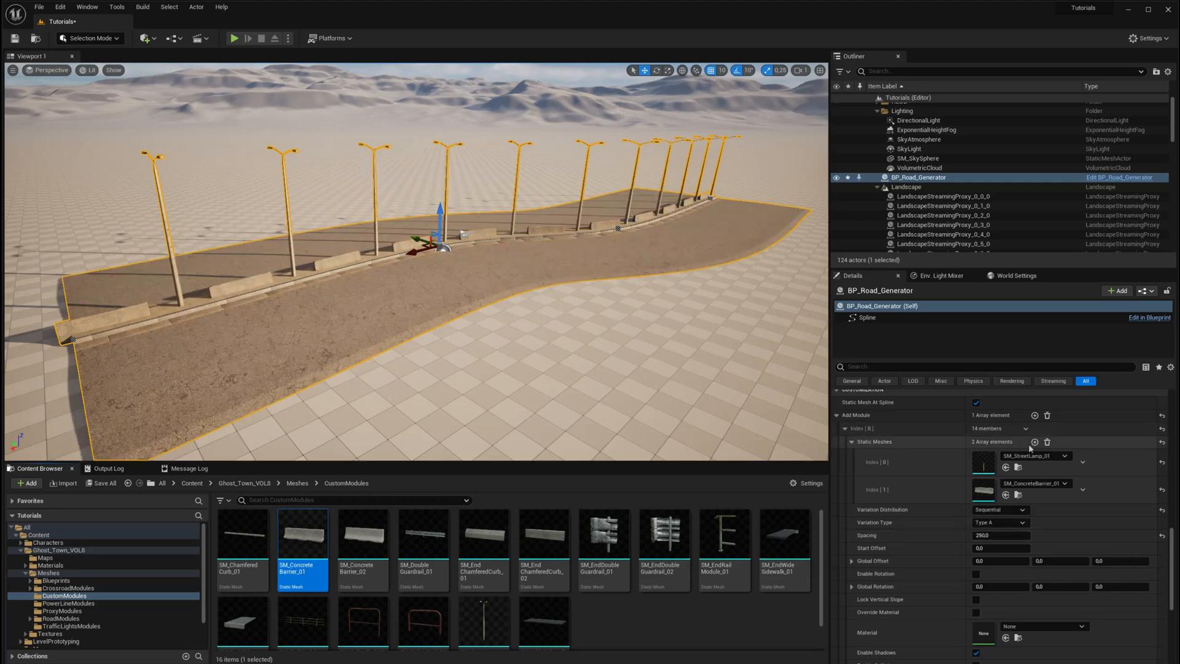
pyautogui.click(1033, 441)
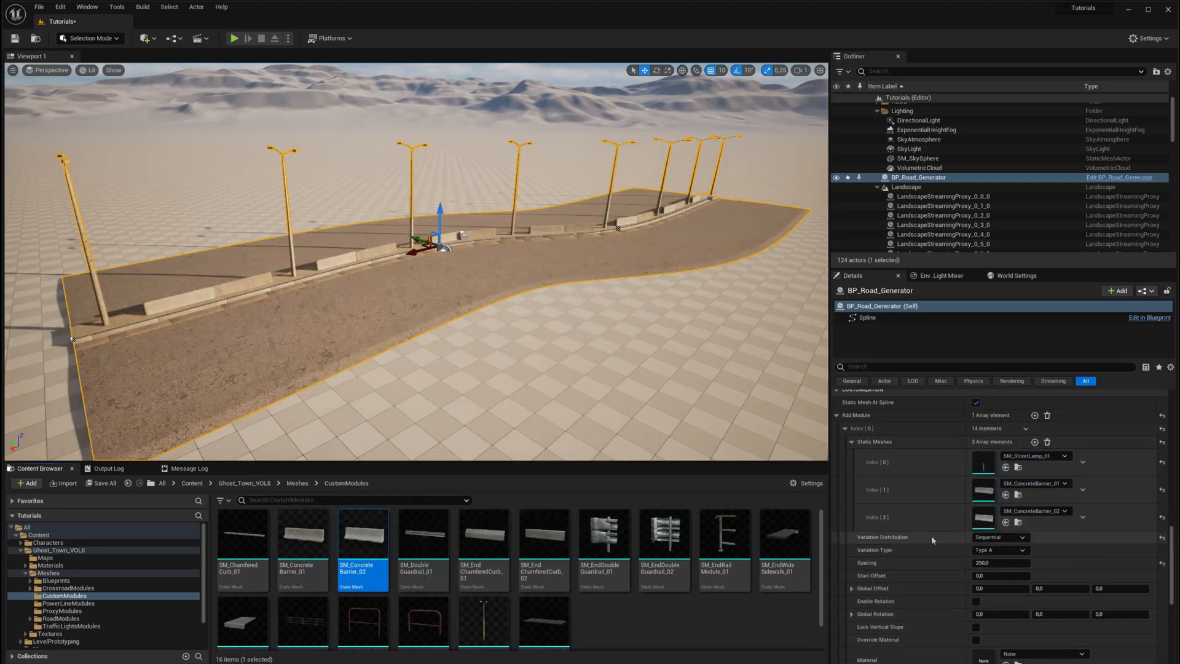
pyautogui.click(1035, 441)
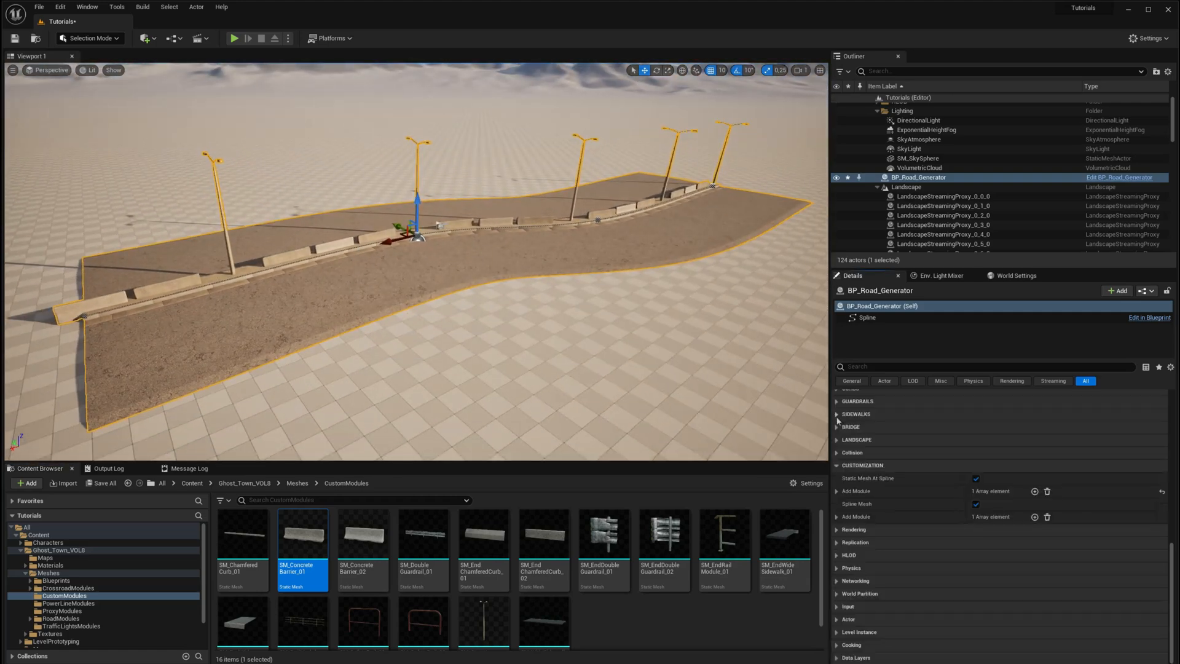
# Step: Set the Spline Mesh module to SM_RailModule_01 with SM_EndRailModule_01 end caps and Flip END Mesh
pyautogui.click(845, 410)
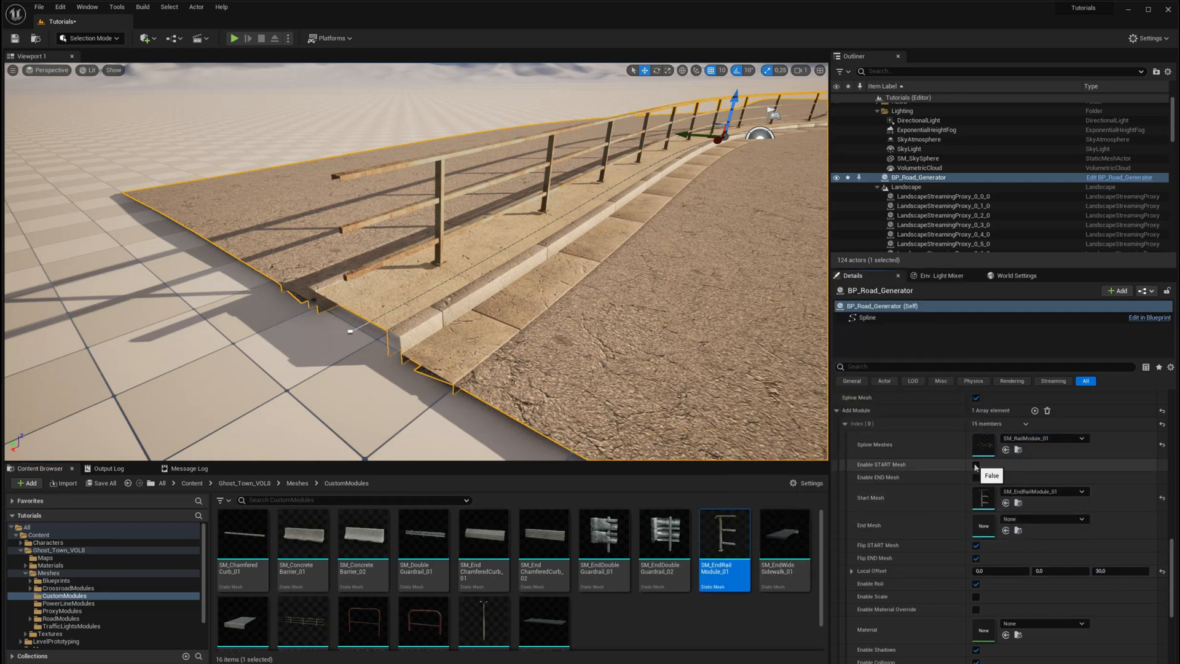
pyautogui.click(975, 477)
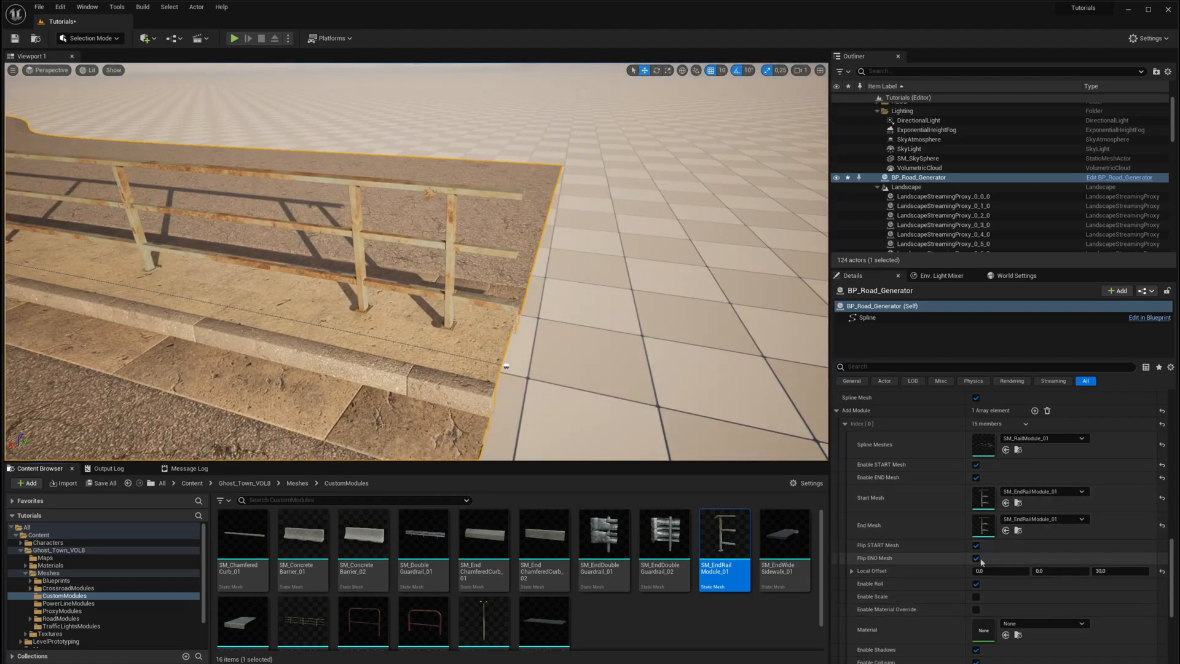
pyautogui.click(976, 558)
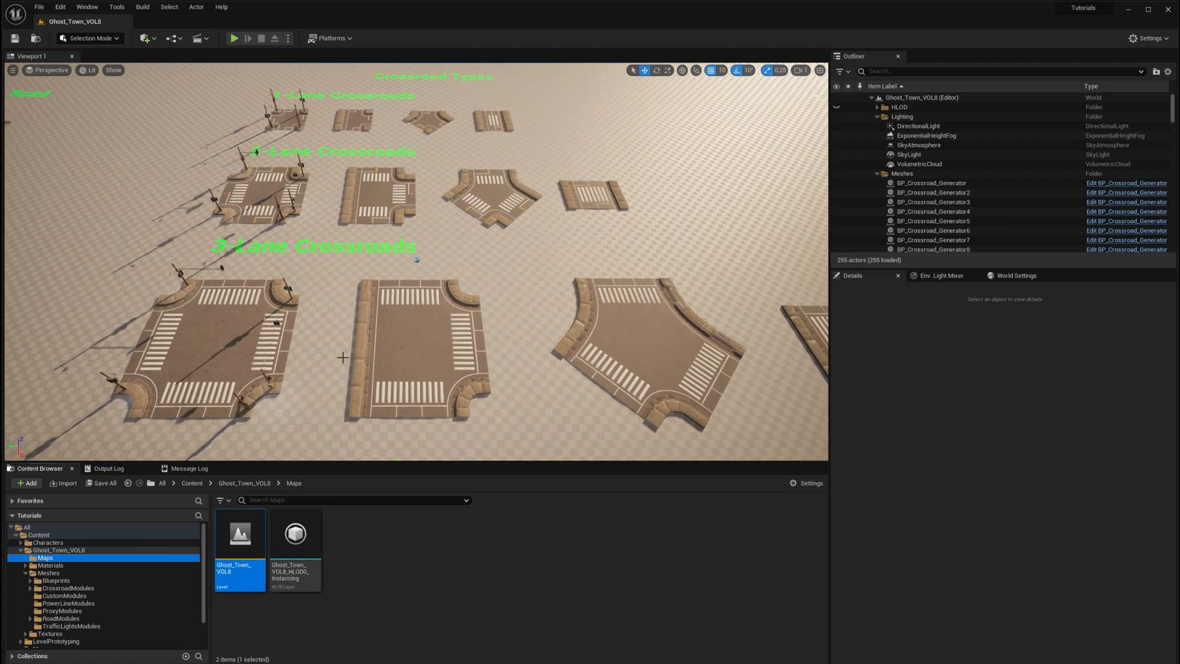
# Step: Pull the camera back to reveal the crossroad, roundabout and bridge examples in Ghost_Town_VOL8
pyautogui.scroll(3)
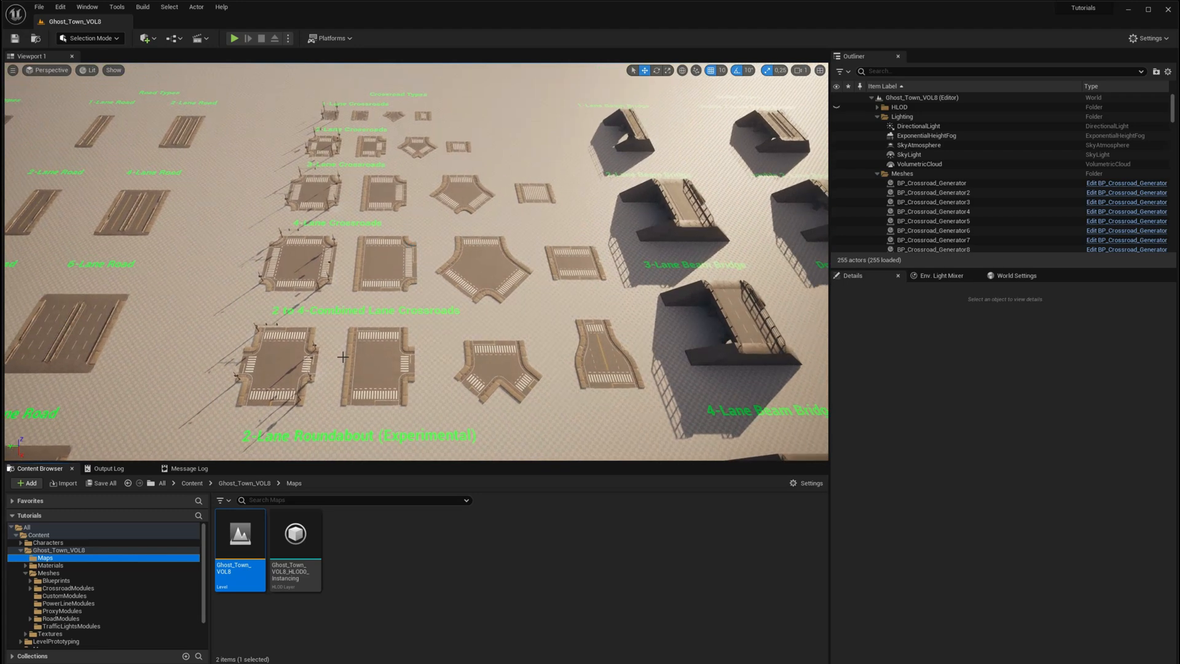
pyautogui.moveTo(207, 331)
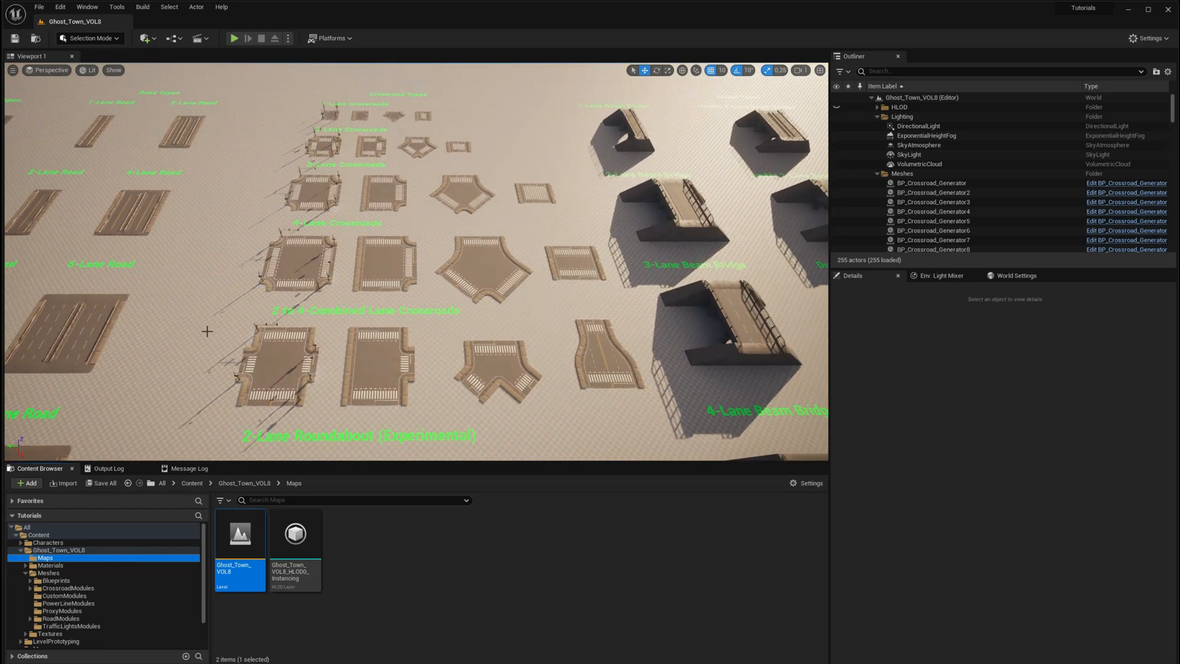